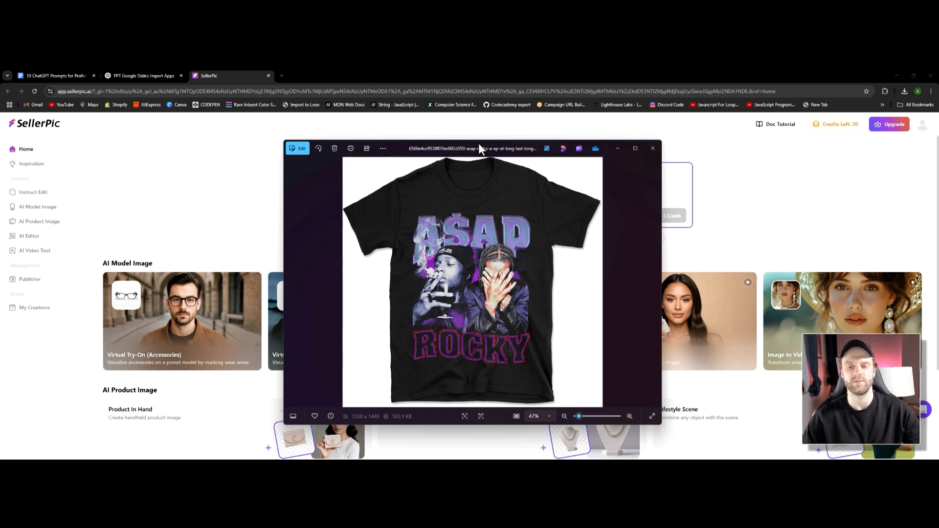
{"action": "mouse_move", "coordinate": [452, 145]}
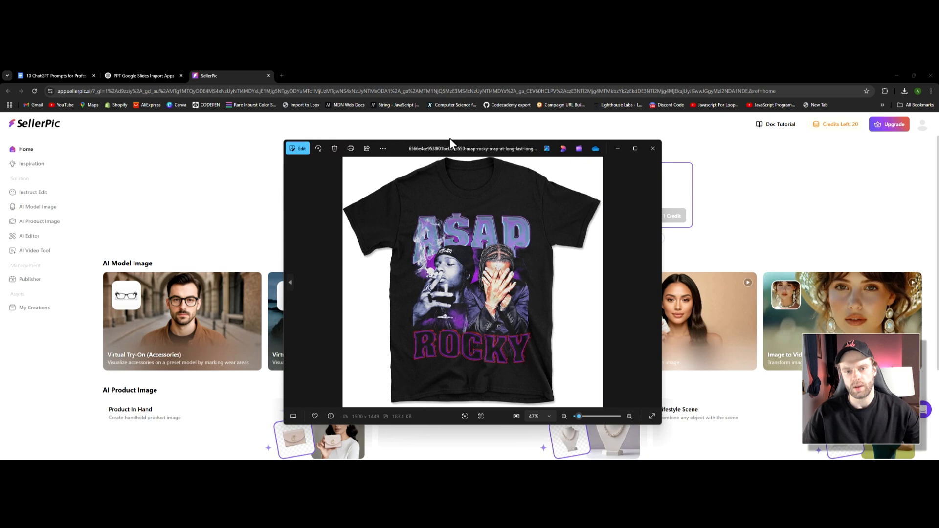
- Close the t-shirt photo and scroll down to SellerPic's AI Model Image tools
{"action": "left_click", "coordinate": [652, 148]}
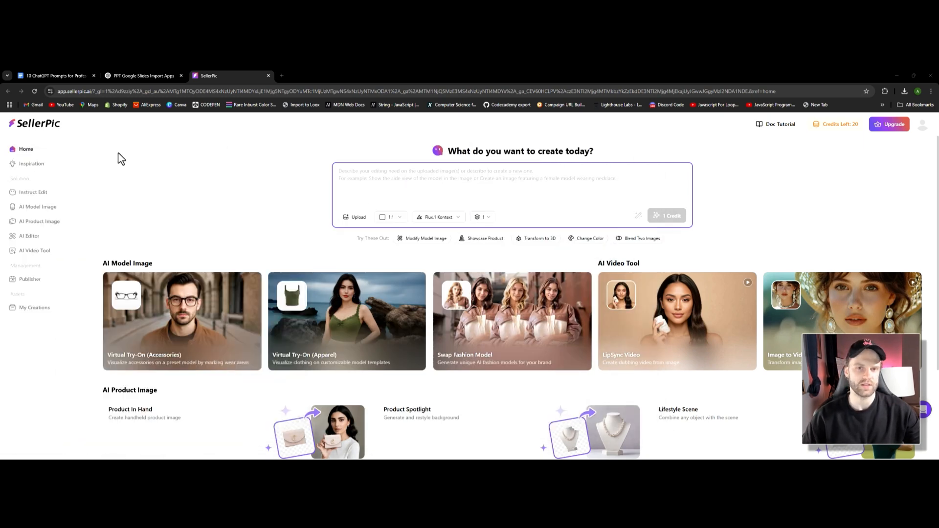
{"action": "mouse_move", "coordinate": [277, 203]}
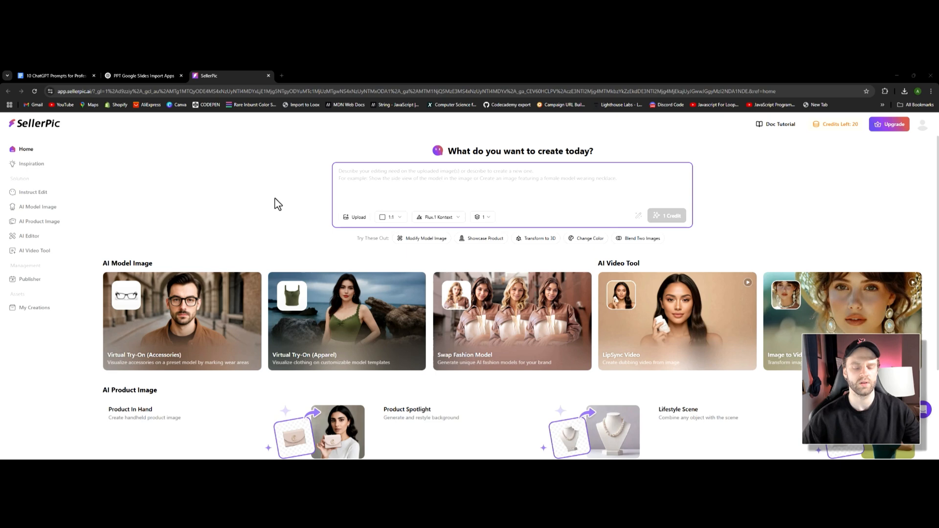
{"action": "scroll", "scroll_direction": "down", "scroll_amount": 3}
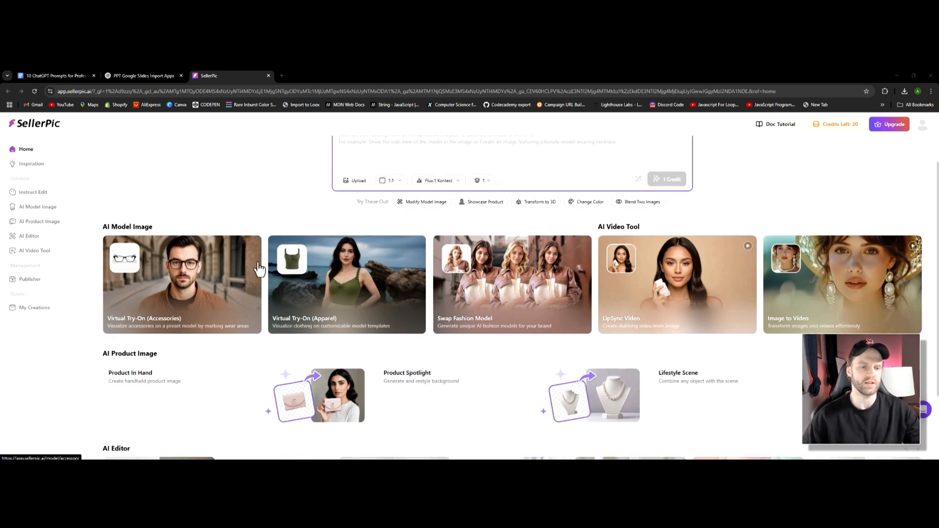
{"action": "mouse_move", "coordinate": [189, 276]}
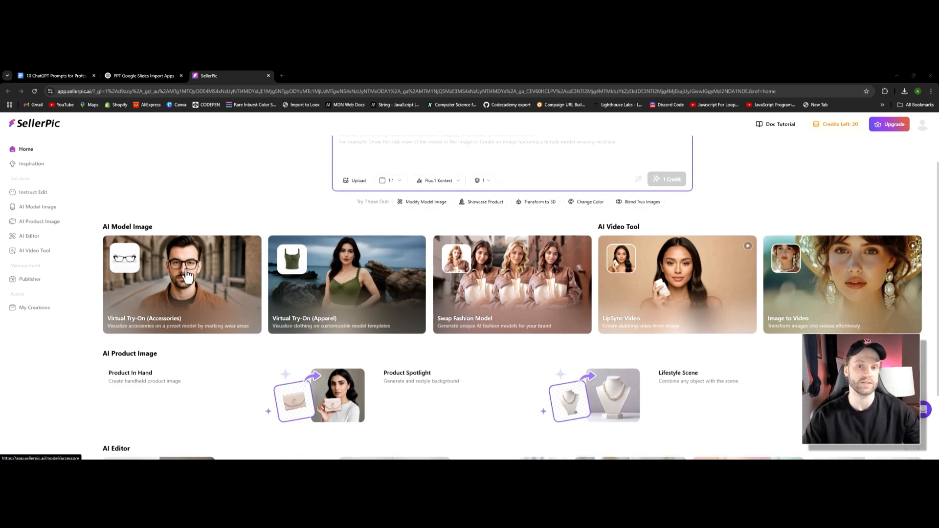
{"action": "mouse_move", "coordinate": [164, 259]}
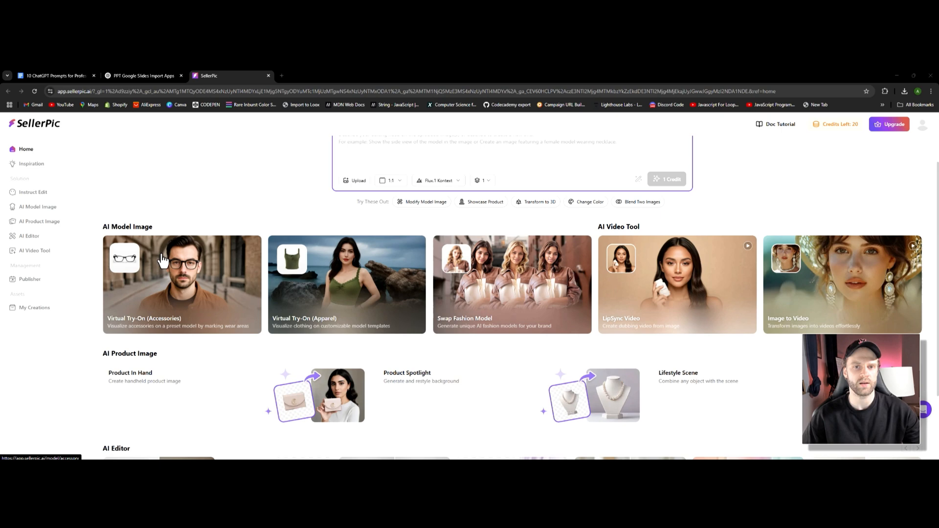
{"action": "mouse_move", "coordinate": [162, 259]}
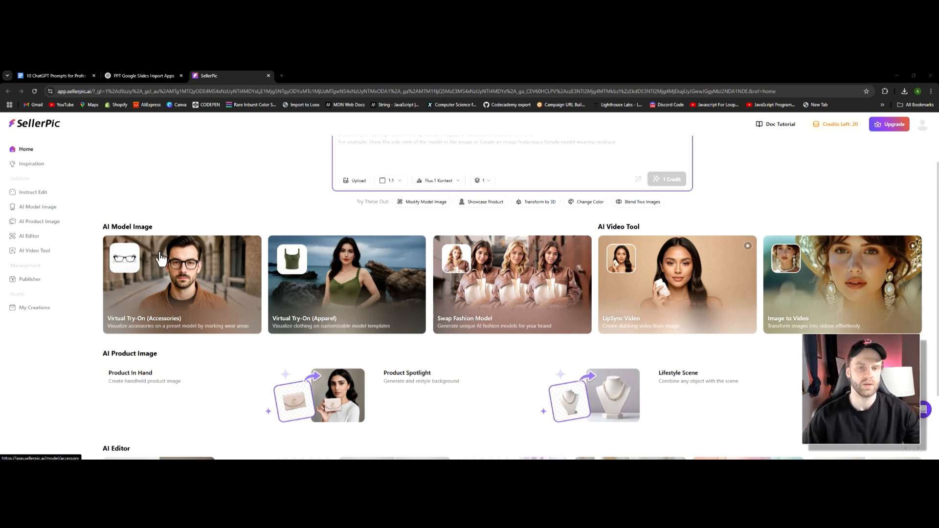
{"action": "mouse_move", "coordinate": [148, 288]}
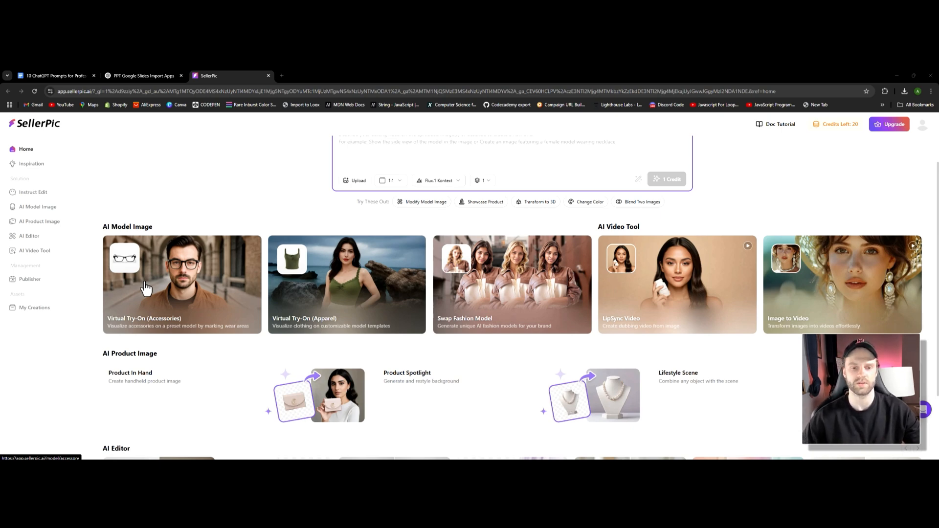
{"action": "mouse_move", "coordinate": [350, 299]}
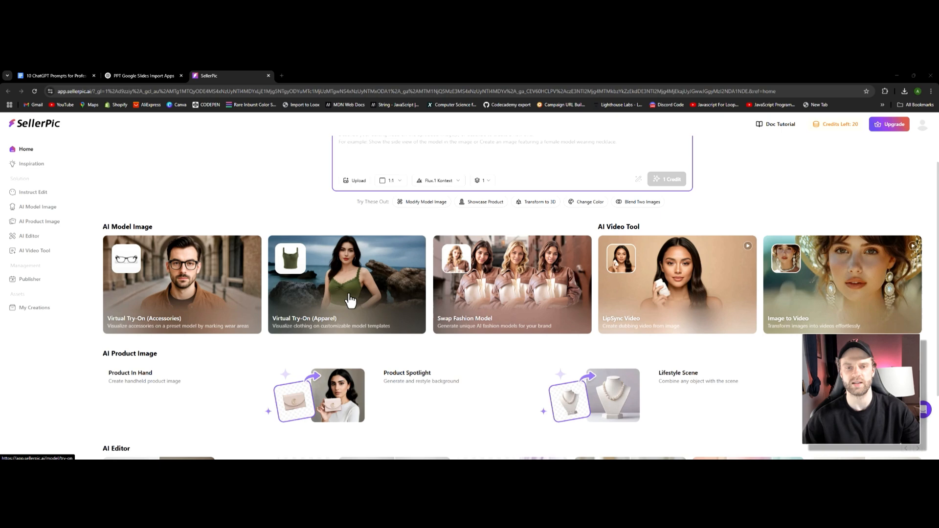
- Start a new empty ChatGPT chat and collapse the chat history sidebar
{"action": "left_click", "coordinate": [142, 75]}
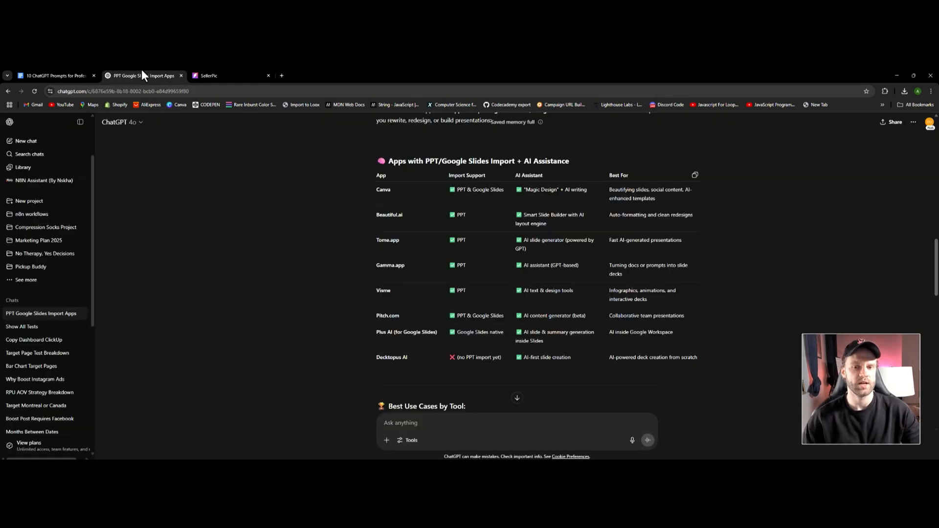
{"action": "left_click", "coordinate": [227, 76]}
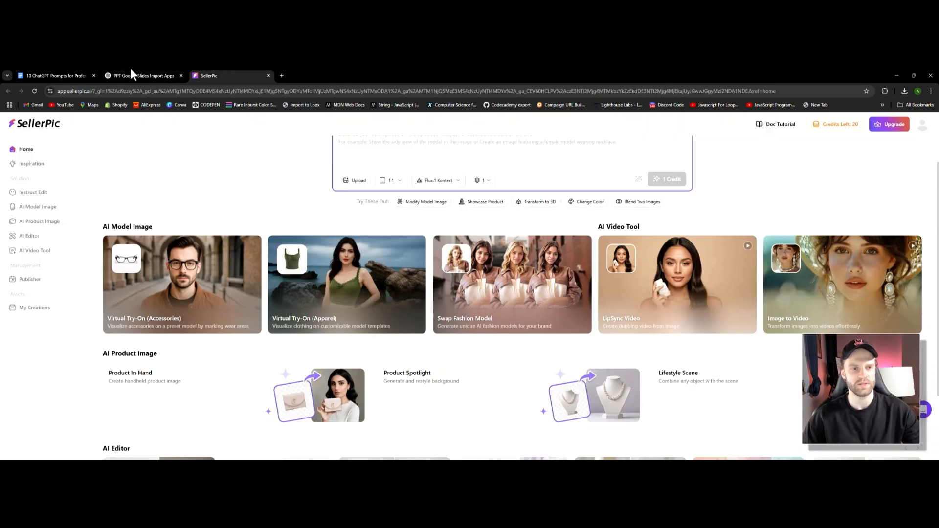
{"action": "left_click", "coordinate": [142, 76]}
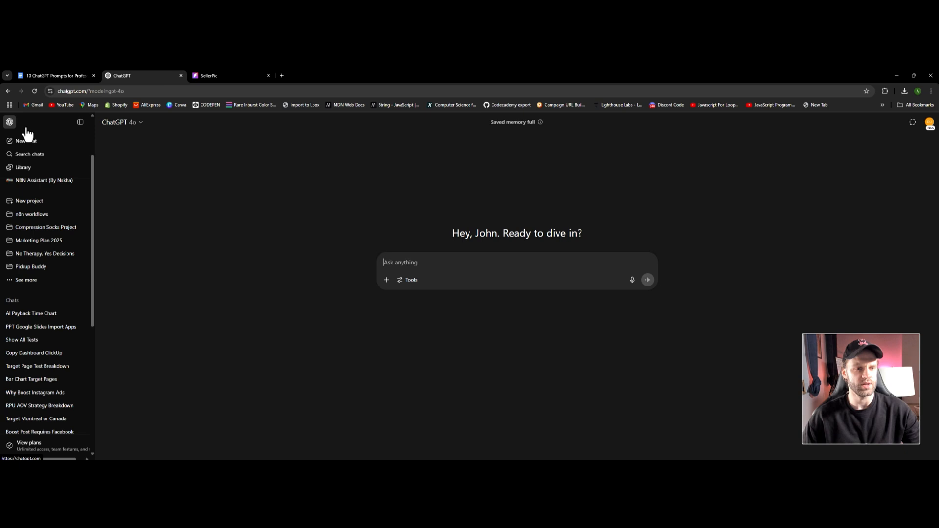
{"action": "left_click", "coordinate": [80, 122]}
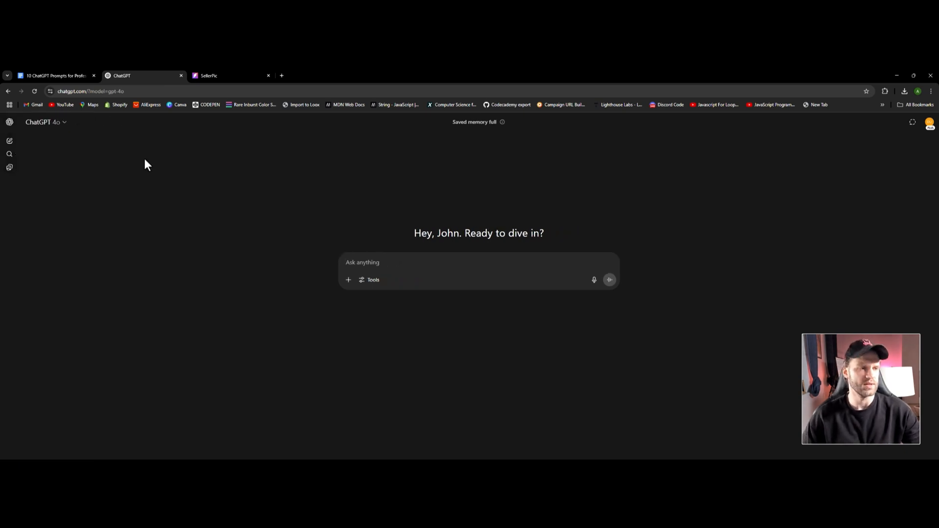
{"action": "mouse_move", "coordinate": [118, 150]}
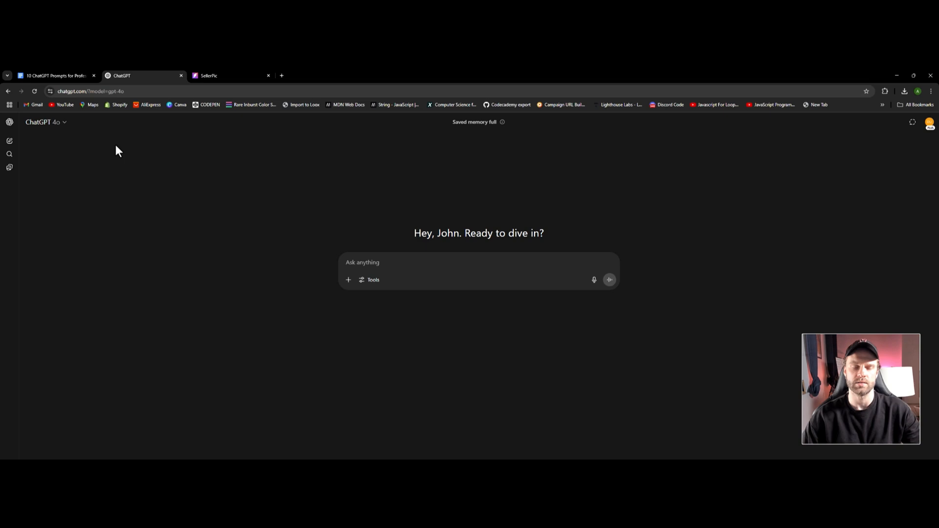
- Scroll through all ten ecommerce image prompts in Google Docs, then return to the title
{"action": "left_click", "coordinate": [54, 75]}
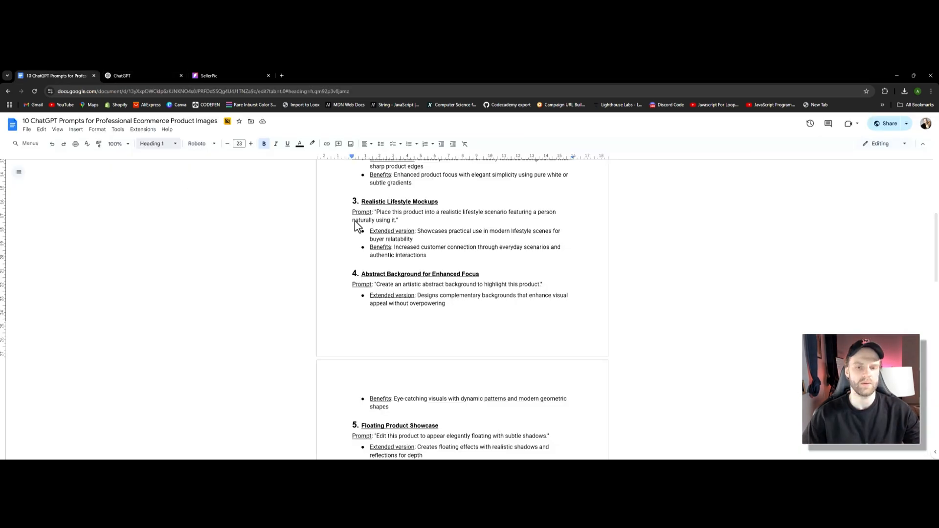
{"action": "scroll", "scroll_direction": "up", "scroll_amount": 3}
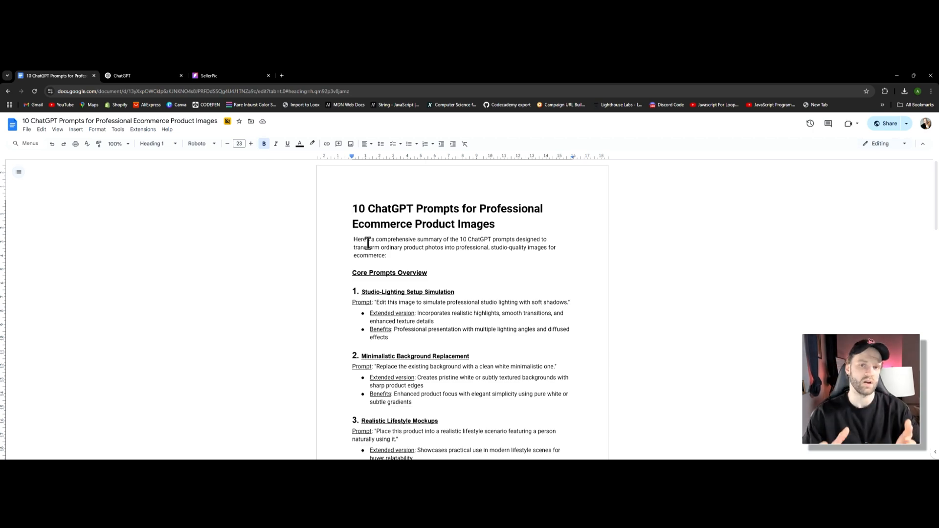
{"action": "mouse_move", "coordinate": [370, 289]}
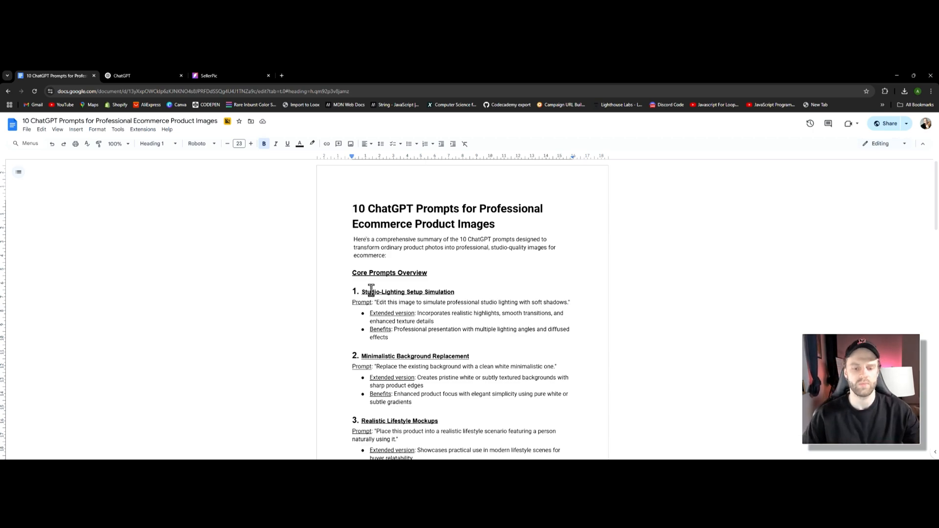
{"action": "scroll", "scroll_direction": "down", "scroll_amount": 3}
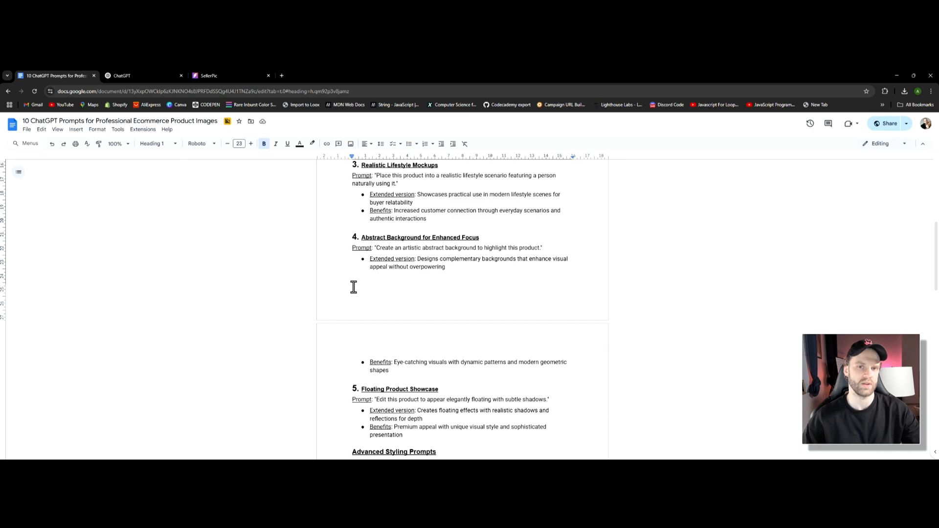
{"action": "scroll", "scroll_direction": "down", "scroll_amount": 3}
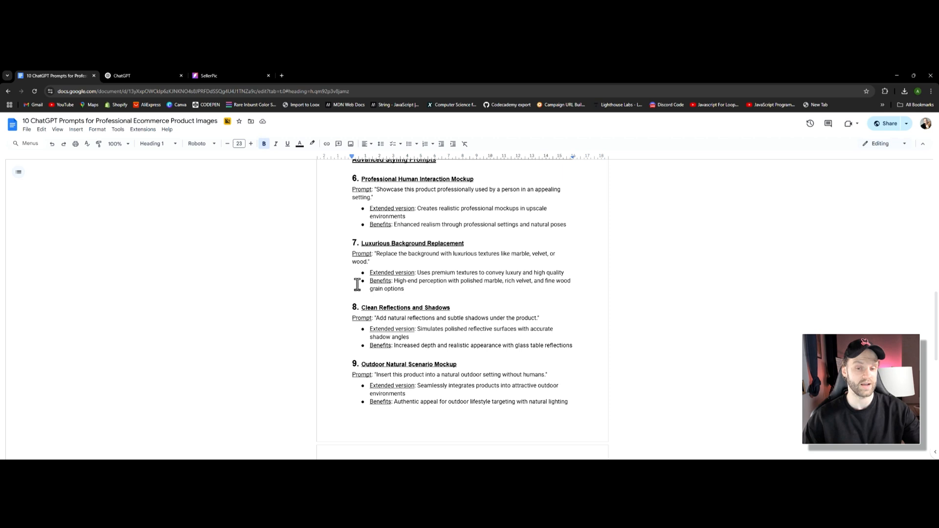
{"action": "scroll", "scroll_direction": "down", "scroll_amount": 3}
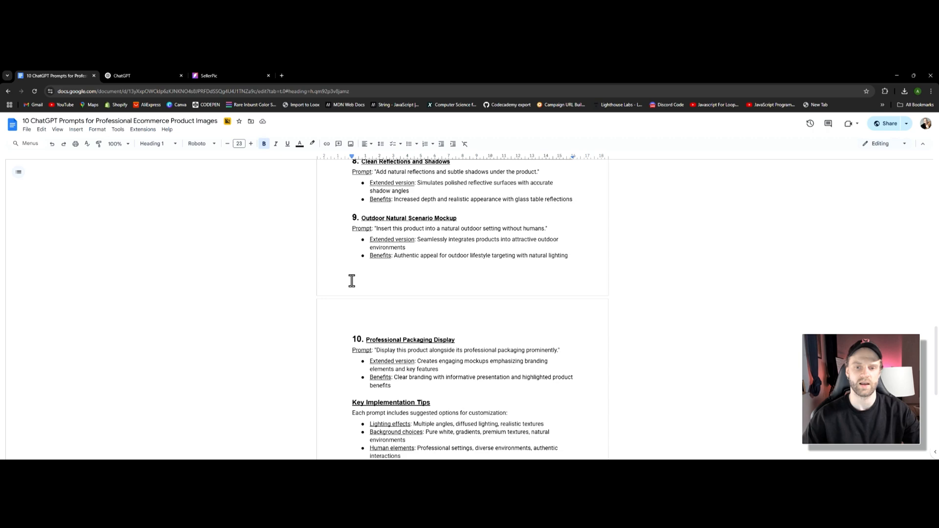
{"action": "scroll", "scroll_direction": "up", "scroll_amount": 3}
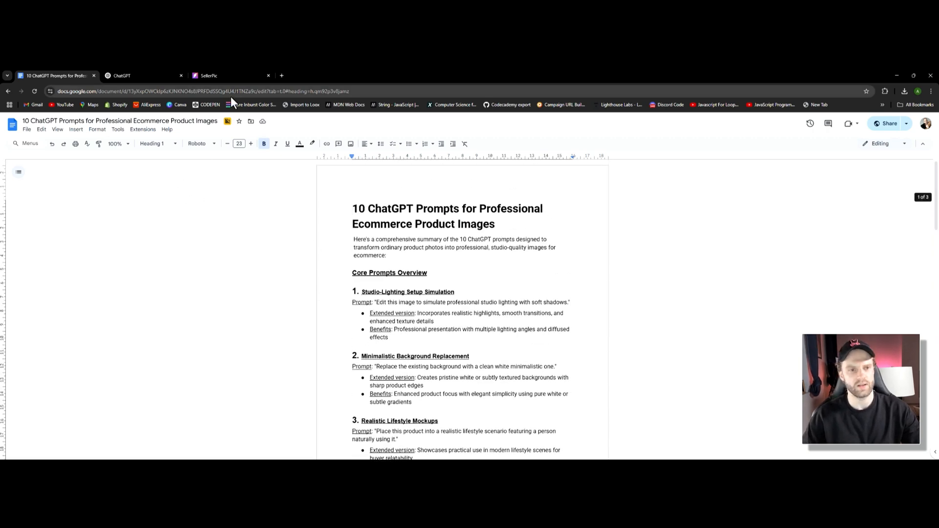
- Attach the graphic t-shirt image from Downloads to SellerPic's home-page create prompt box
{"action": "left_click", "coordinate": [208, 75]}
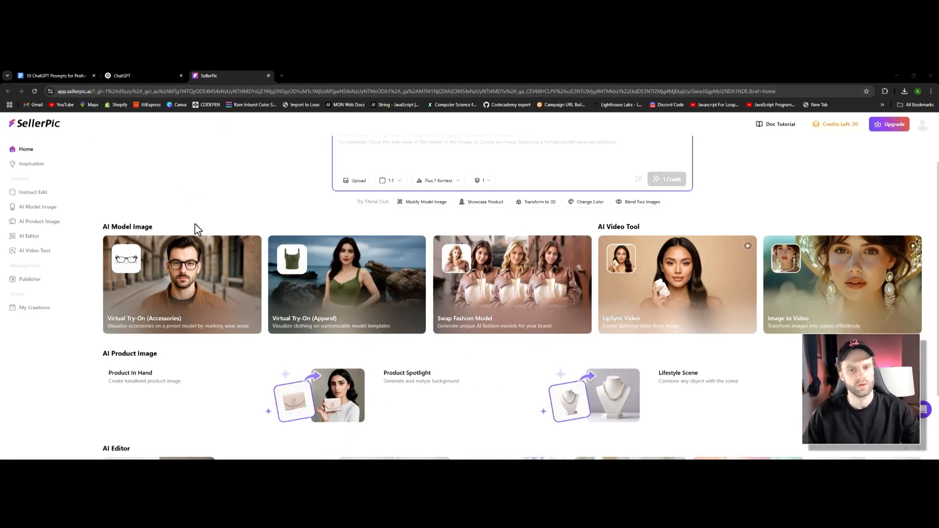
{"action": "scroll", "scroll_direction": "up", "scroll_amount": 3}
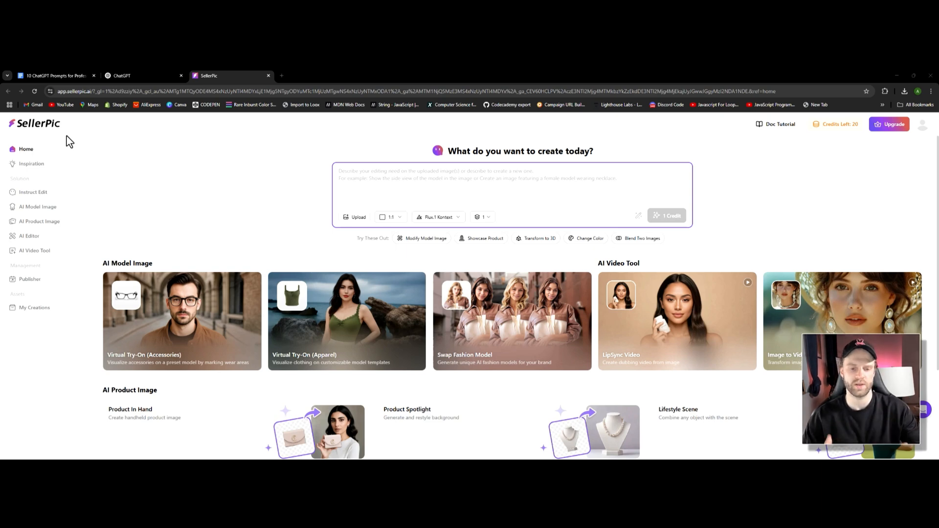
{"action": "left_click", "coordinate": [367, 182]}
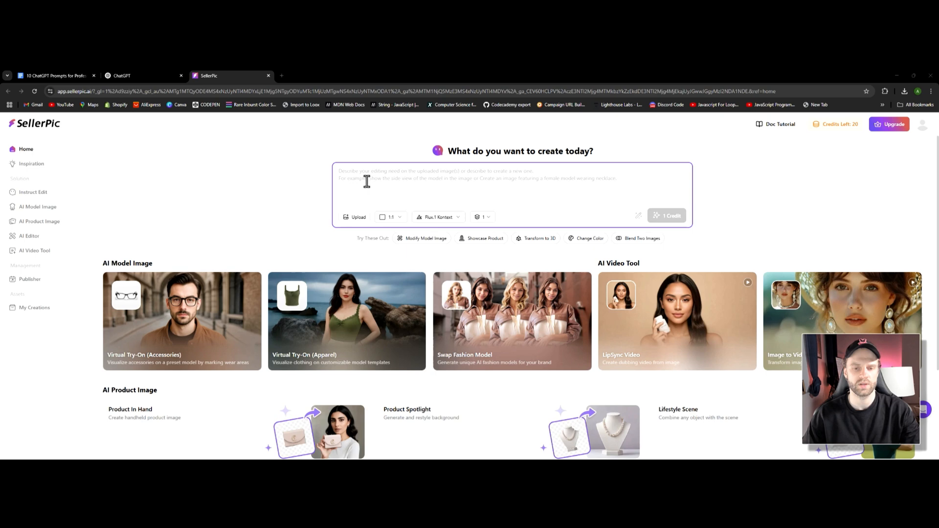
{"action": "left_click", "coordinate": [354, 216]}
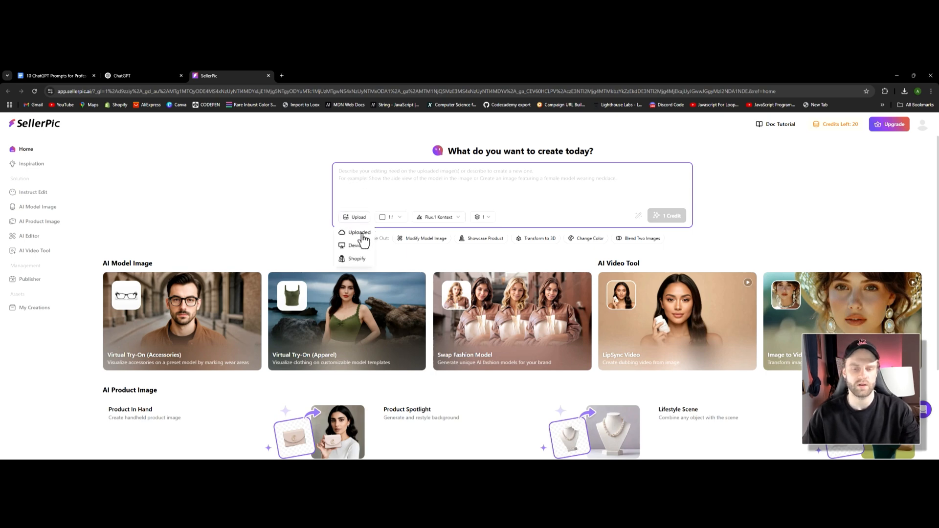
{"action": "left_click", "coordinate": [358, 232]}
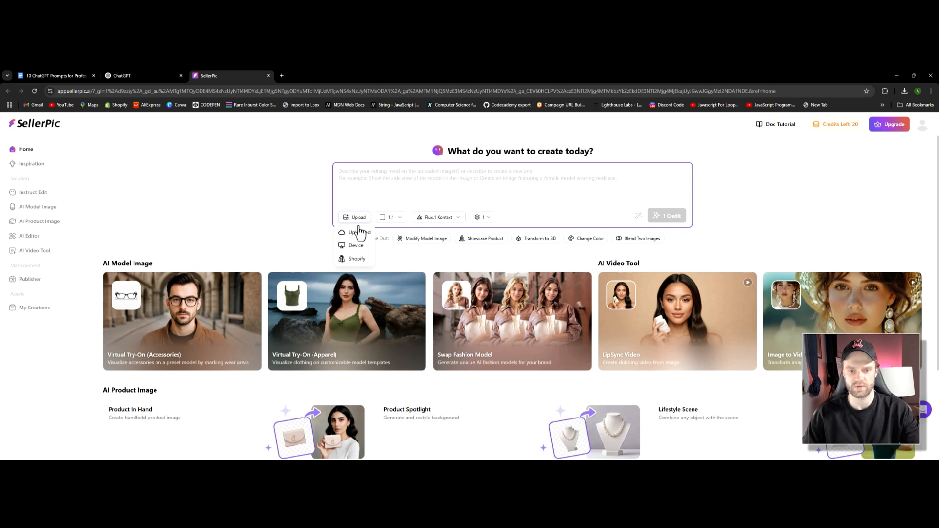
{"action": "left_click", "coordinate": [355, 245]}
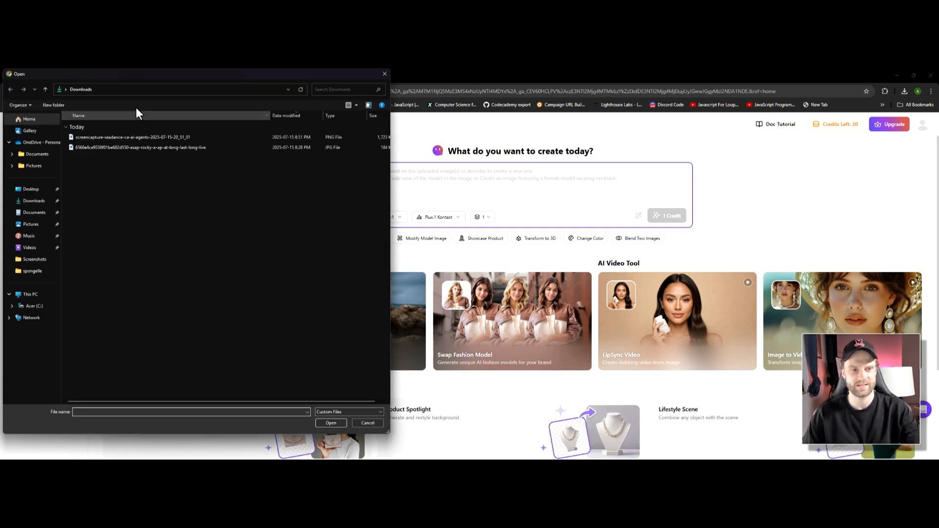
{"action": "left_click", "coordinate": [141, 147]}
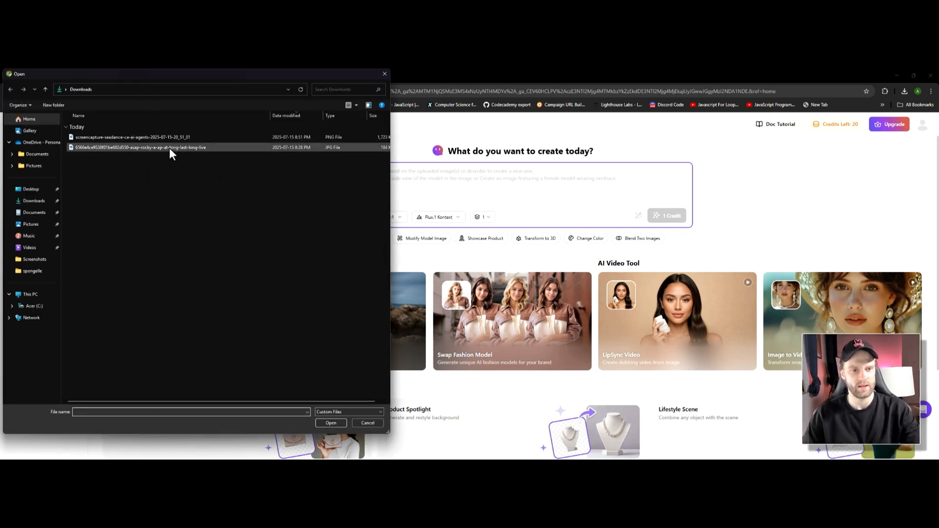
{"action": "left_click", "coordinate": [367, 423]}
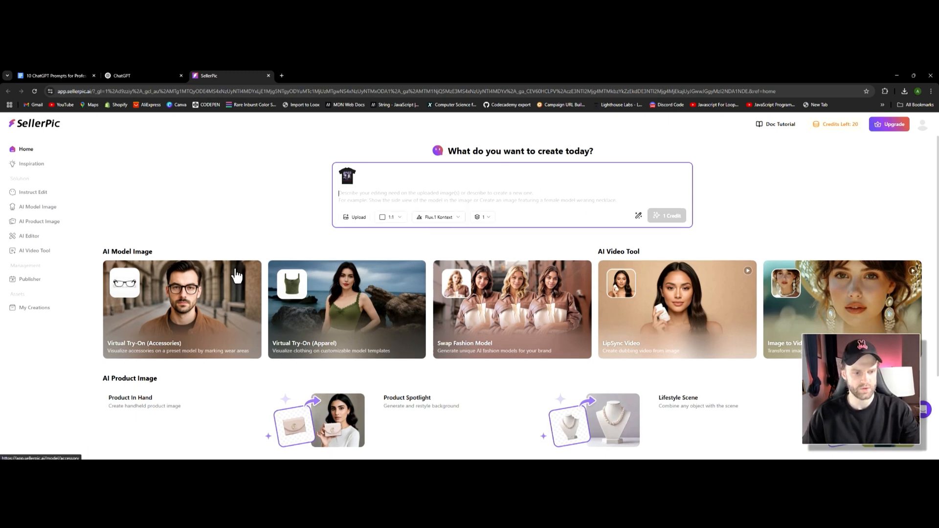
{"action": "mouse_move", "coordinate": [298, 294]}
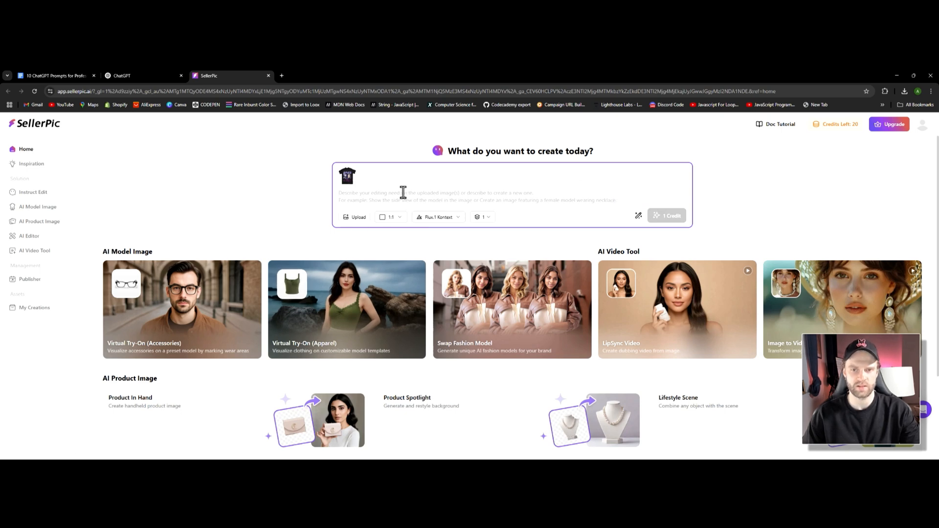
{"action": "mouse_move", "coordinate": [403, 292]}
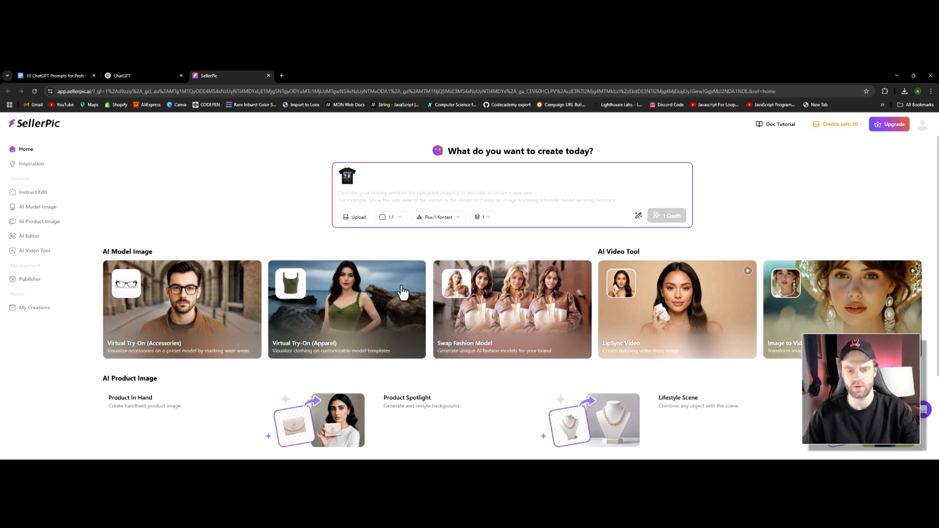
{"action": "mouse_move", "coordinate": [347, 323]}
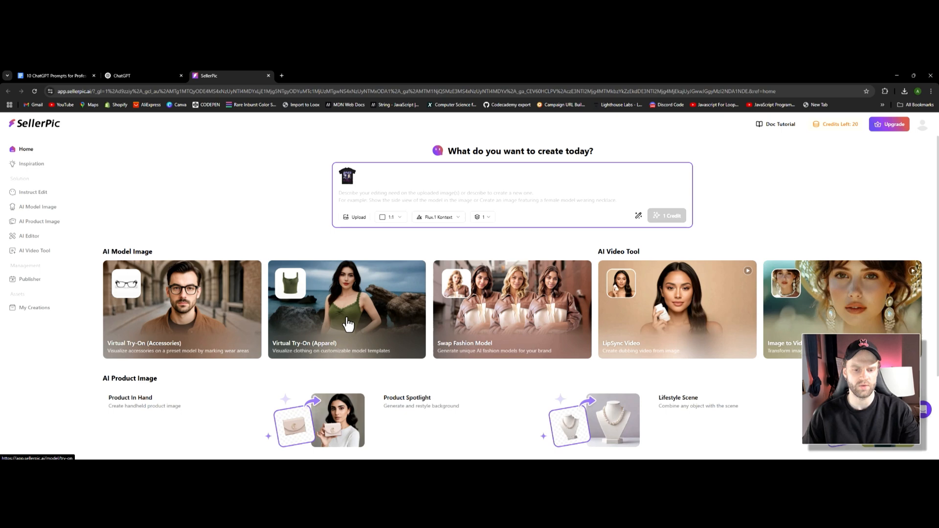
- Upload the black ASAP Rocky t-shirt from the computer as the Virtual Try-On top garment
{"action": "left_click", "coordinate": [347, 310]}
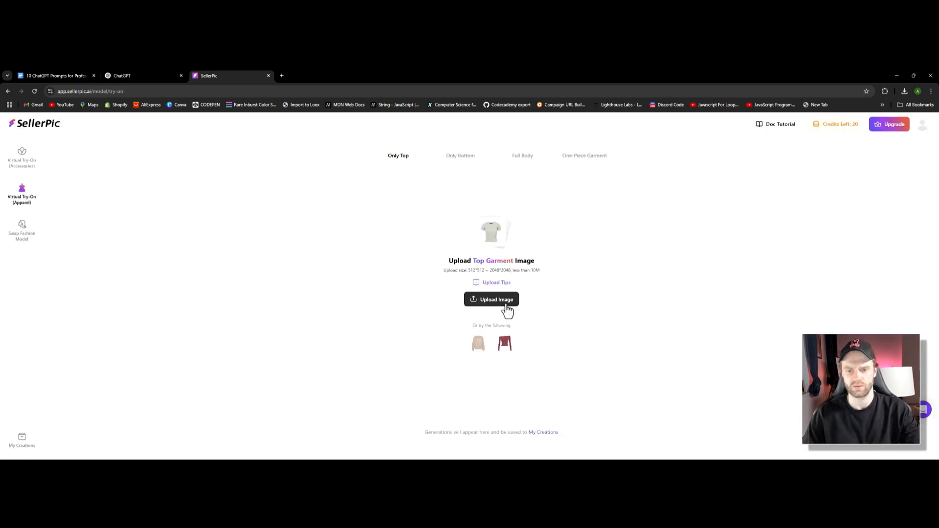
{"action": "left_click", "coordinate": [496, 300]}
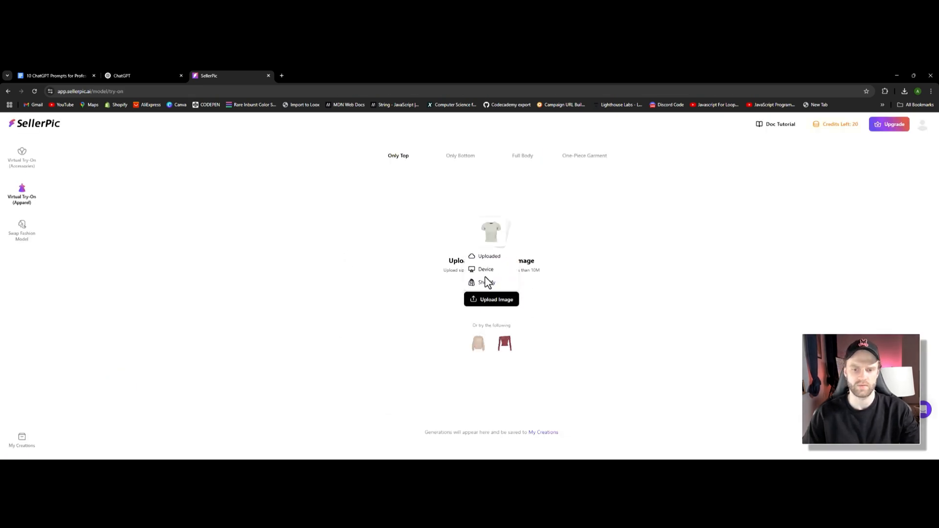
{"action": "left_click", "coordinate": [486, 269]}
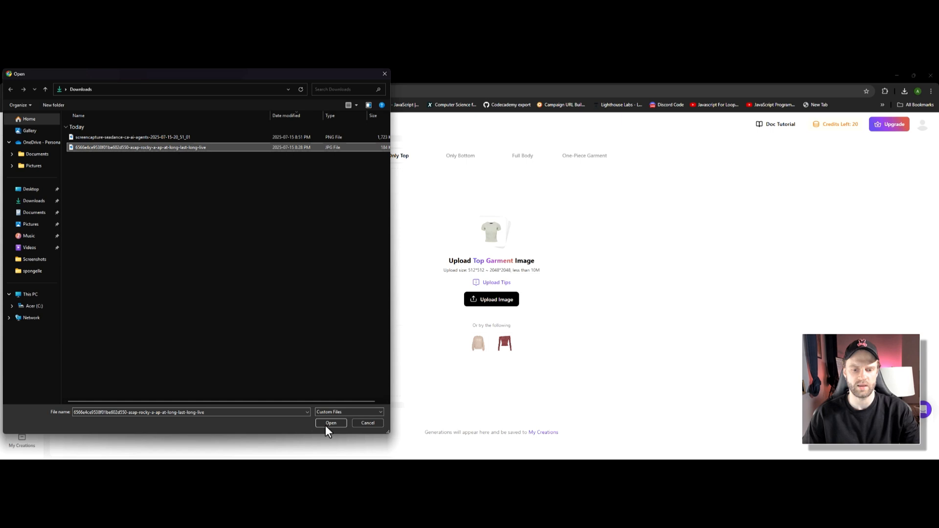
{"action": "left_click", "coordinate": [331, 423]}
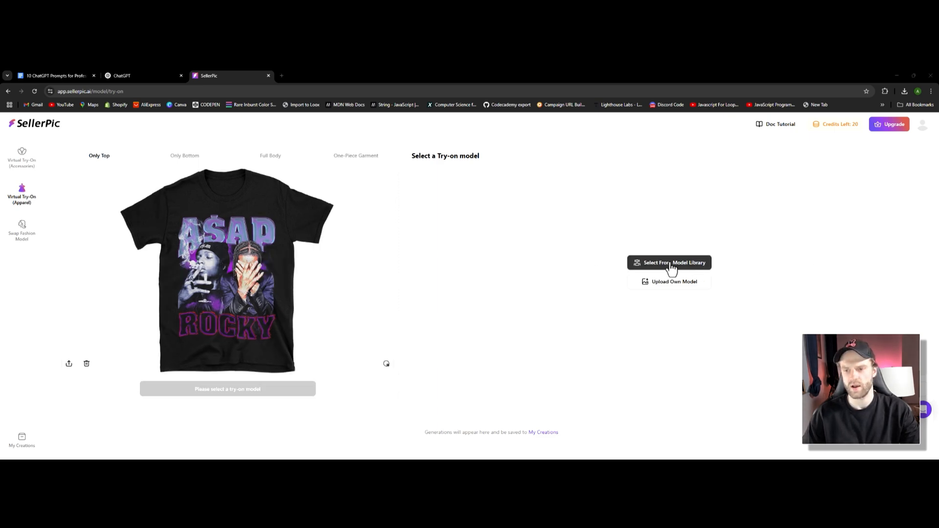
- Pick the young man in the graphic tee from the Model Library and confirm
{"action": "left_click", "coordinate": [669, 262]}
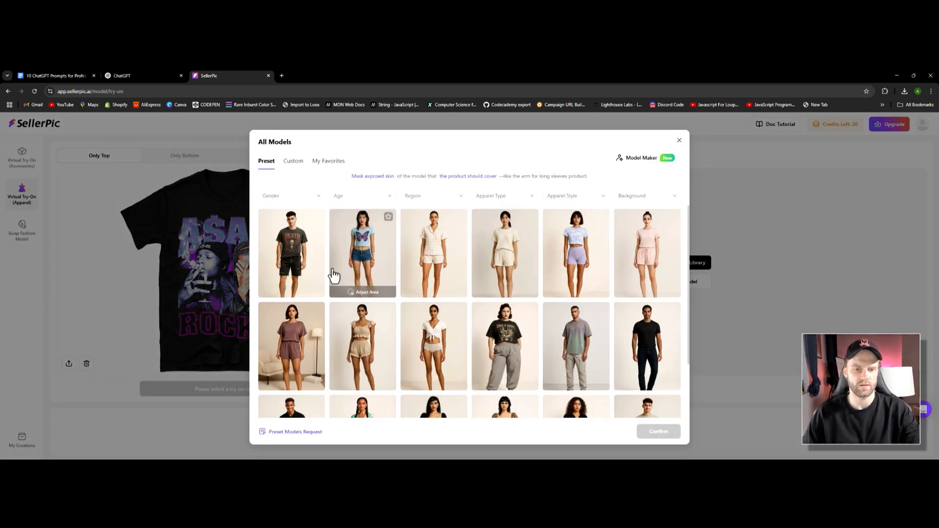
{"action": "mouse_move", "coordinate": [383, 265]}
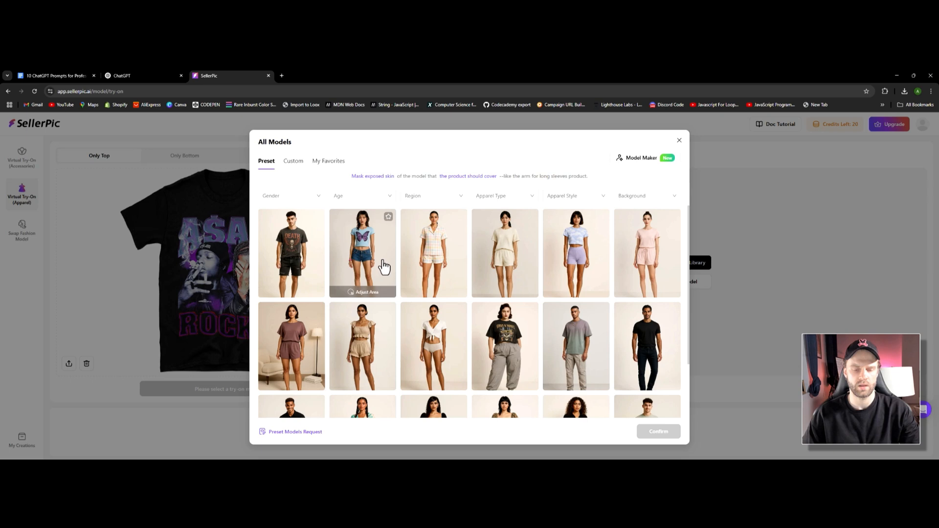
{"action": "mouse_move", "coordinate": [275, 271]}
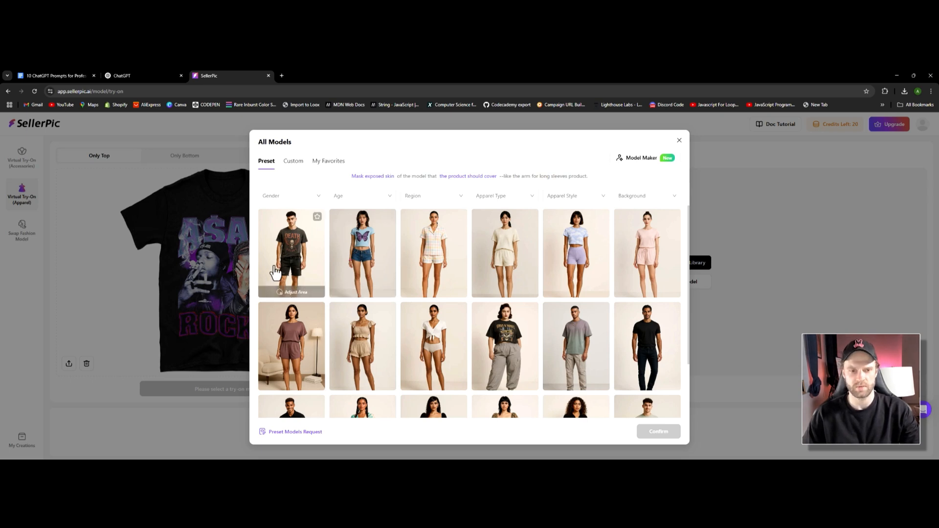
{"action": "mouse_move", "coordinate": [294, 261]}
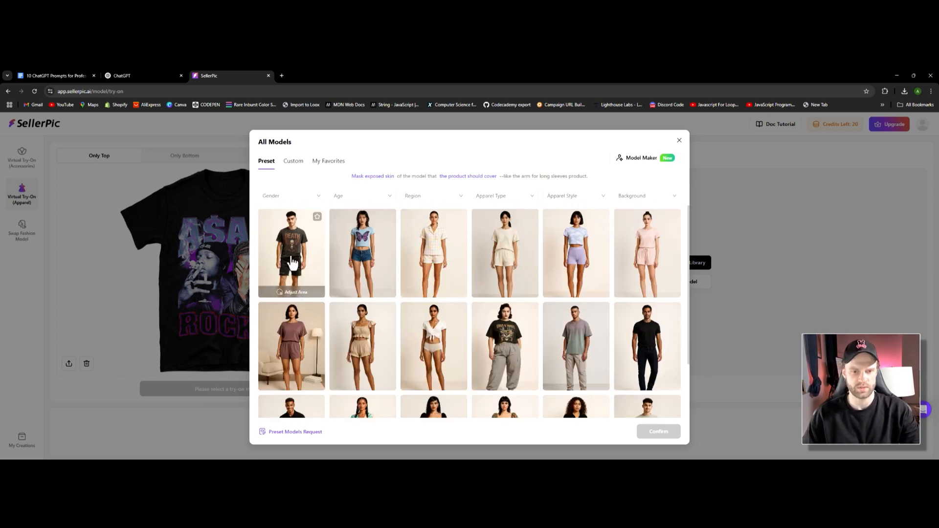
{"action": "left_click", "coordinate": [291, 253]}
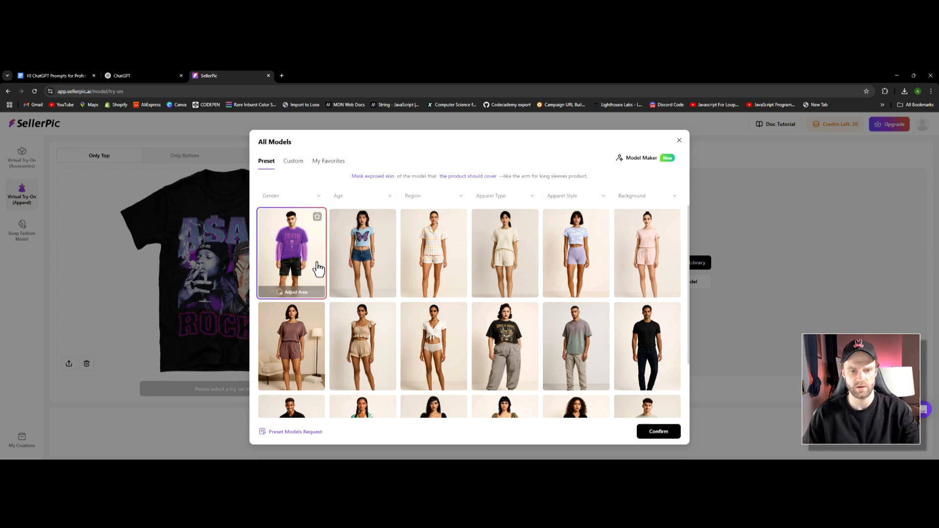
{"action": "left_click", "coordinate": [658, 431]}
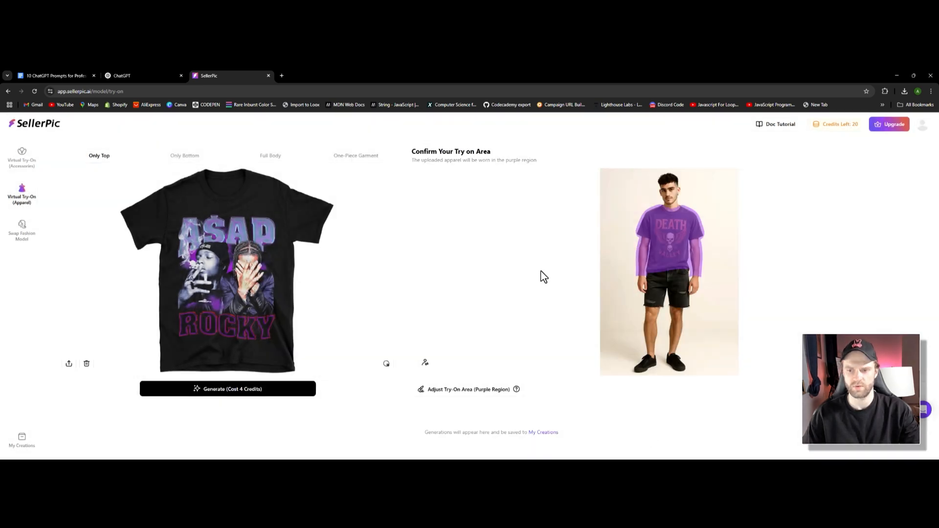
{"action": "mouse_move", "coordinate": [625, 333]}
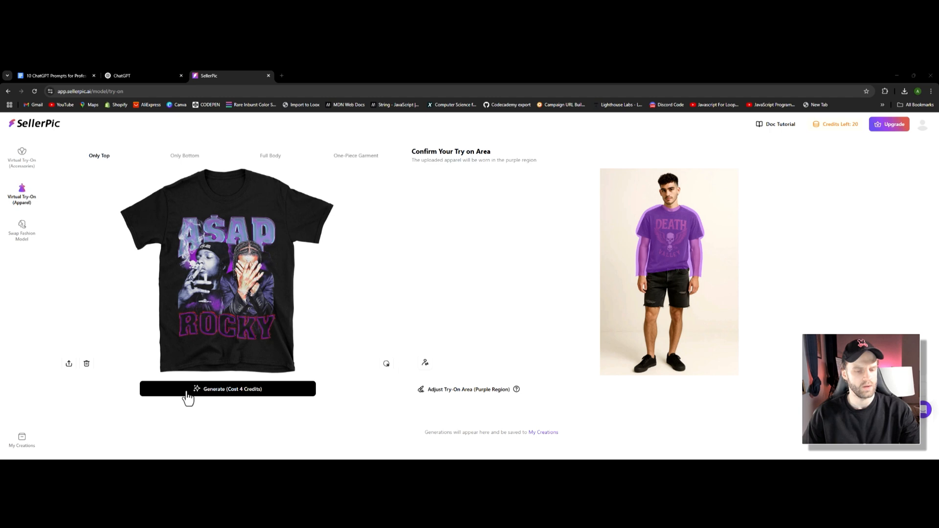
{"action": "mouse_move", "coordinate": [226, 369]}
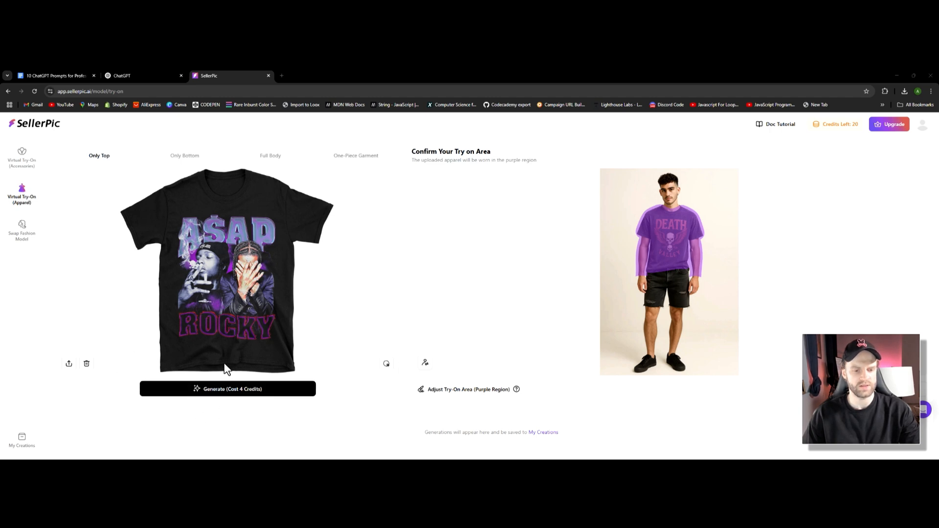
{"action": "mouse_move", "coordinate": [265, 412]}
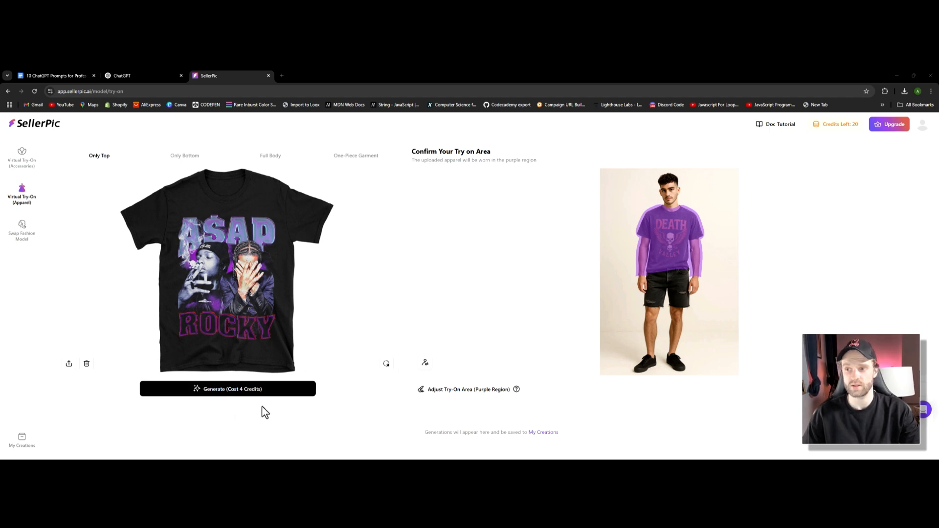
{"action": "mouse_move", "coordinate": [937, 154]}
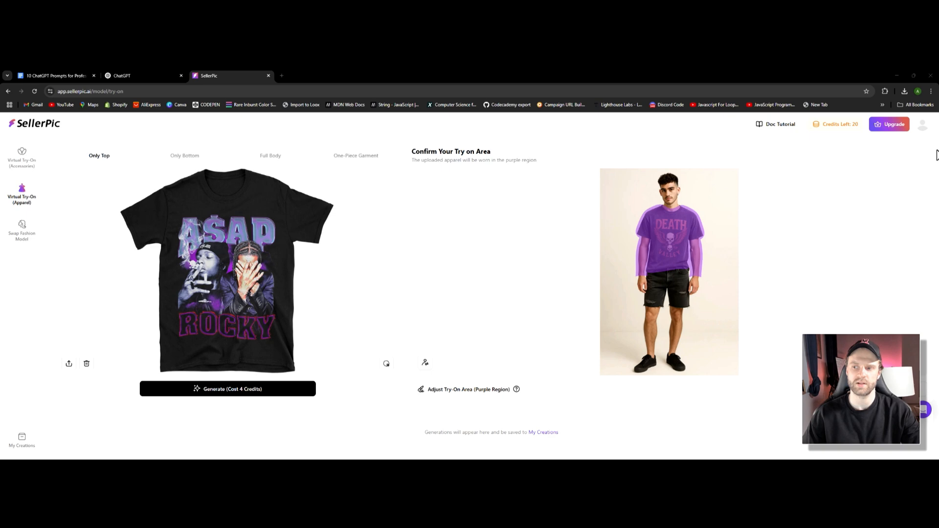
{"action": "mouse_move", "coordinate": [468, 202]}
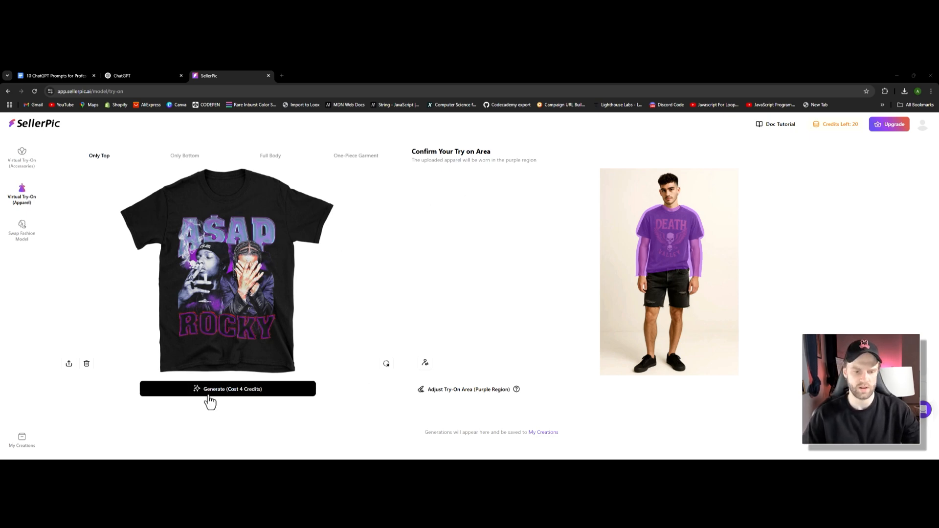
- Generate four try-on images of the t-shirt for 4 credits
{"action": "left_click", "coordinate": [228, 389]}
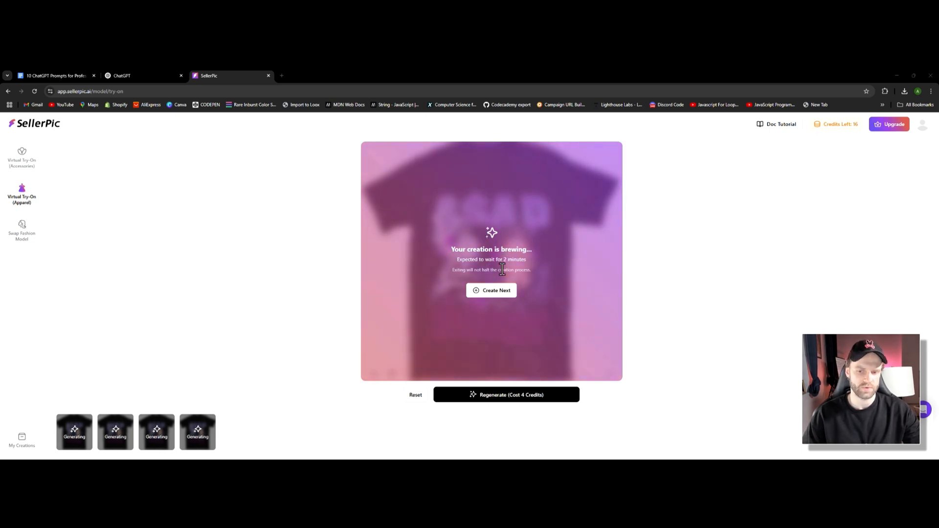
{"action": "mouse_move", "coordinate": [433, 281]}
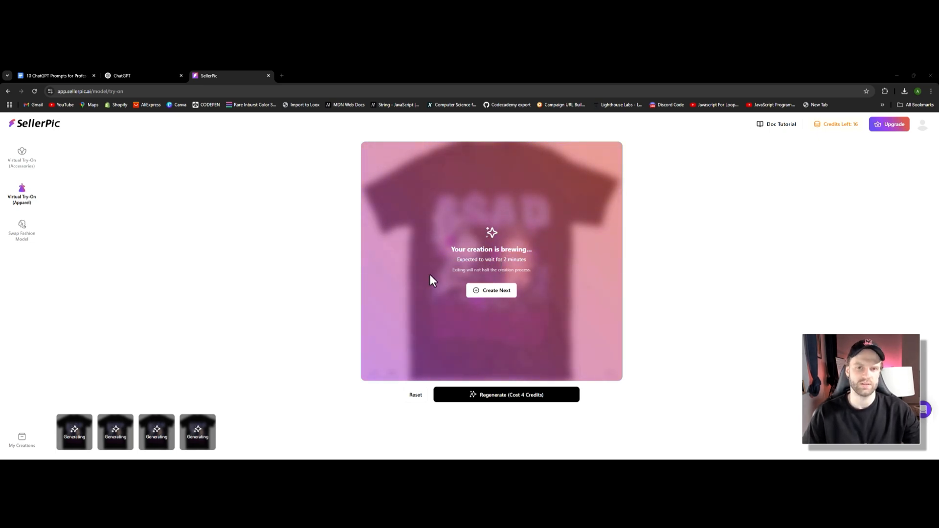
{"action": "mouse_move", "coordinate": [470, 287]}
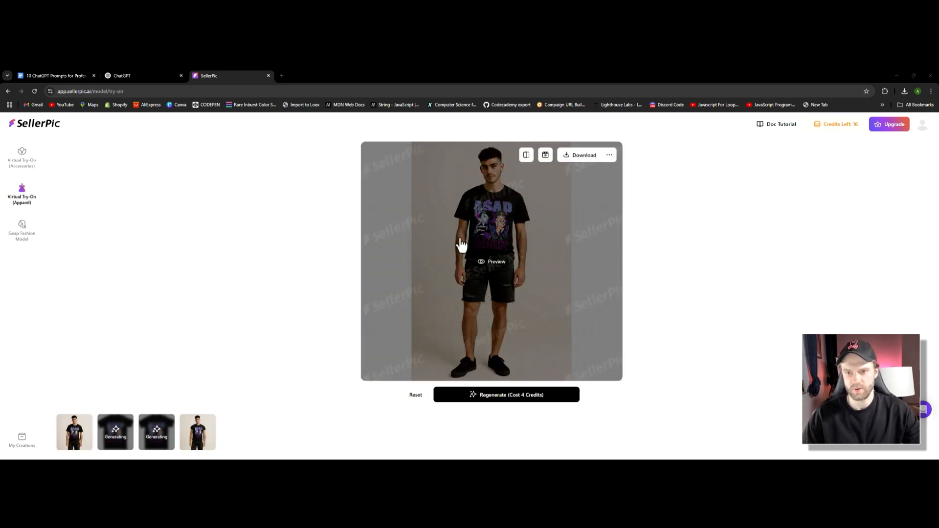
- Choose JPG from the try-on result's download format menu
{"action": "left_click", "coordinate": [584, 154]}
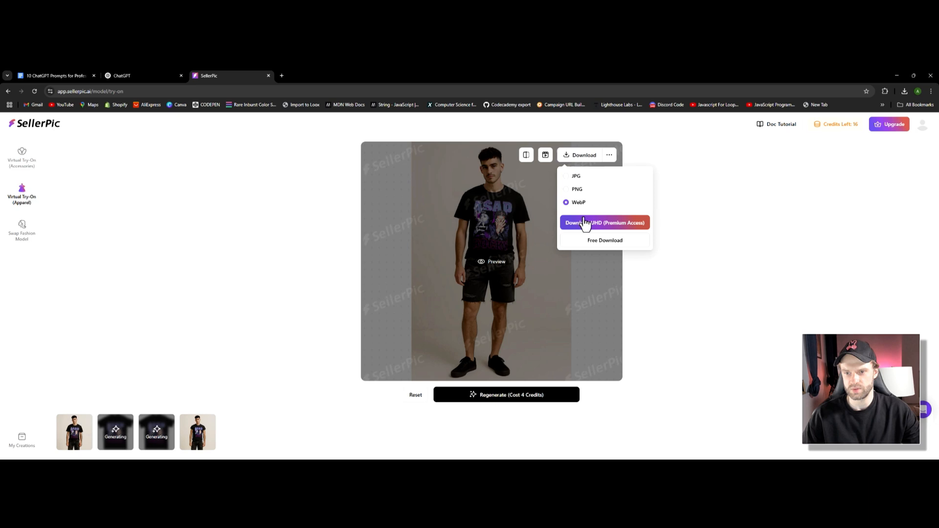
{"action": "left_click", "coordinate": [576, 176]}
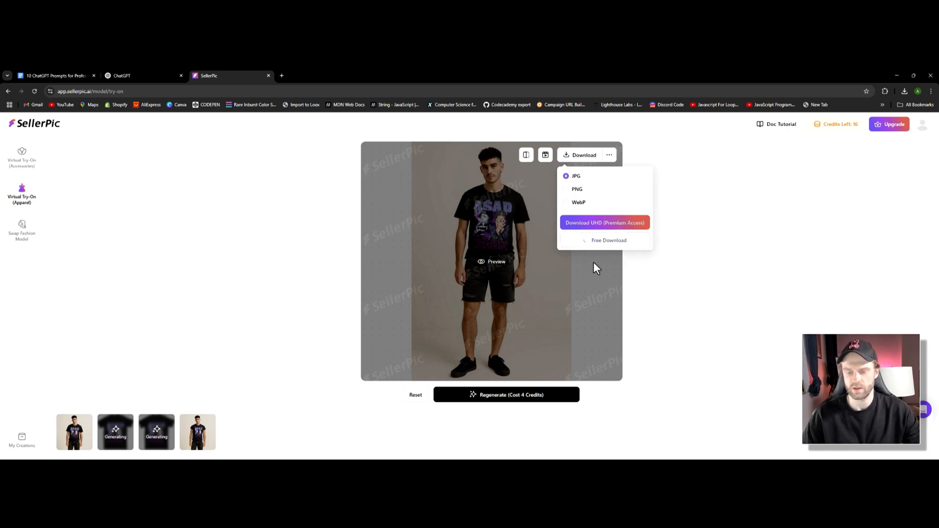
{"action": "mouse_move", "coordinate": [476, 248]}
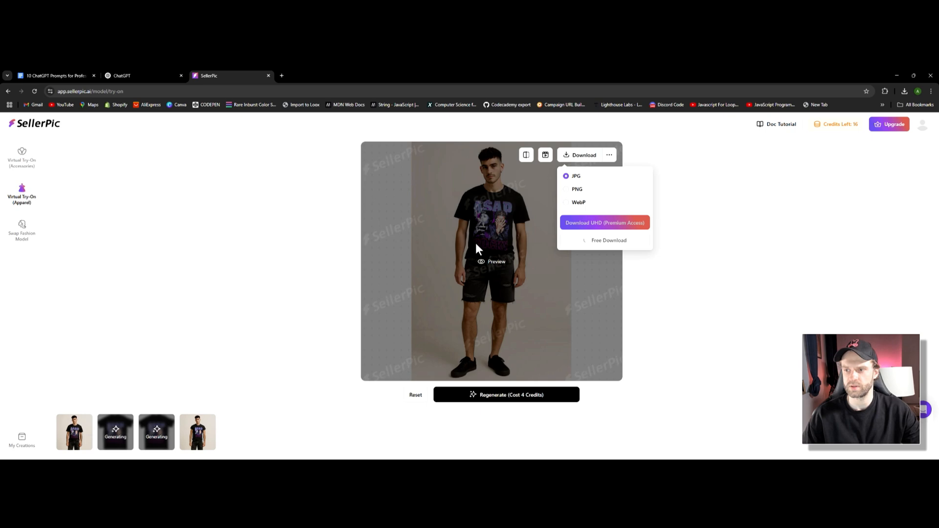
{"action": "mouse_move", "coordinate": [410, 216]}
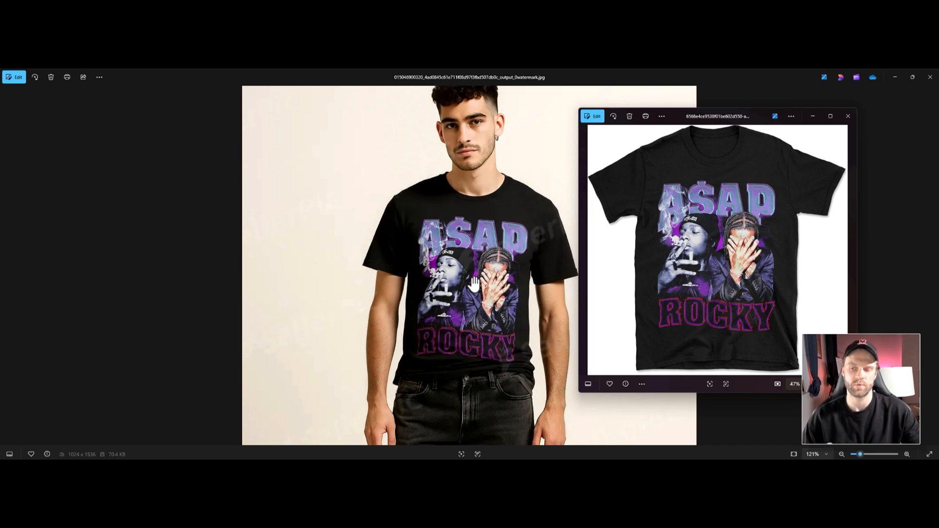
{"action": "mouse_move", "coordinate": [686, 162]}
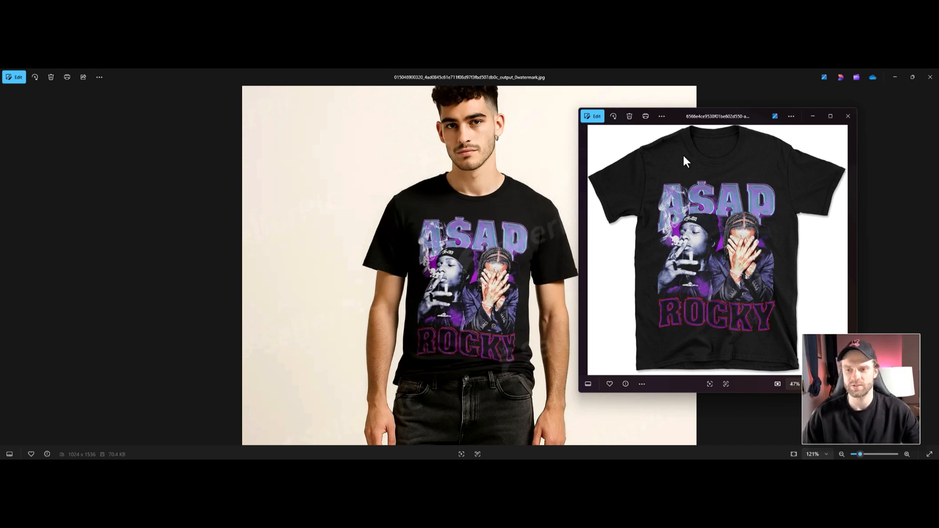
{"action": "mouse_move", "coordinate": [692, 123]}
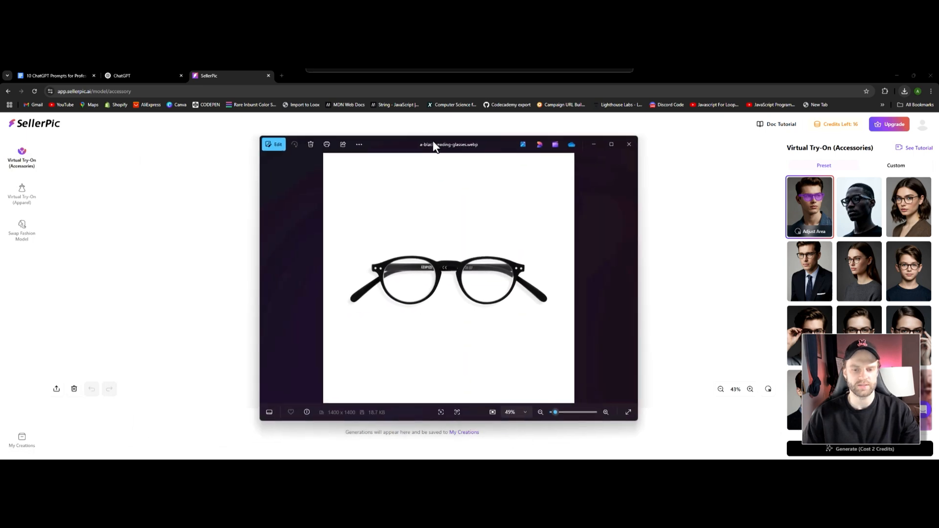
{"action": "mouse_move", "coordinate": [434, 152]}
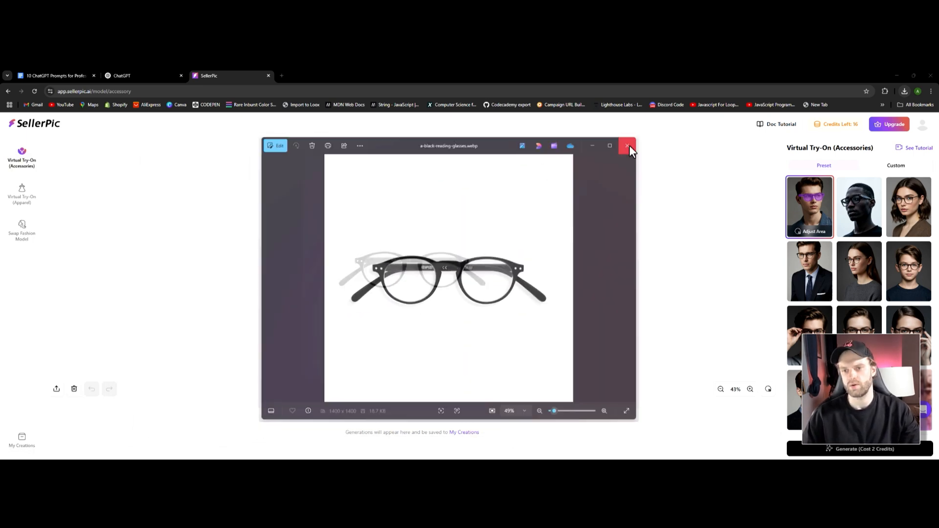
- Close the reading glasses viewer and review the first male model's eyewear try-on area
{"action": "left_click", "coordinate": [627, 146]}
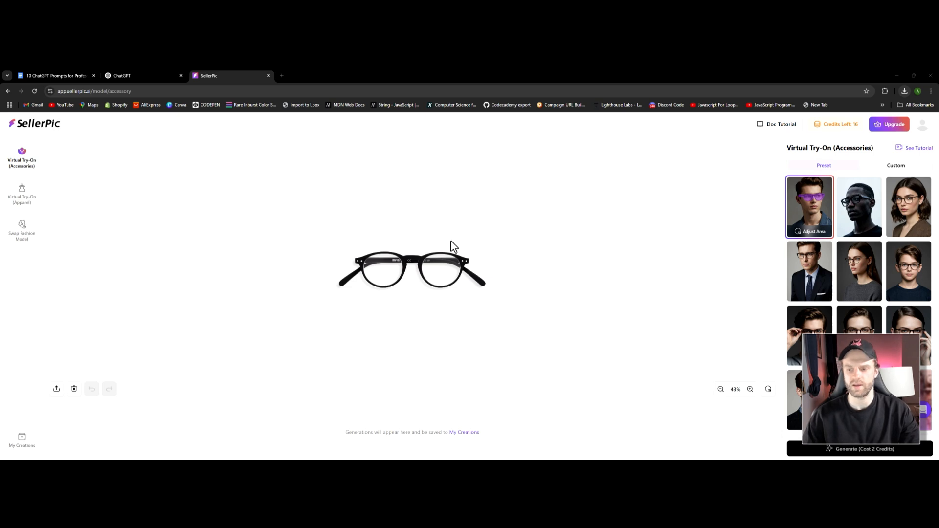
{"action": "mouse_move", "coordinate": [801, 225]}
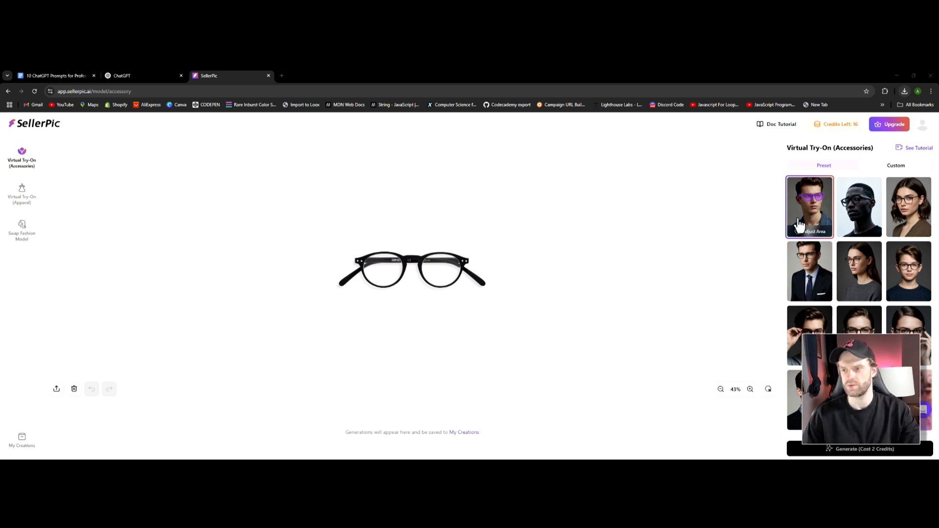
{"action": "mouse_move", "coordinate": [858, 271]}
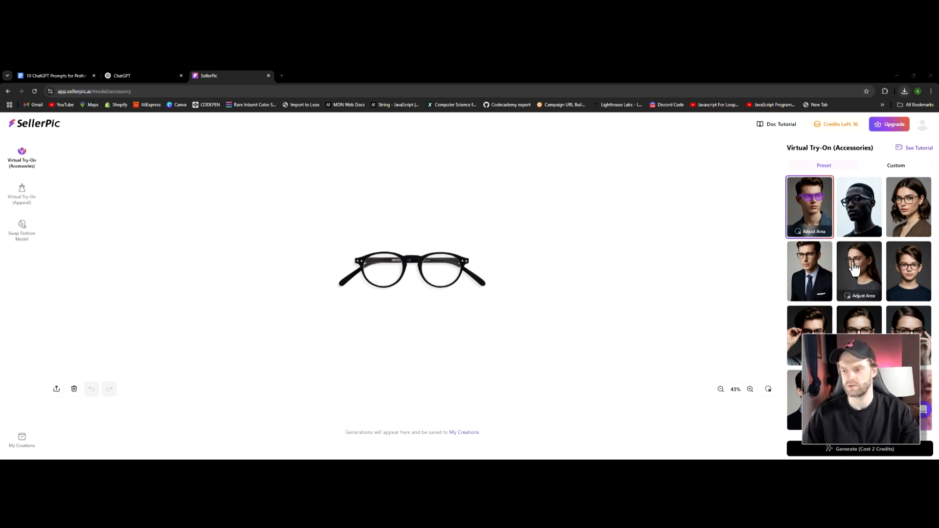
{"action": "mouse_move", "coordinate": [842, 221]}
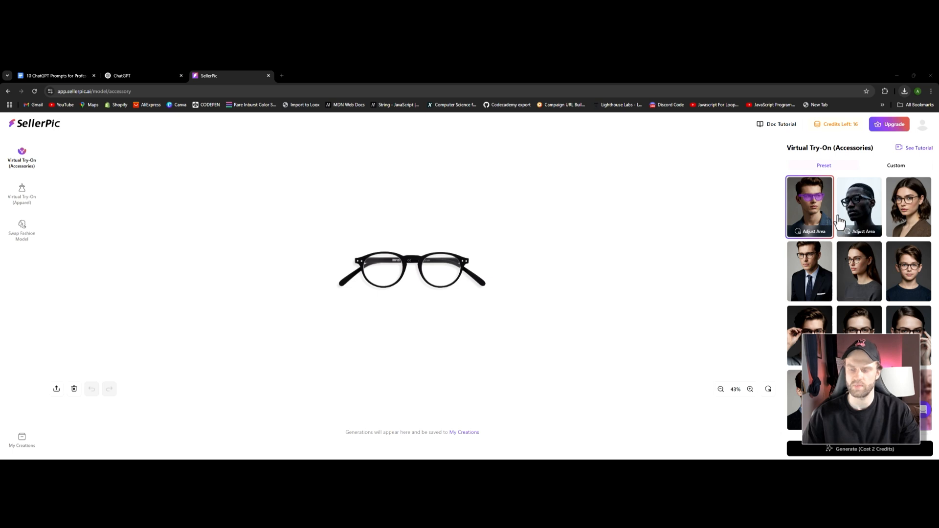
{"action": "left_click", "coordinate": [814, 232]}
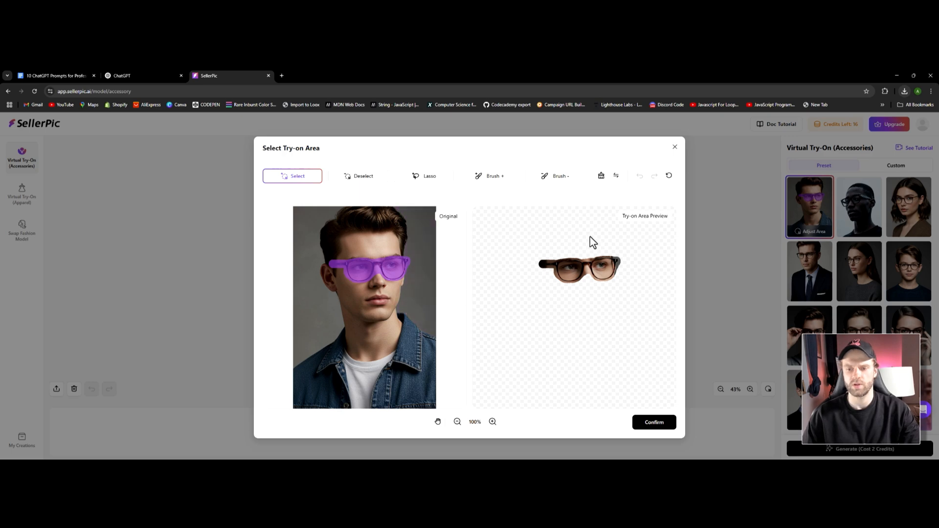
{"action": "mouse_move", "coordinate": [575, 216]}
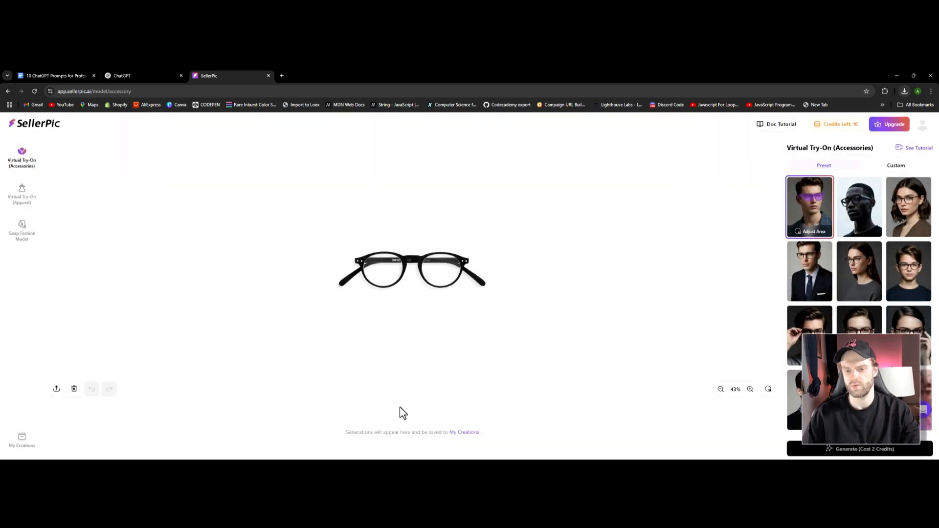
- Show the SellerPic glasses try-on photo beside the original glasses image in Photos
{"action": "left_click", "coordinate": [864, 448]}
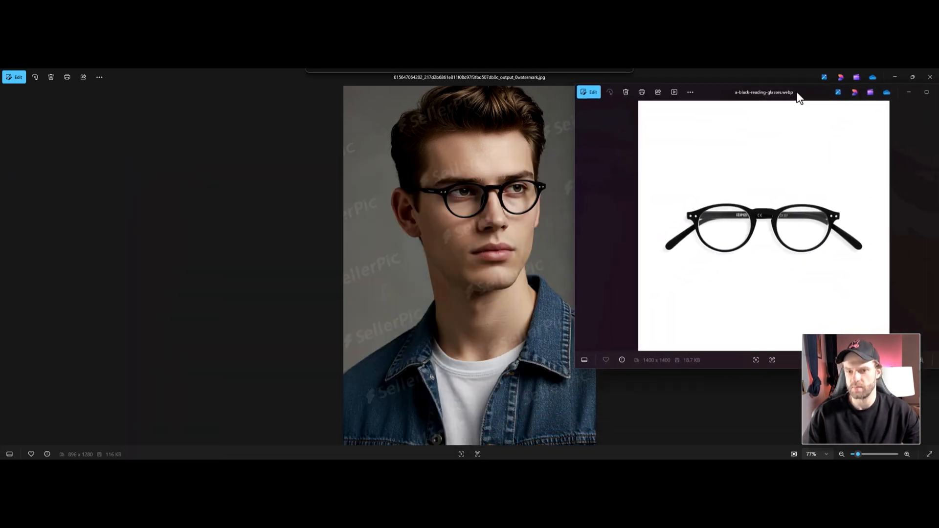
{"action": "mouse_move", "coordinate": [689, 213]}
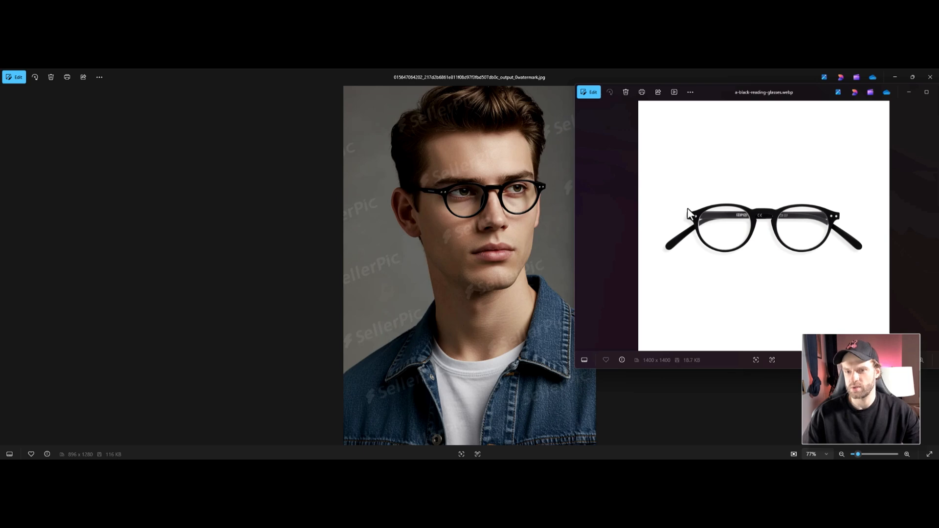
{"action": "mouse_move", "coordinate": [597, 197]}
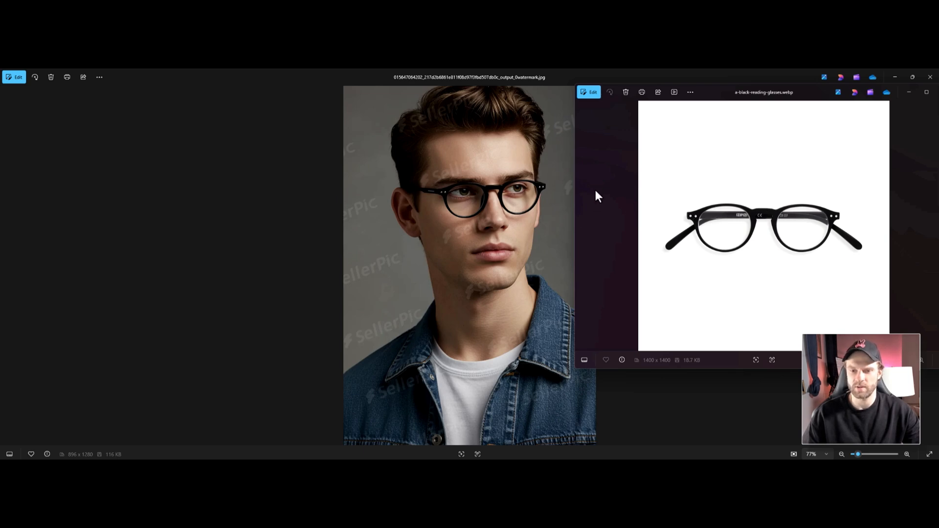
{"action": "mouse_move", "coordinate": [517, 208]}
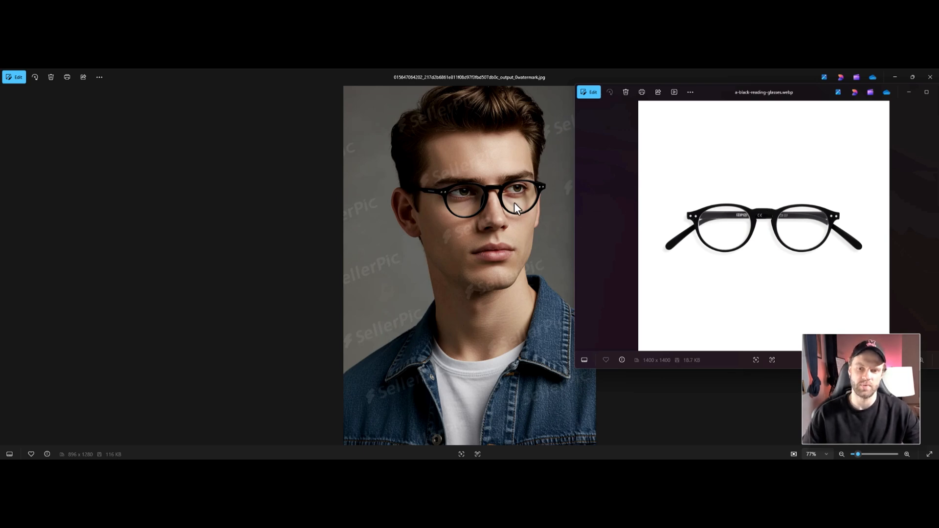
{"action": "mouse_move", "coordinate": [862, 135]}
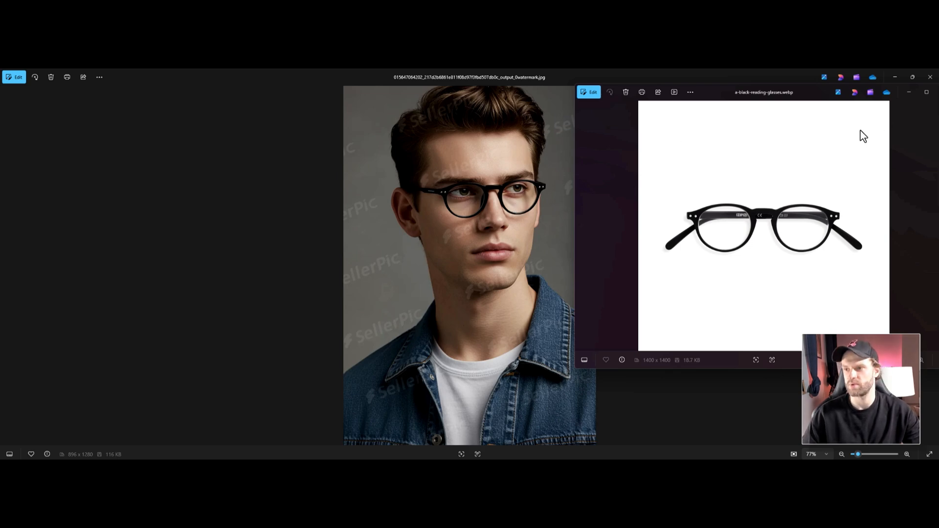
- Return to the SellerPic glasses try-on result with its two generated thumbnails
{"action": "left_click", "coordinate": [929, 91]}
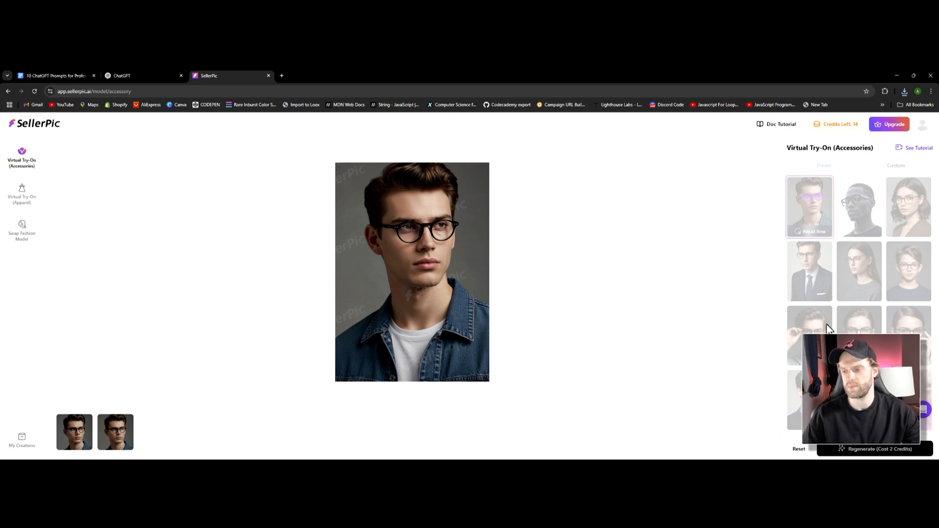
{"action": "mouse_move", "coordinate": [868, 302]}
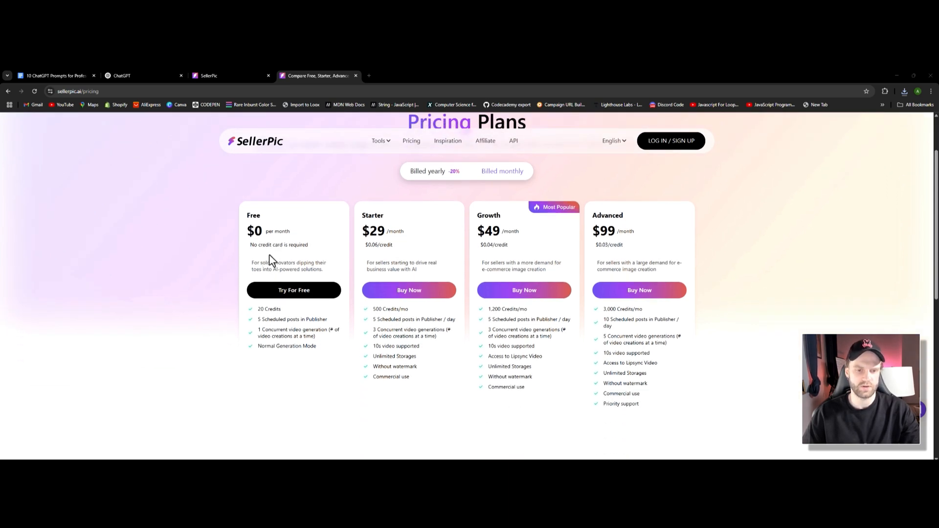
{"action": "mouse_move", "coordinate": [293, 321]}
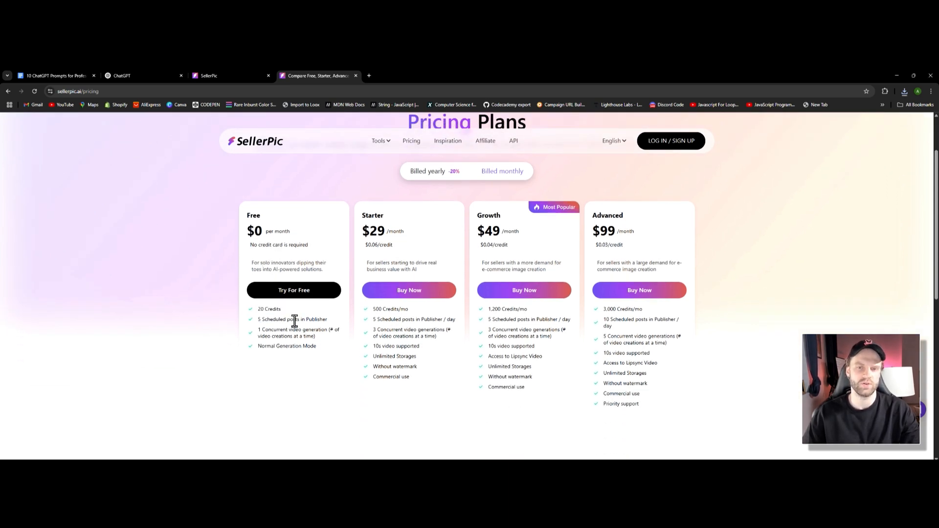
{"action": "mouse_move", "coordinate": [333, 228]}
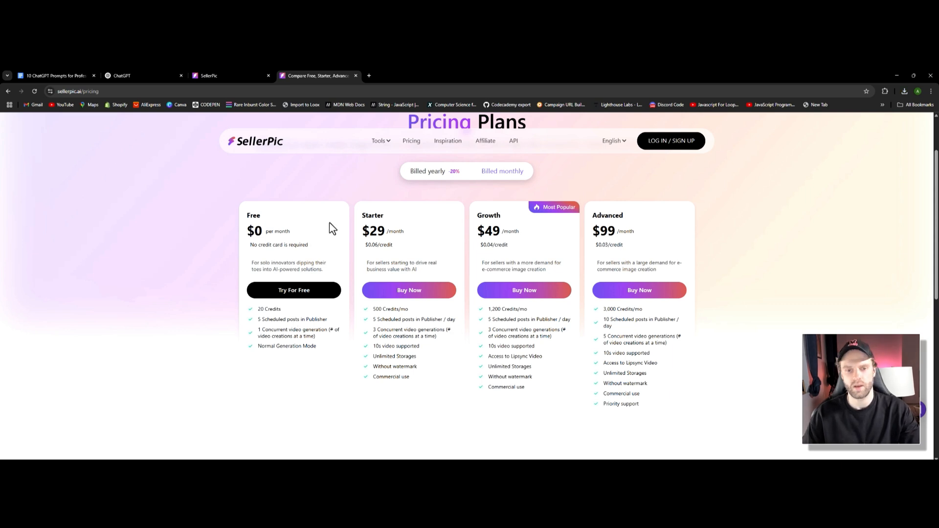
{"action": "mouse_move", "coordinate": [341, 227]}
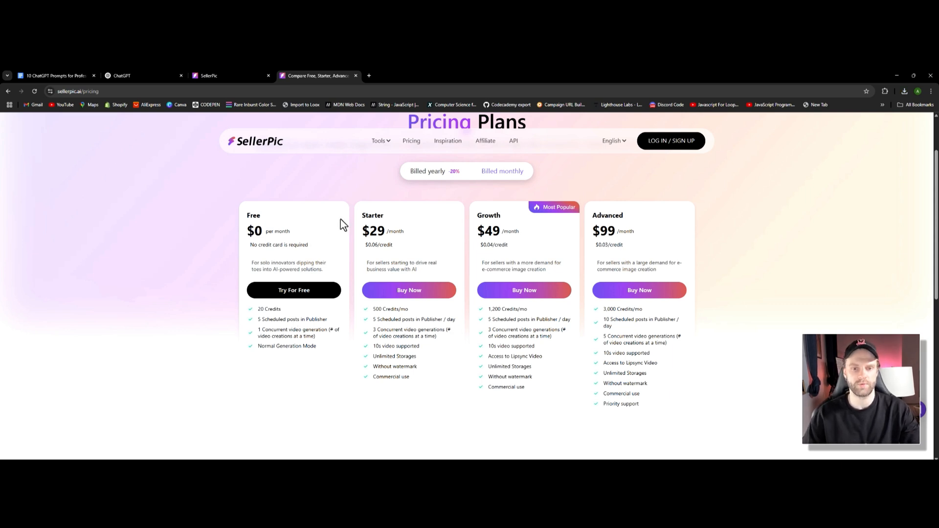
{"action": "mouse_move", "coordinate": [363, 252]}
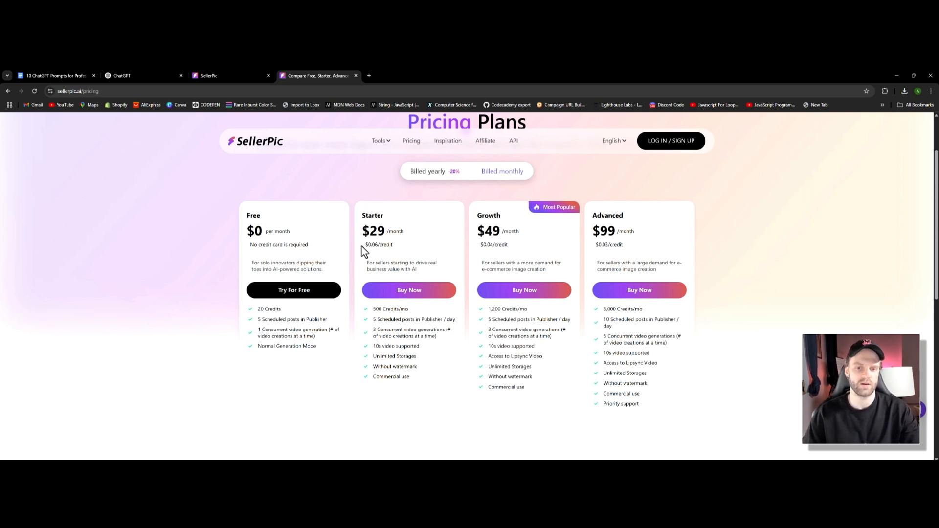
{"action": "mouse_move", "coordinate": [414, 236]}
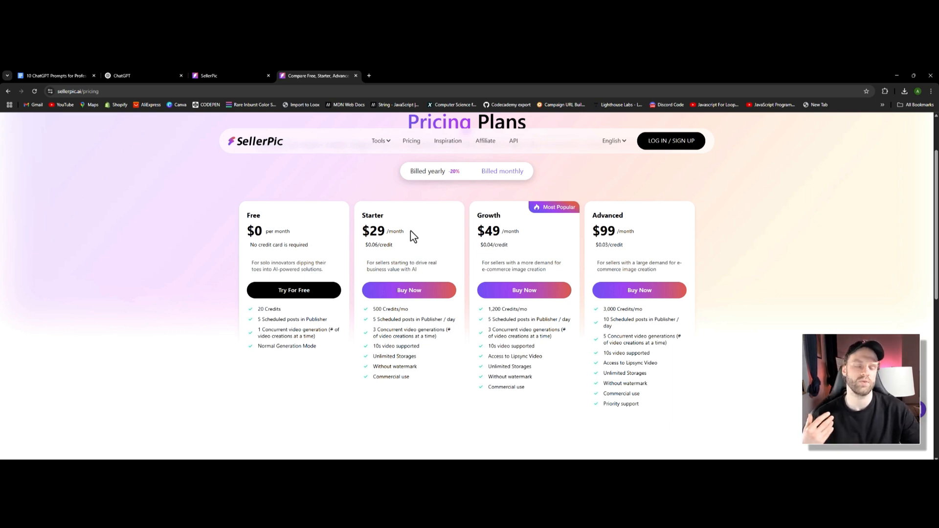
{"action": "mouse_move", "coordinate": [424, 316]}
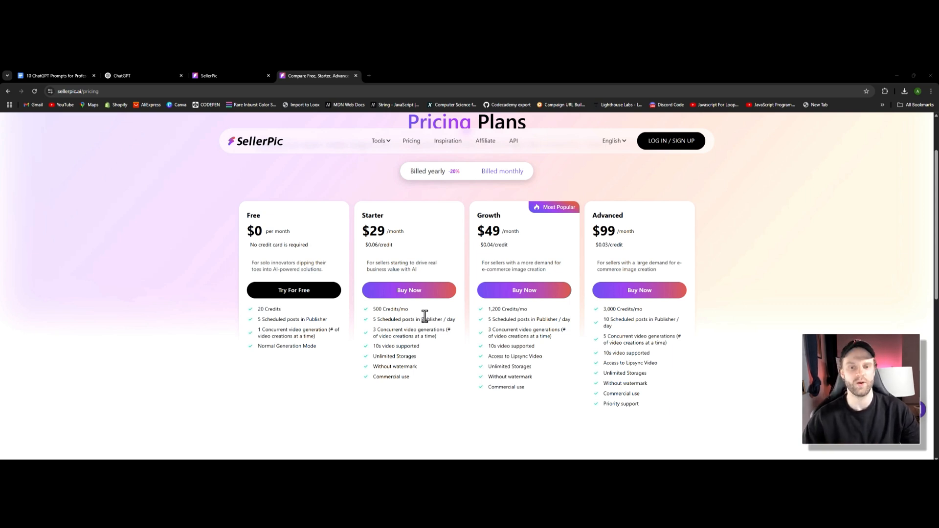
{"action": "mouse_move", "coordinate": [367, 259]}
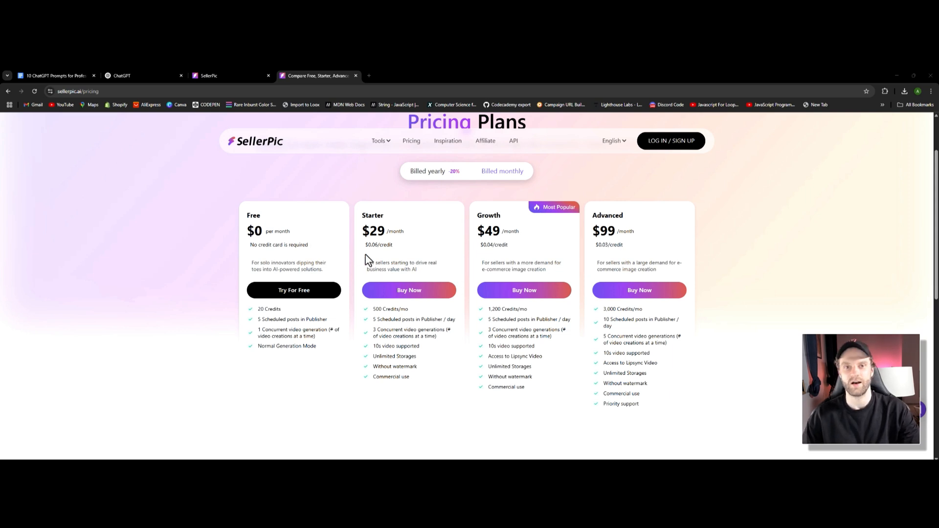
- Open SellerPic's Pricing page listing the Free, Starter, Growth and Advanced plans
{"action": "left_click", "coordinate": [356, 76]}
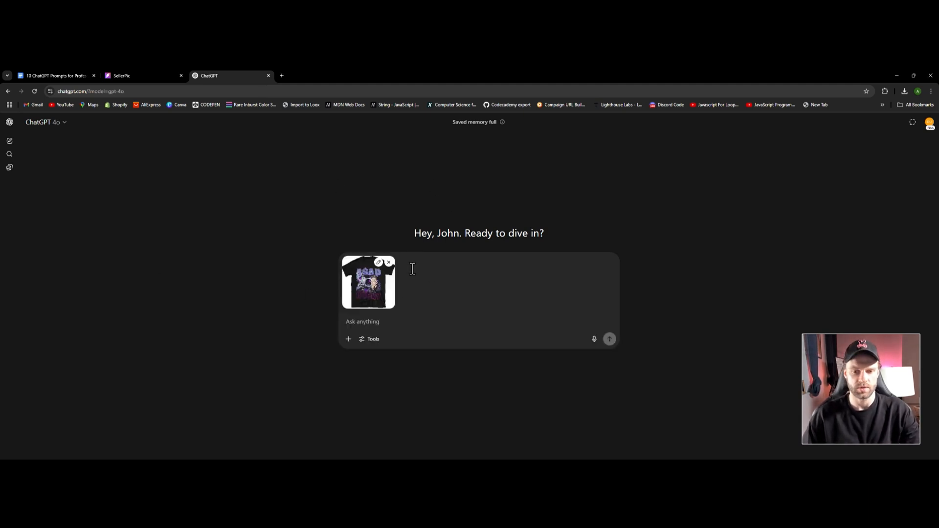
- Switch to the Google Docs document of product image prompts
{"action": "left_click", "coordinate": [130, 75]}
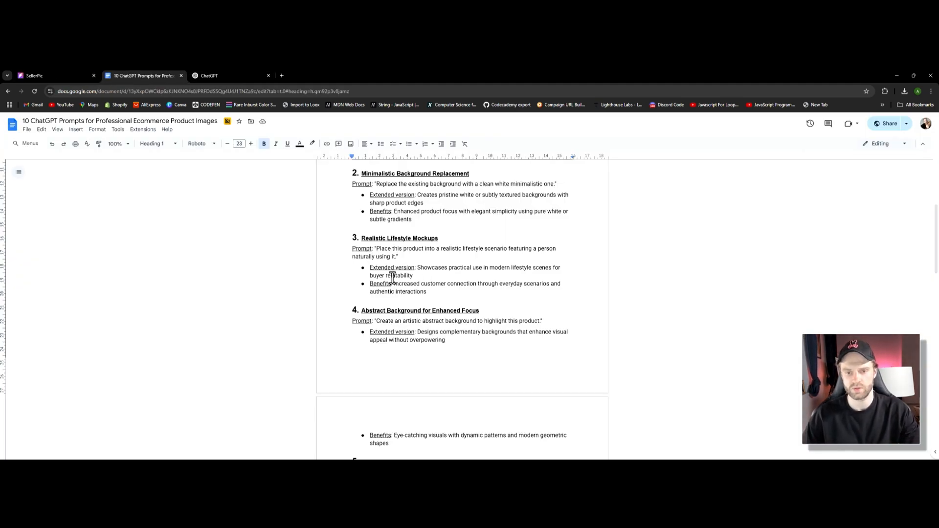
- Scroll the prompts document to Realistic Lifestyle Mockups, then return to the t-shirt chat
{"action": "scroll", "scroll_direction": "down", "scroll_amount": 3}
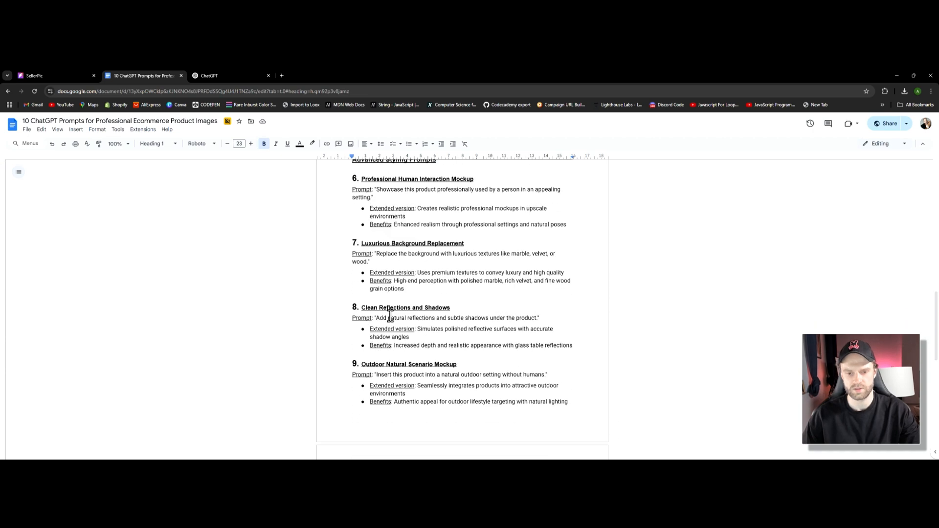
{"action": "scroll", "scroll_direction": "down", "scroll_amount": 3}
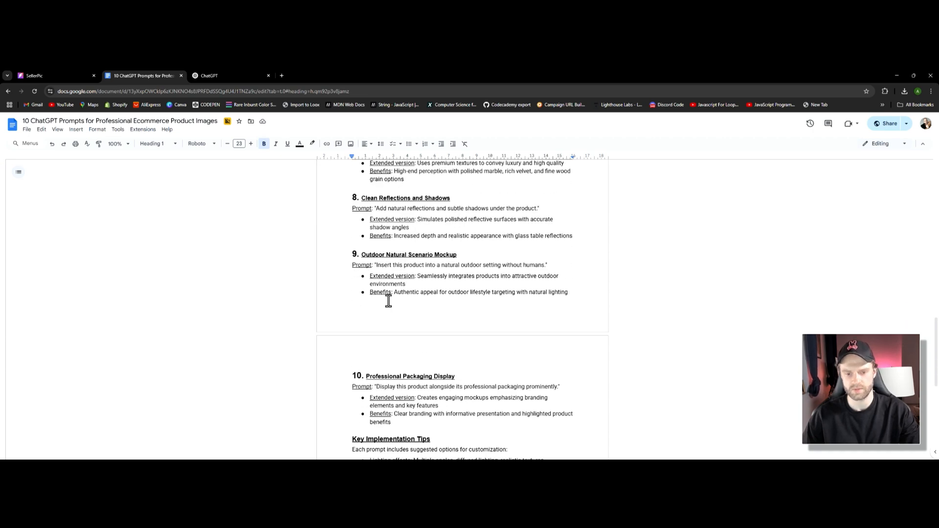
{"action": "scroll", "scroll_direction": "up", "scroll_amount": 3}
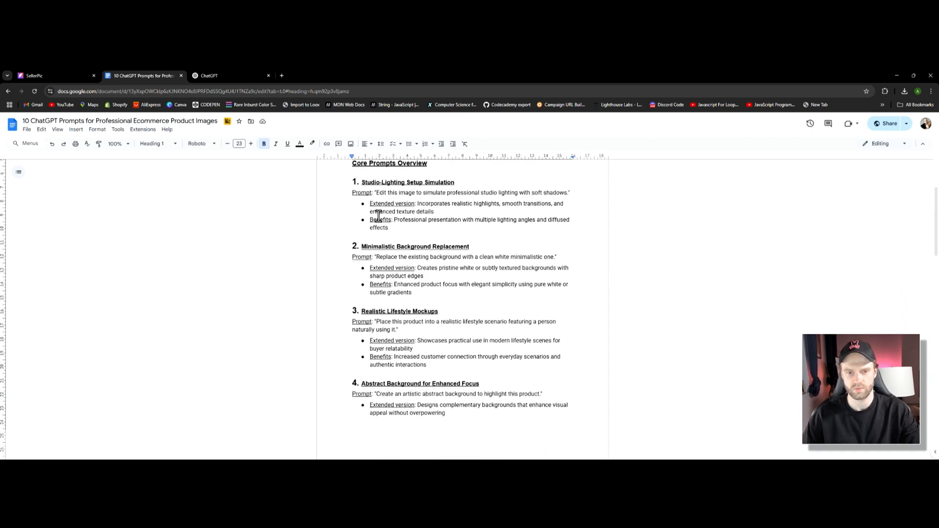
{"action": "scroll", "scroll_direction": "down", "scroll_amount": 3}
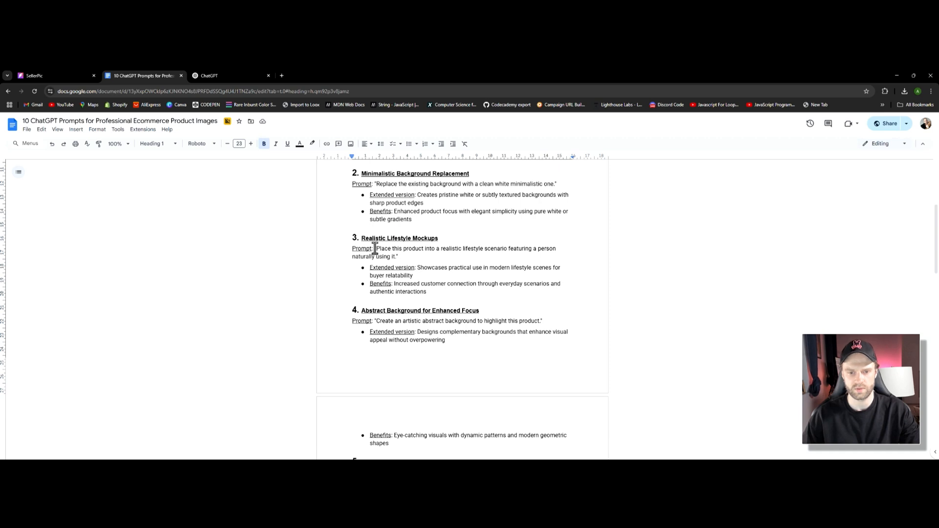
{"action": "left_click", "coordinate": [208, 76]}
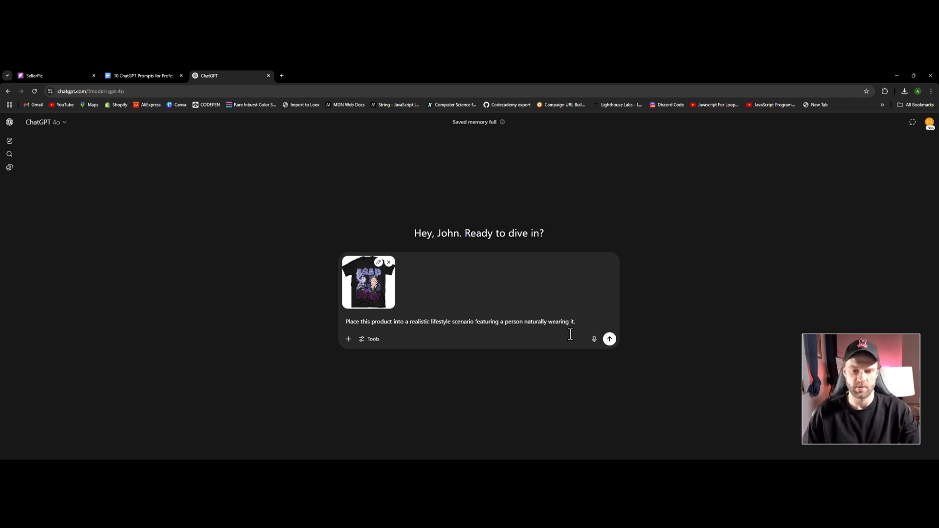
{"action": "mouse_move", "coordinate": [609, 339]}
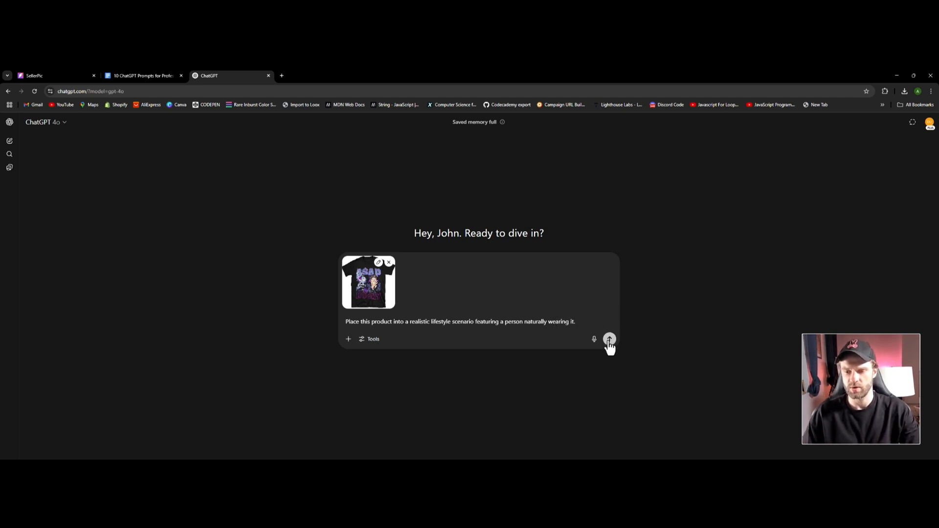
- Send the edited lifestyle mockup prompt with the t-shirt photo and open a new browser tab
{"action": "left_click", "coordinate": [609, 339]}
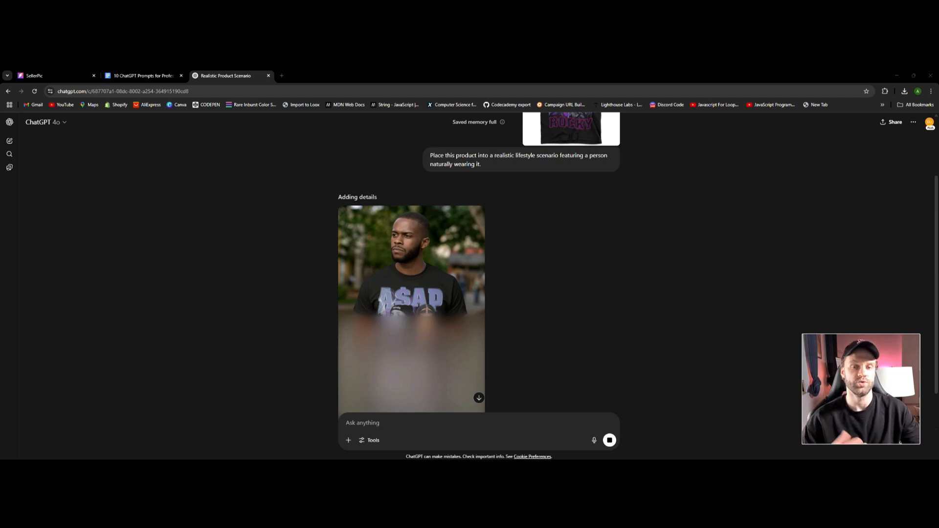
{"action": "mouse_move", "coordinate": [288, 78]}
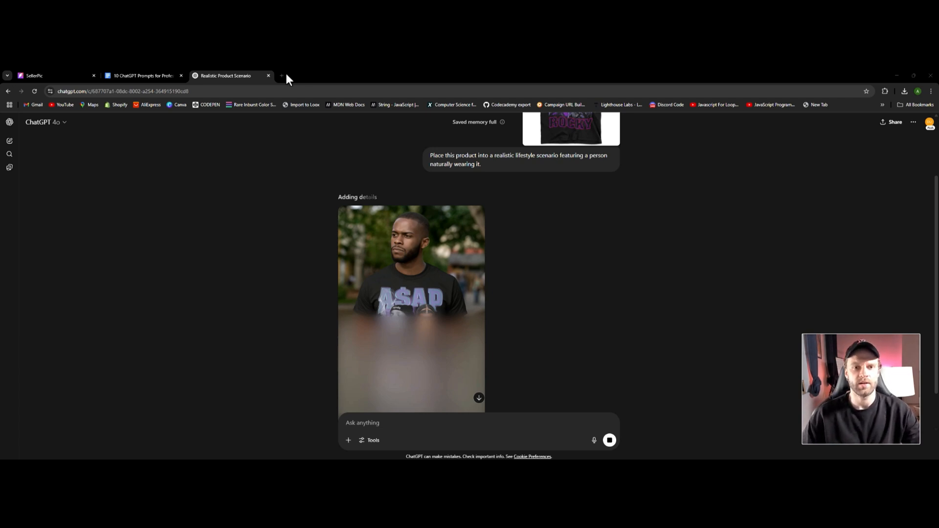
{"action": "left_click", "coordinate": [281, 76]}
{"action": "type", "text": "debutify.com"}
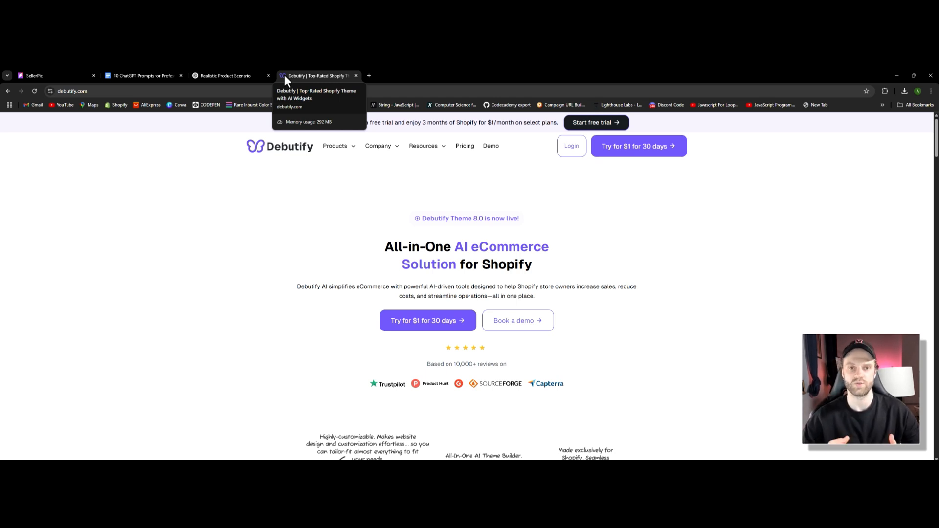
{"action": "mouse_move", "coordinate": [378, 164]}
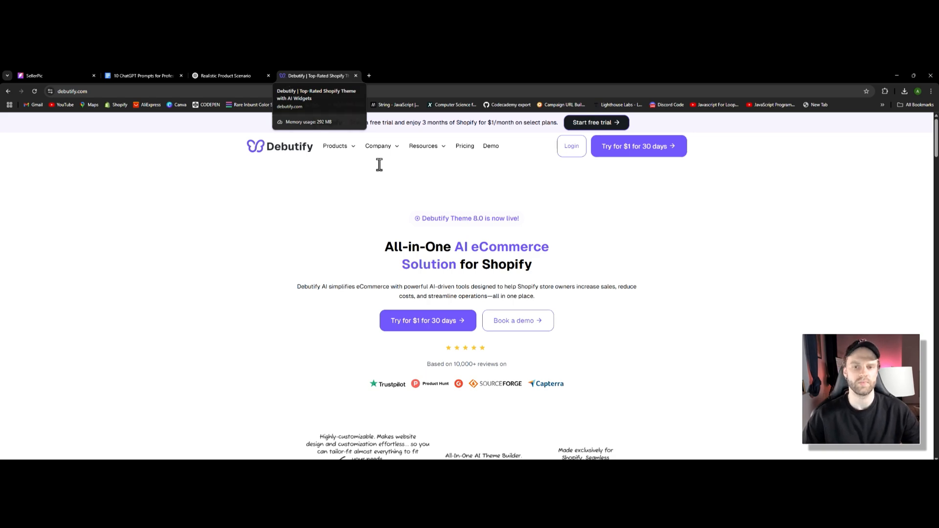
- Browse Debutify's demo theme templates for Fashion, Baby, Apparel and Fitness
{"action": "left_click", "coordinate": [490, 146]}
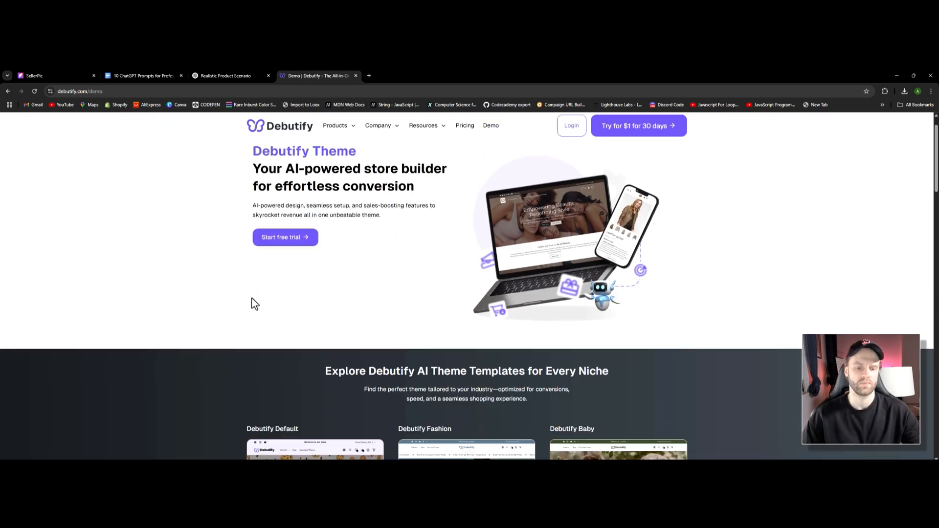
{"action": "scroll", "scroll_direction": "down", "scroll_amount": 3}
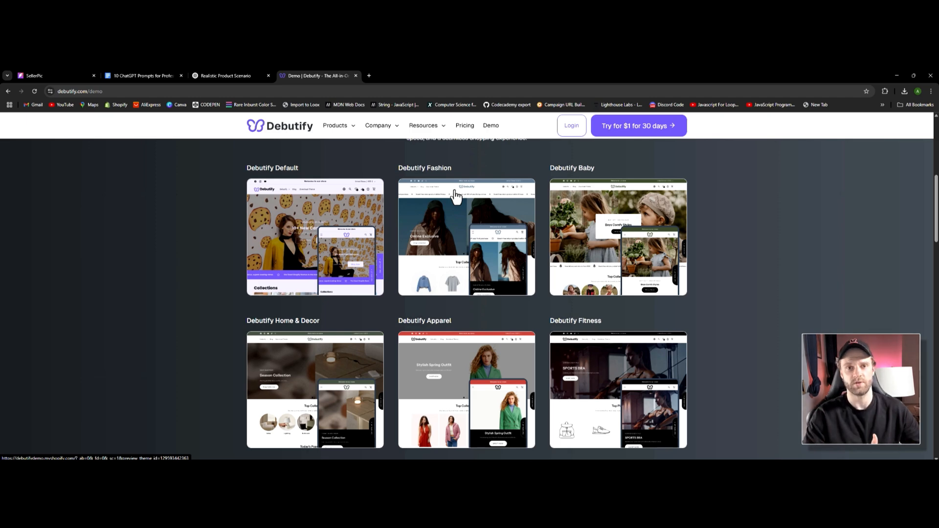
{"action": "mouse_move", "coordinate": [578, 173]}
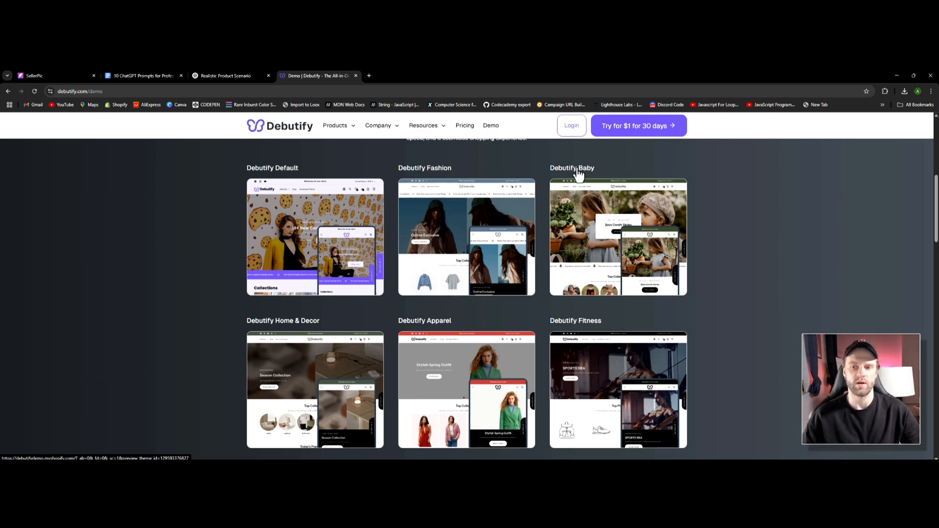
{"action": "scroll", "scroll_direction": "down", "scroll_amount": 3}
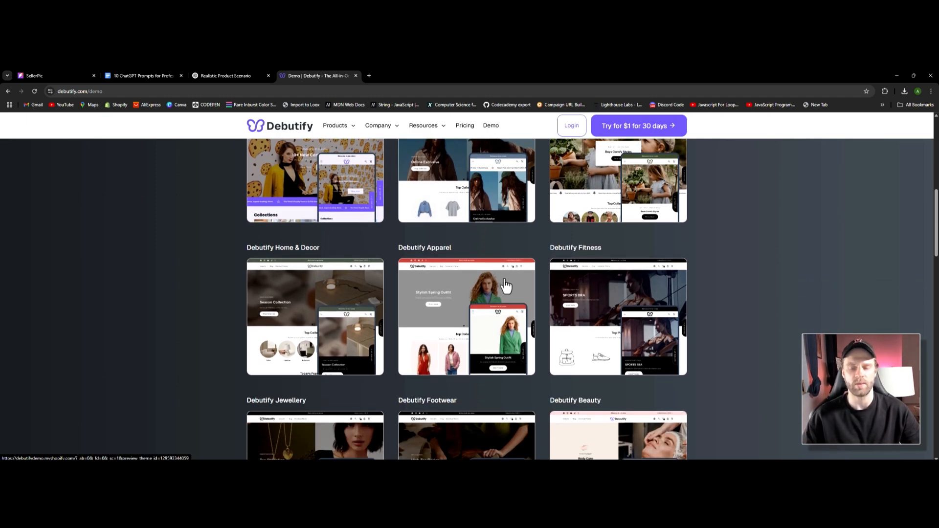
{"action": "scroll", "scroll_direction": "down", "scroll_amount": 3}
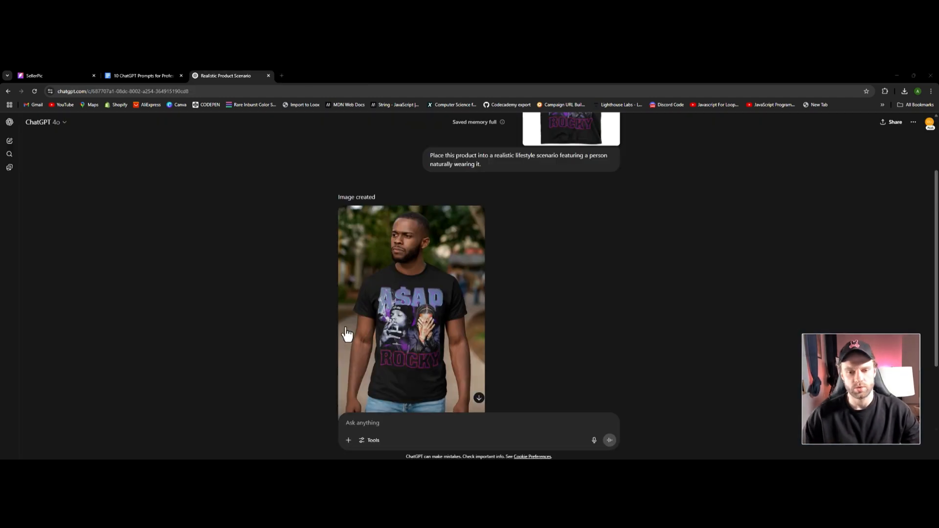
- Enlarge ChatGPT's t-shirt lifestyle photo and set the SellerPic result beside it
{"action": "left_click", "coordinate": [412, 309]}
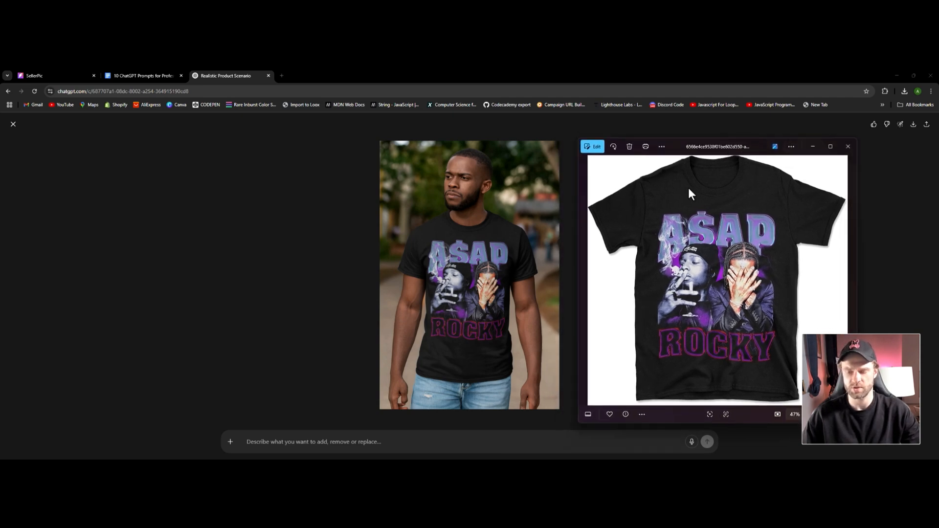
{"action": "left_click", "coordinate": [848, 146]}
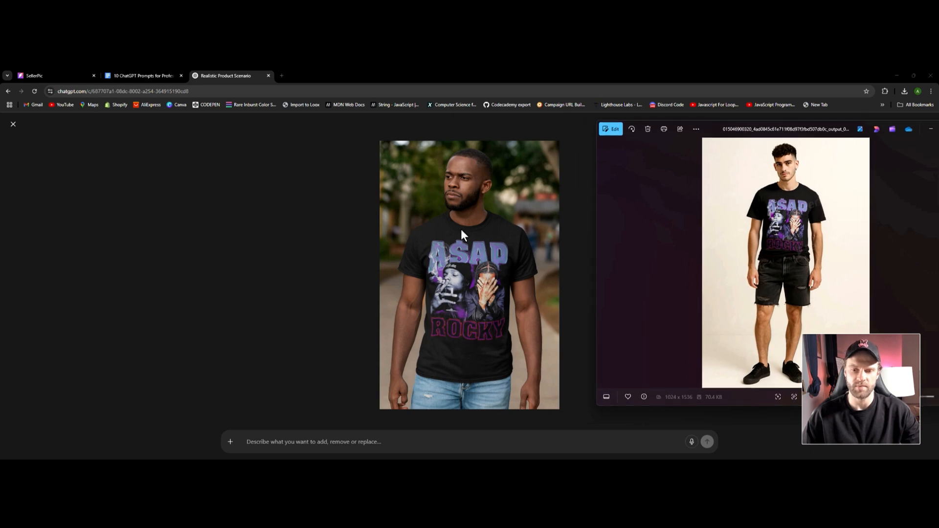
{"action": "mouse_move", "coordinate": [441, 275]}
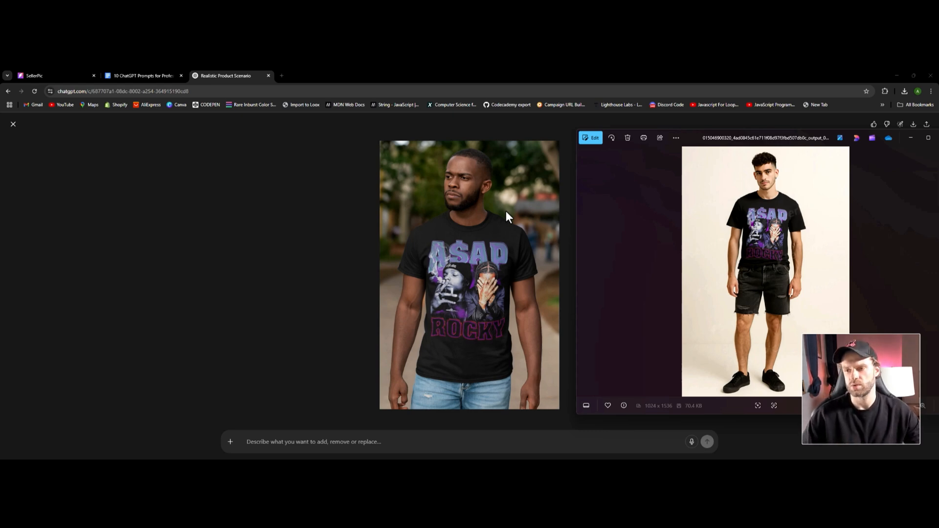
{"action": "mouse_move", "coordinate": [524, 308]}
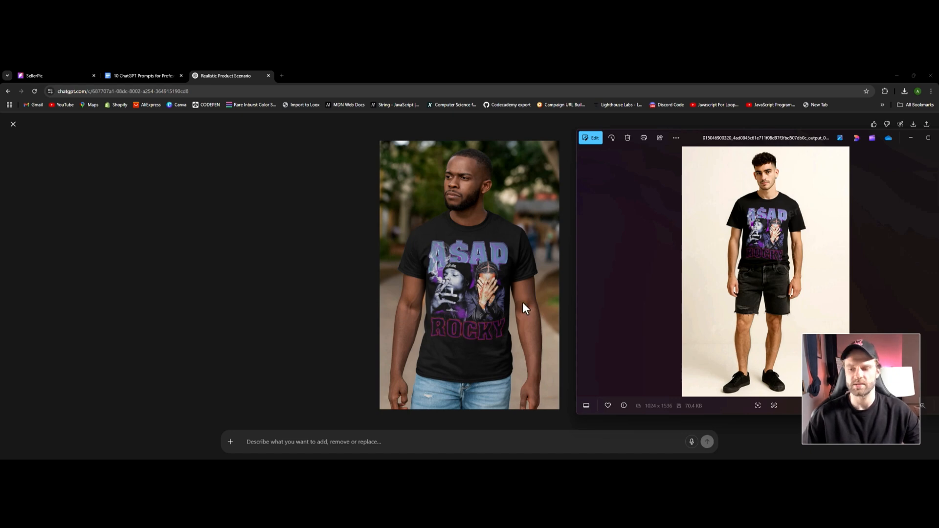
{"action": "mouse_move", "coordinate": [566, 269]}
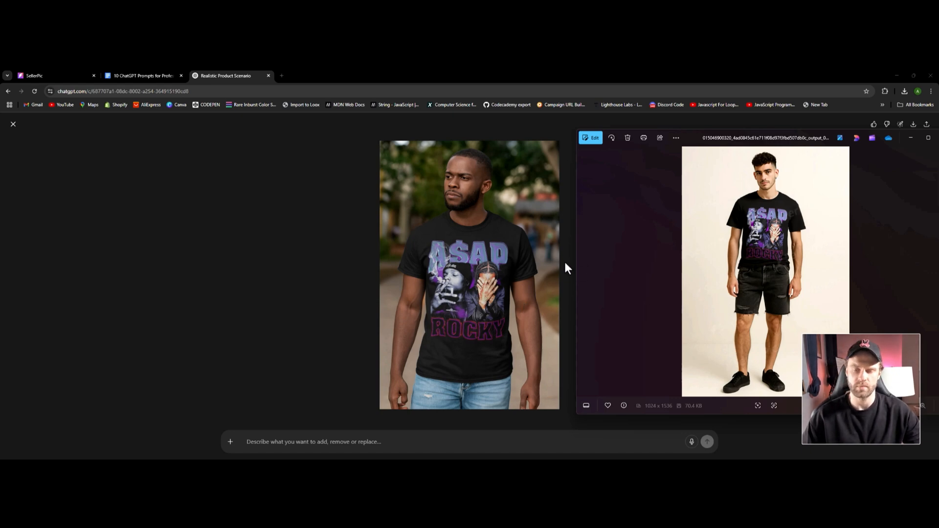
{"action": "mouse_move", "coordinate": [456, 275]}
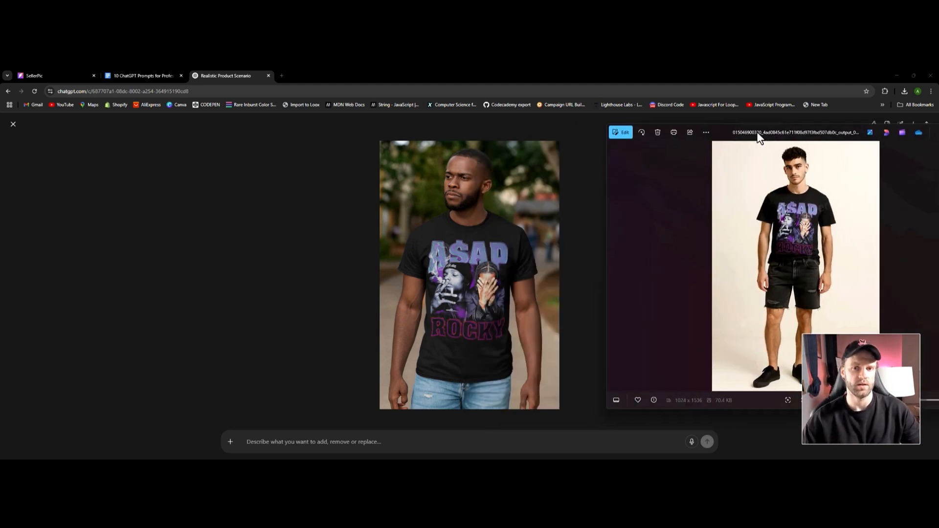
{"action": "mouse_move", "coordinate": [355, 78]}
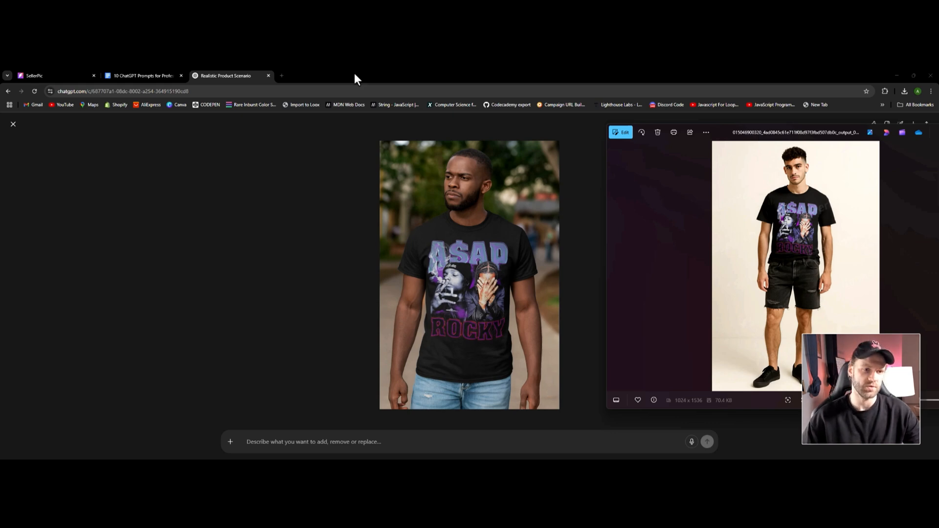
- Flip between SellerPic, the prompts document and ChatGPT, then close the enlarged t-shirt image
{"action": "left_click", "coordinate": [53, 75]}
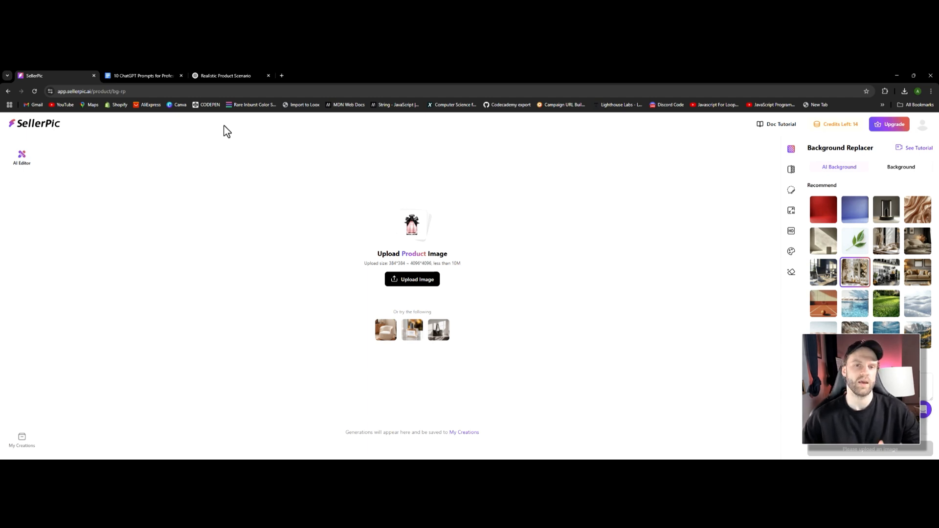
{"action": "mouse_move", "coordinate": [187, 151]}
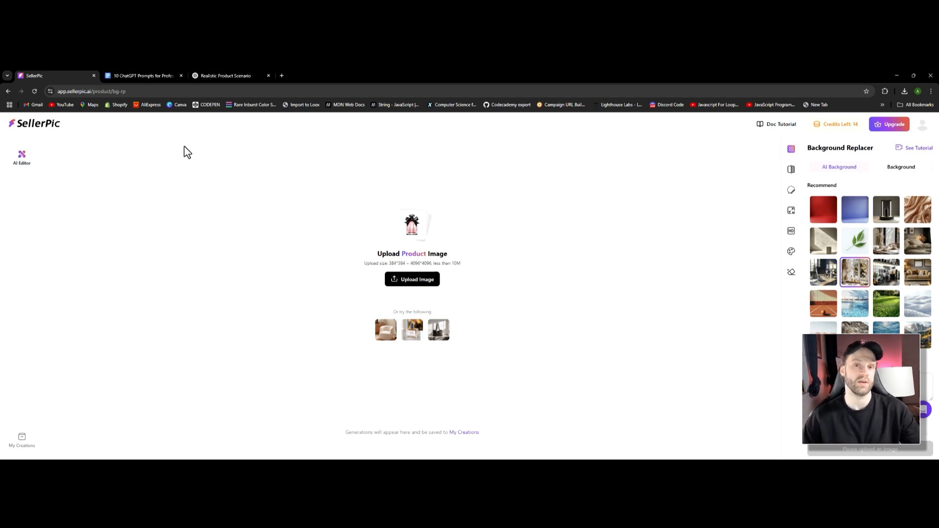
{"action": "left_click", "coordinate": [223, 76]}
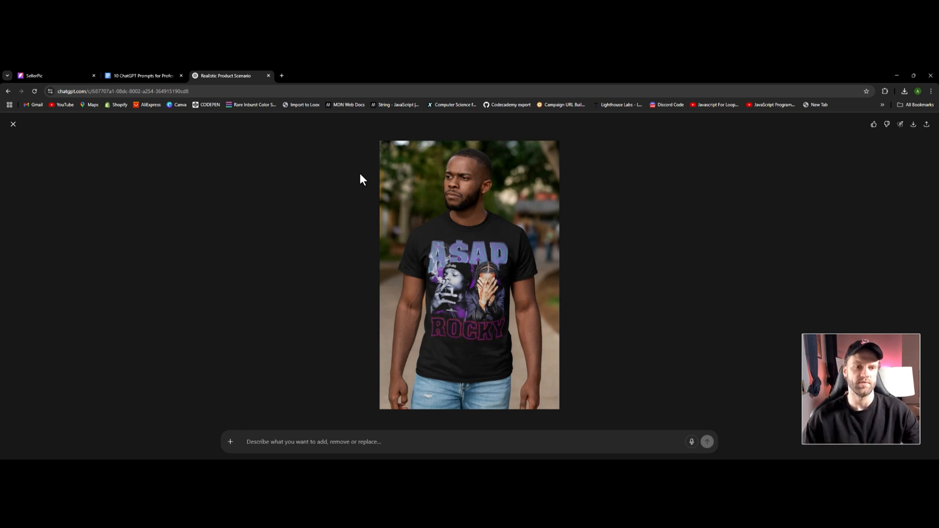
{"action": "left_click", "coordinate": [142, 75]}
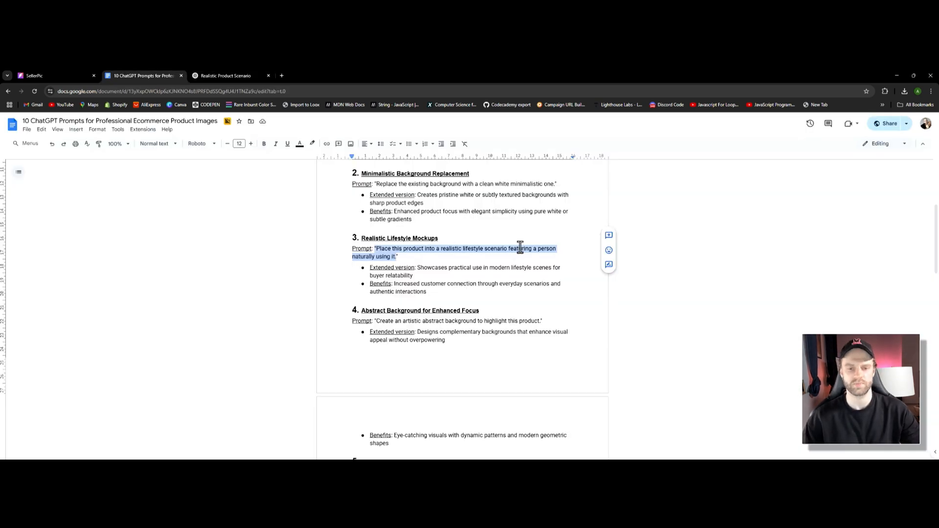
{"action": "scroll", "scroll_direction": "down", "scroll_amount": 3}
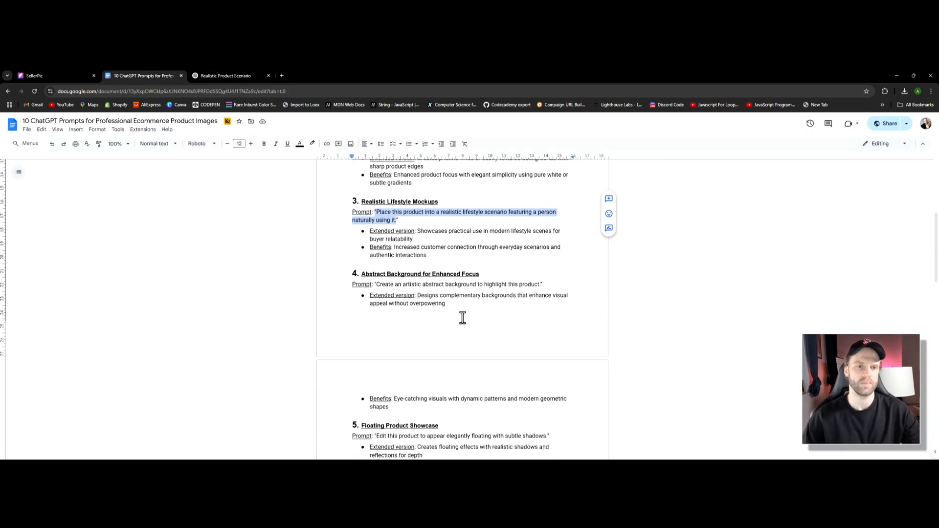
{"action": "left_click", "coordinate": [224, 76]}
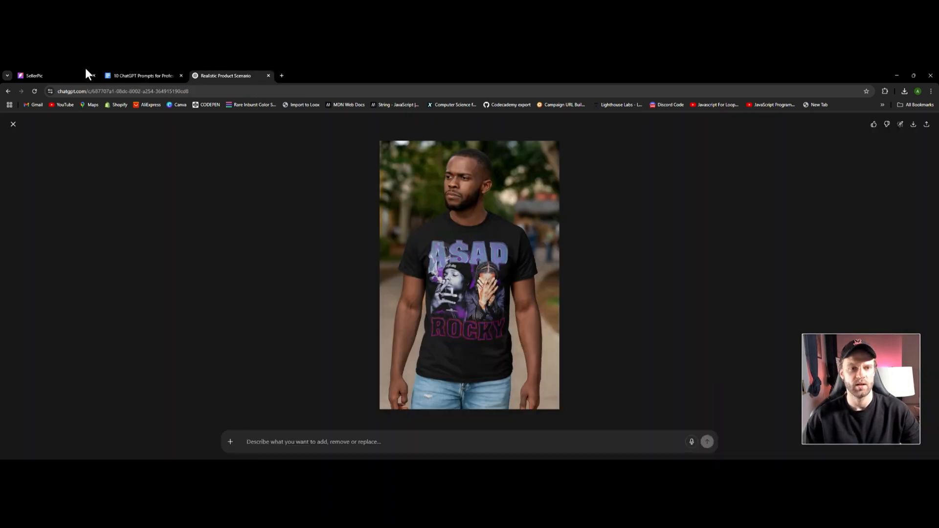
{"action": "left_click", "coordinate": [141, 75]}
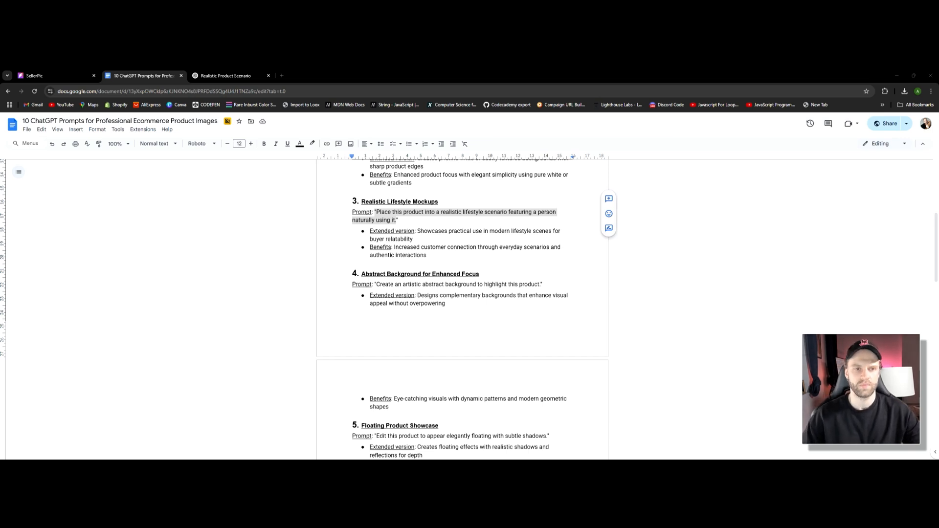
{"action": "mouse_move", "coordinate": [278, 326]}
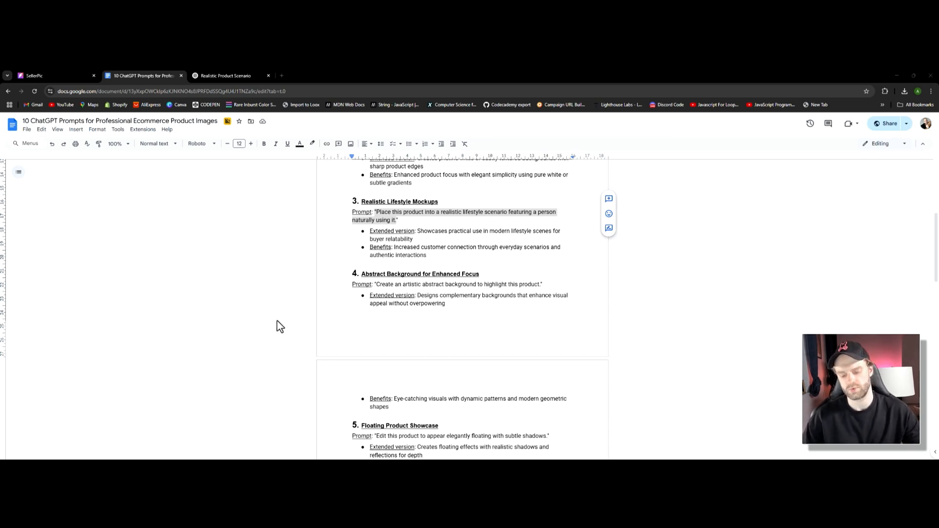
{"action": "mouse_move", "coordinate": [256, 236]}
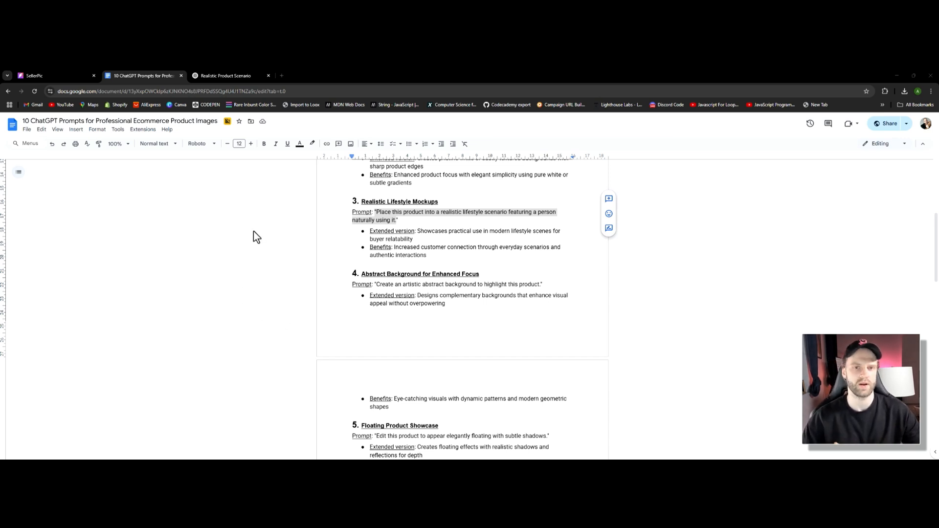
{"action": "left_click", "coordinate": [35, 75]}
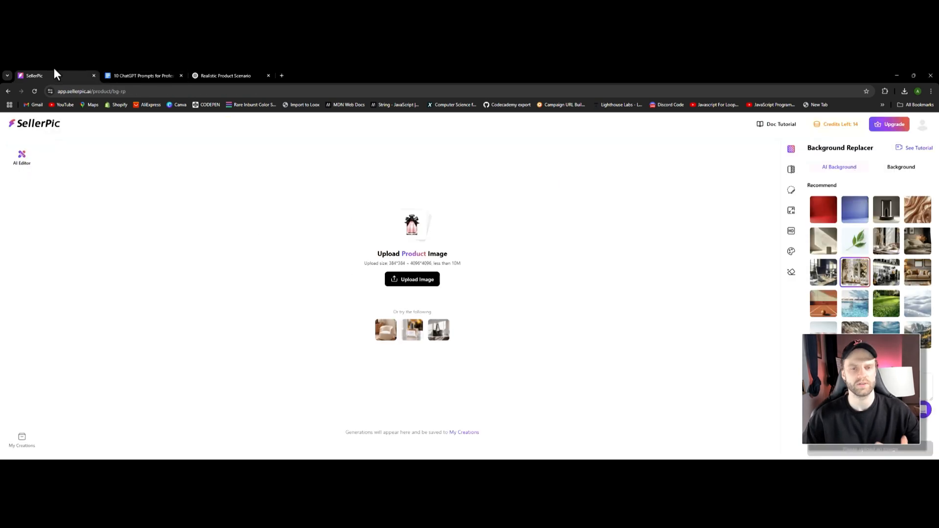
{"action": "left_click", "coordinate": [224, 75]}
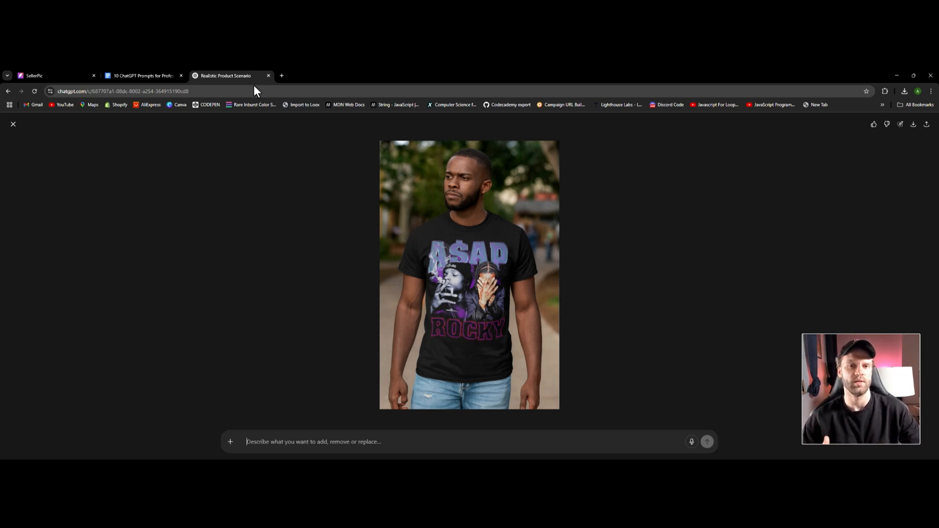
{"action": "left_click", "coordinate": [13, 124]}
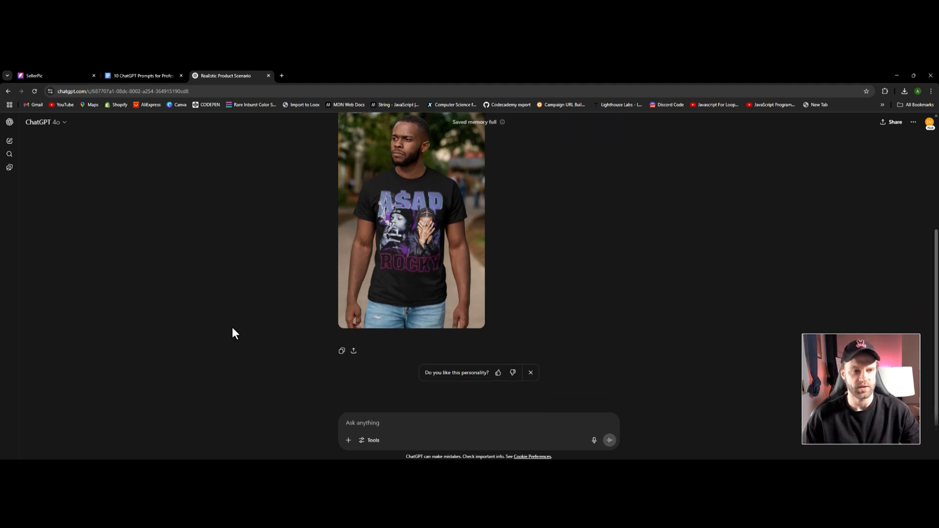
- In a new chat, send the glasses photo with the lifestyle prompt edited to 'wearing'
{"action": "left_click", "coordinate": [8, 141]}
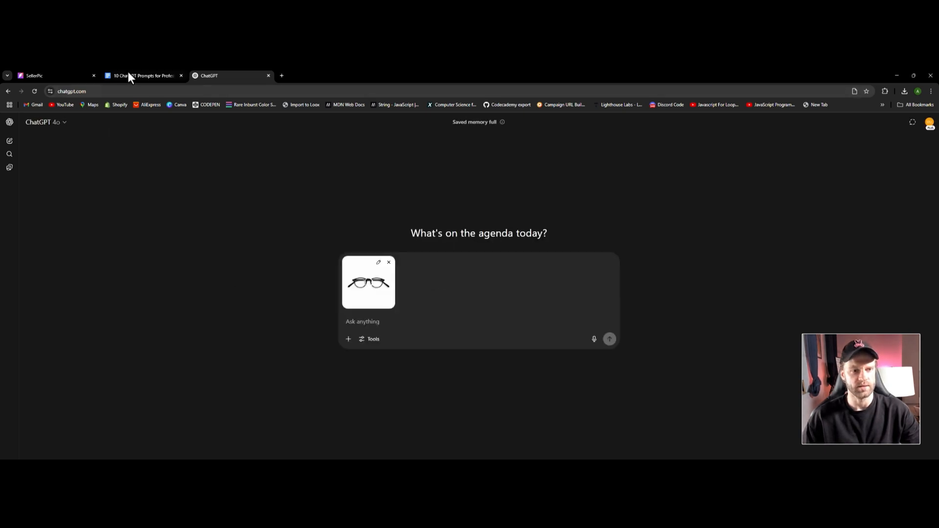
{"action": "left_click", "coordinate": [142, 75]}
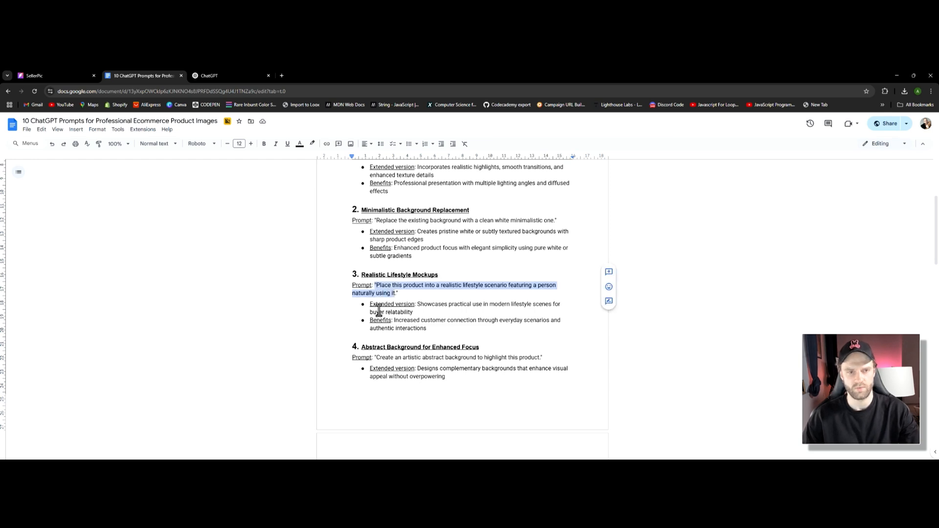
{"action": "left_click", "coordinate": [231, 75]}
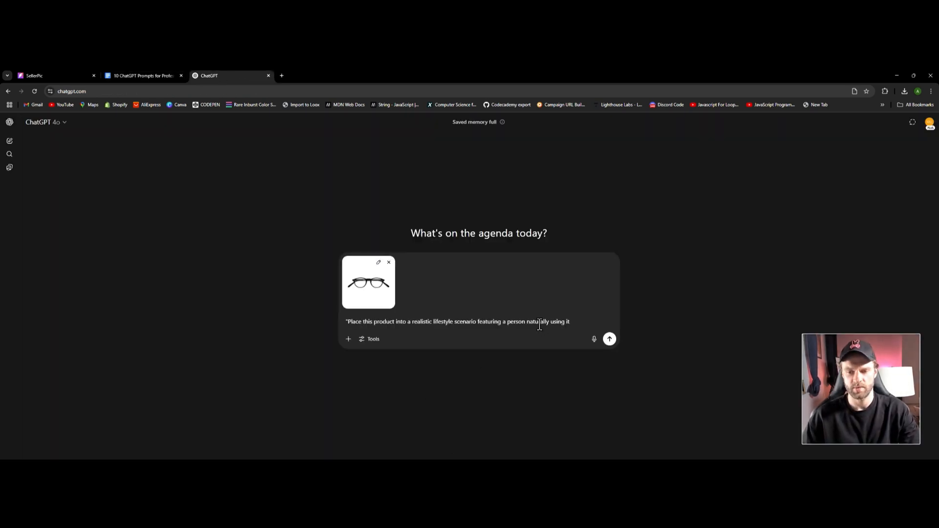
{"action": "type", "text": "wearing"}
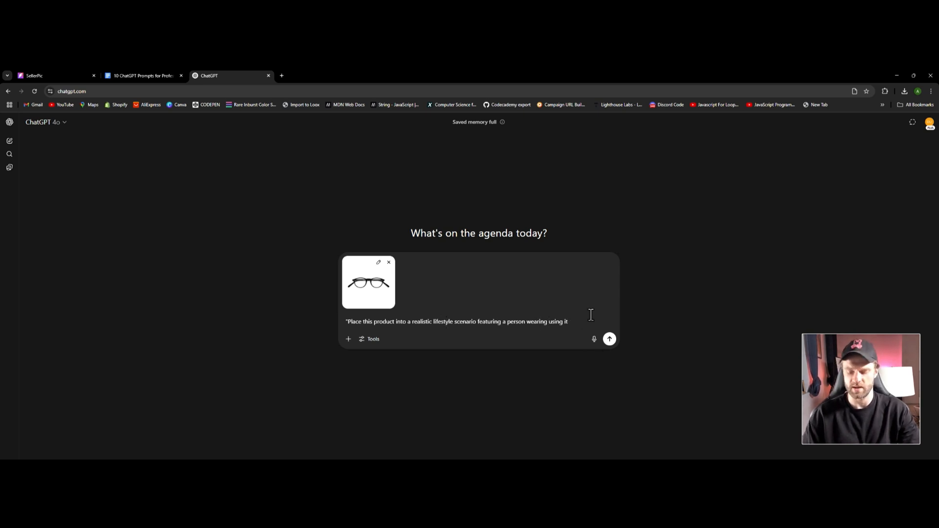
{"action": "left_click", "coordinate": [609, 338]}
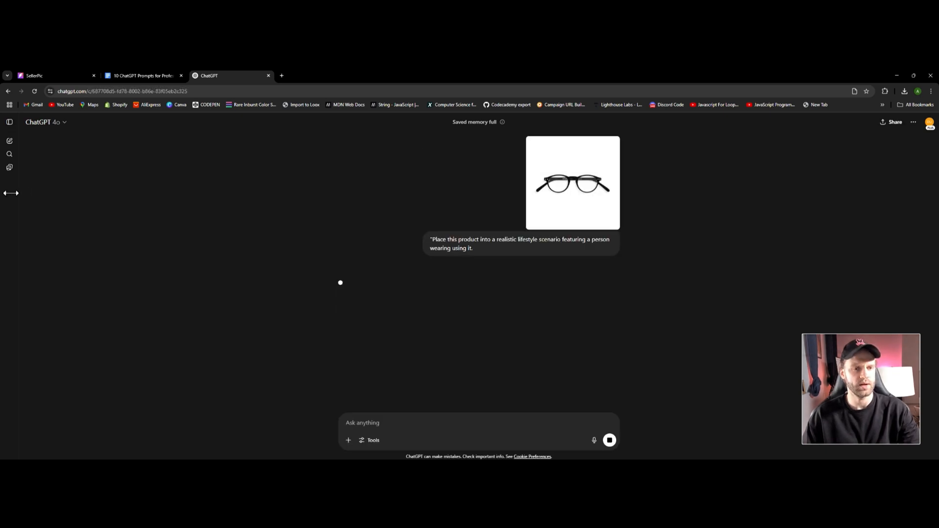
- Glance at the prompts document, then return to watch the glasses image generate
{"action": "left_click", "coordinate": [142, 75]}
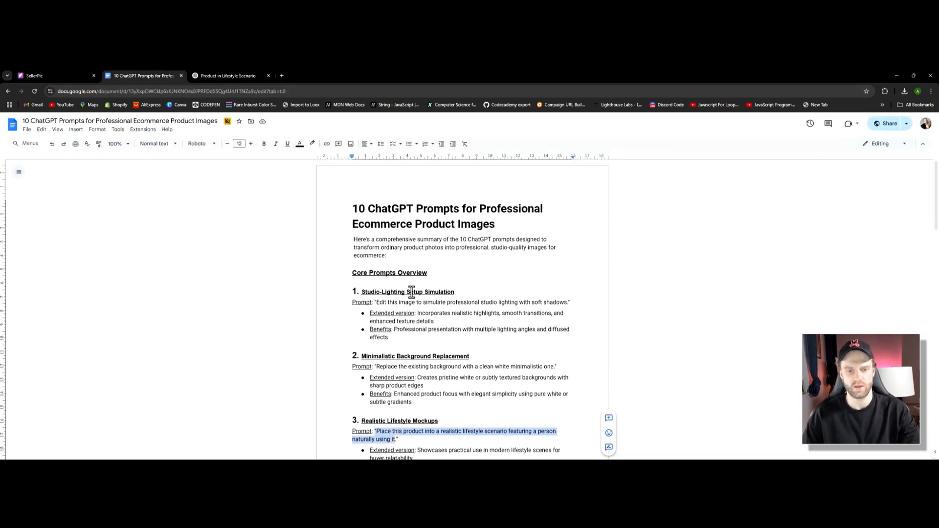
{"action": "scroll", "scroll_direction": "down", "scroll_amount": 3}
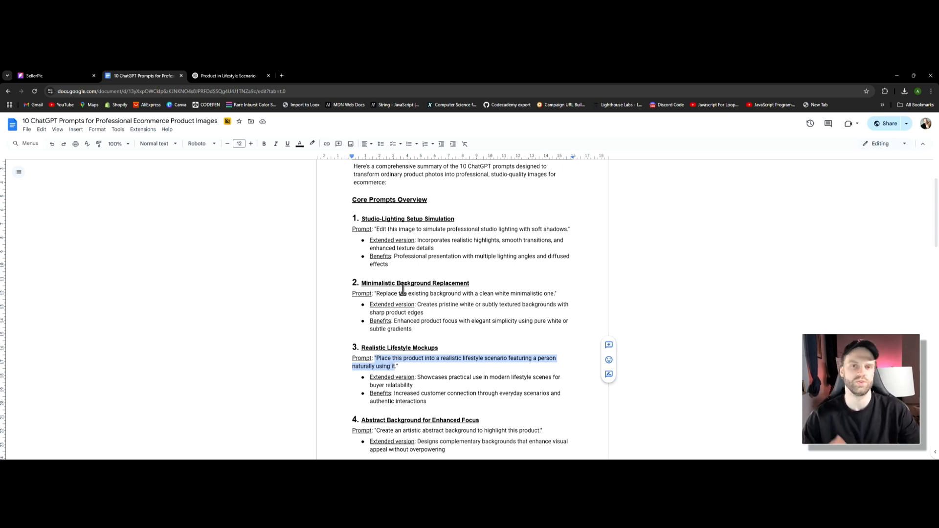
{"action": "left_click", "coordinate": [227, 76]}
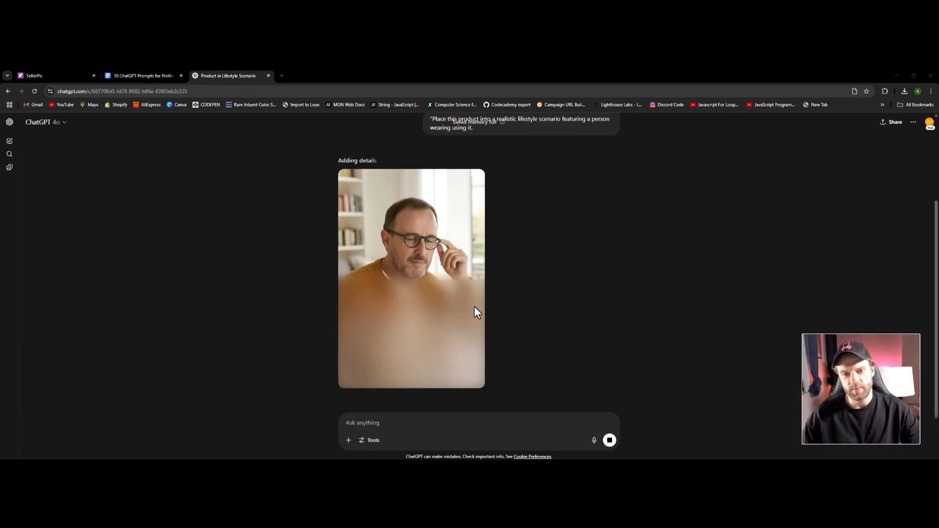
{"action": "mouse_move", "coordinate": [437, 348]}
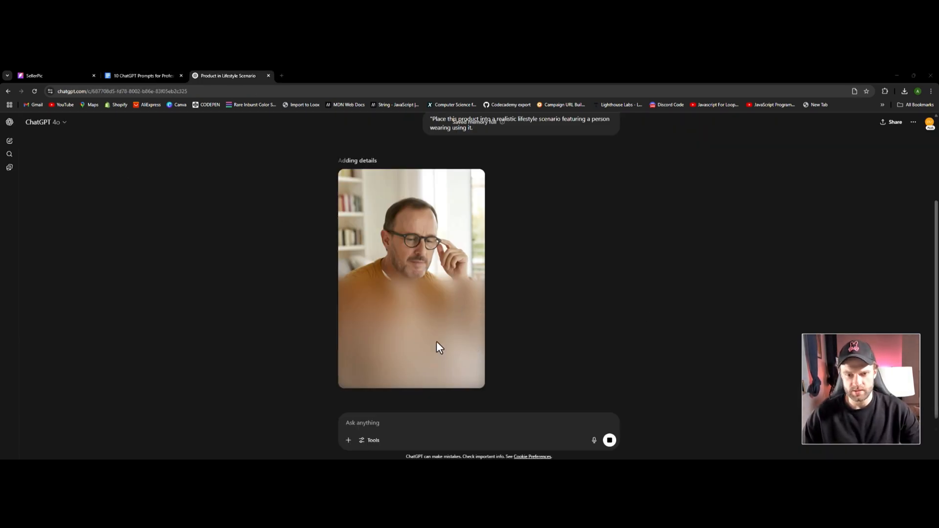
{"action": "mouse_move", "coordinate": [369, 291]}
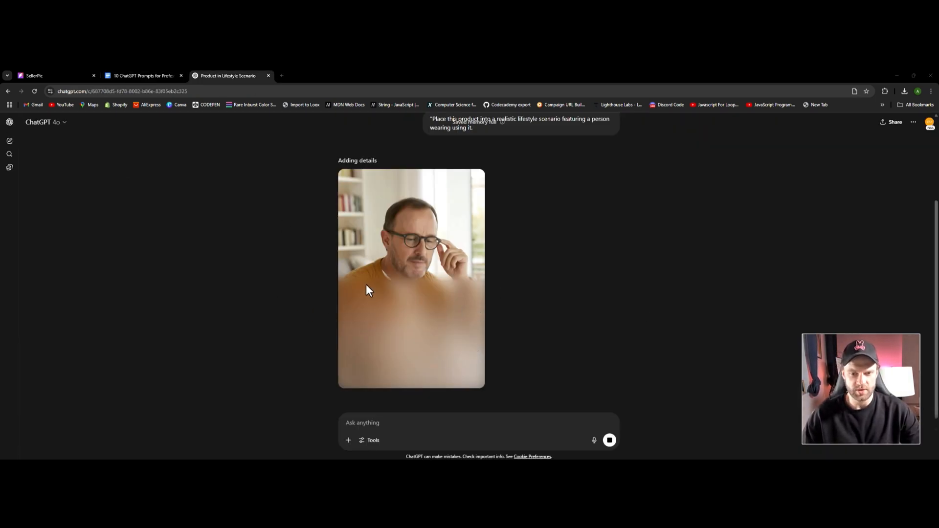
{"action": "mouse_move", "coordinate": [435, 310]}
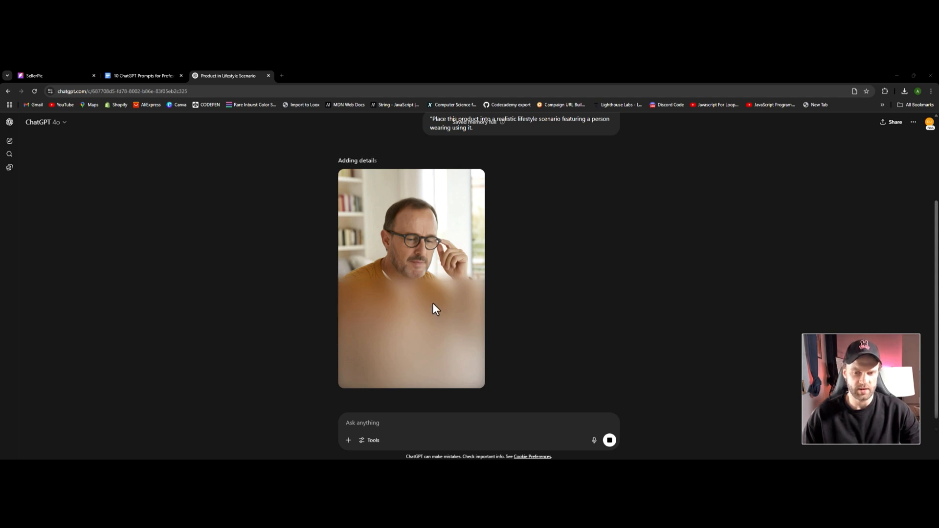
{"action": "mouse_move", "coordinate": [429, 350]}
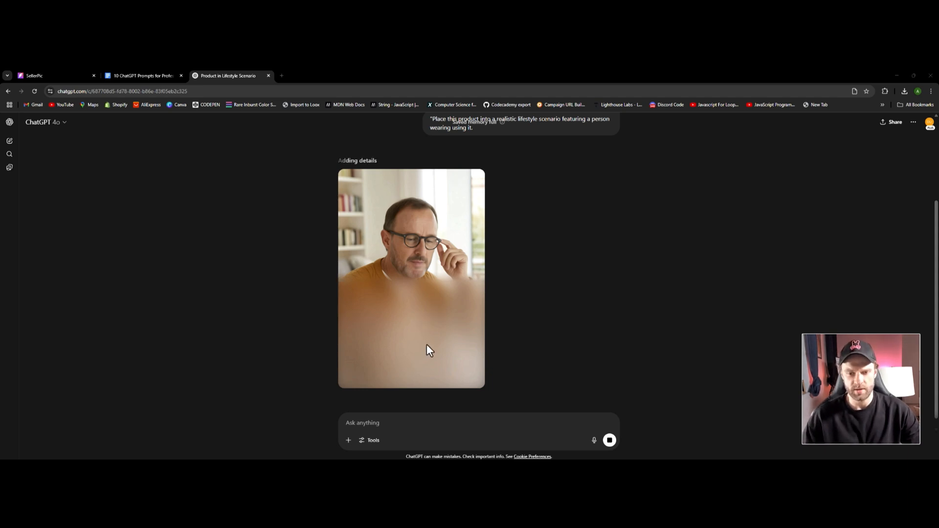
{"action": "mouse_move", "coordinate": [353, 318]}
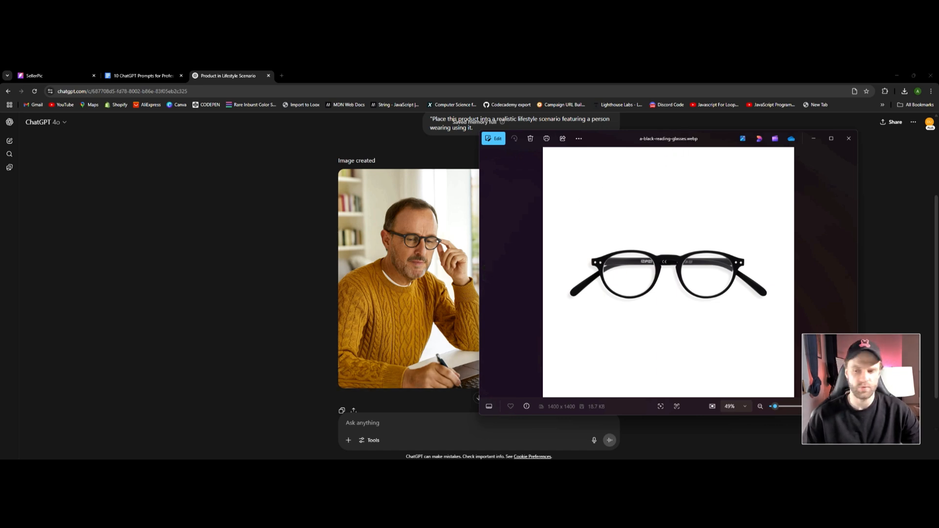
- View the SellerPic glasses model photo for comparison, then close that viewer
{"action": "left_click", "coordinate": [849, 139]}
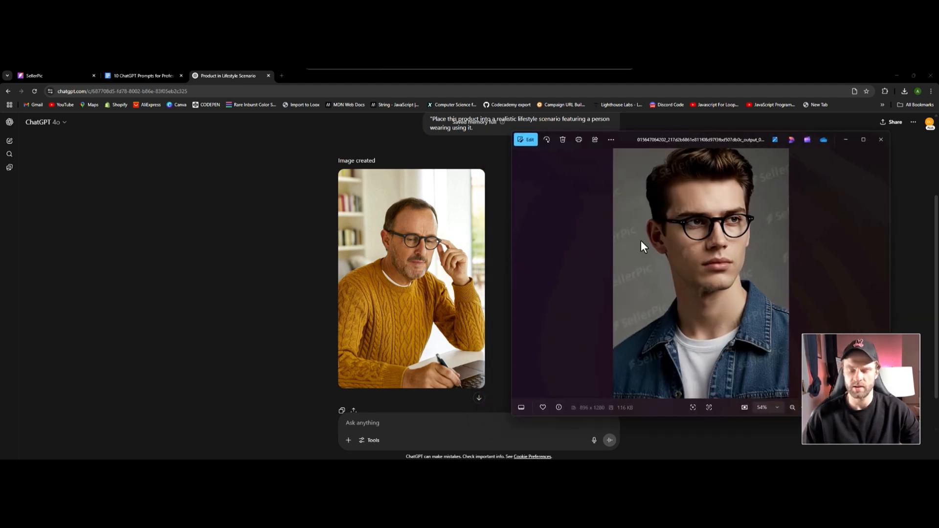
{"action": "mouse_move", "coordinate": [689, 273]}
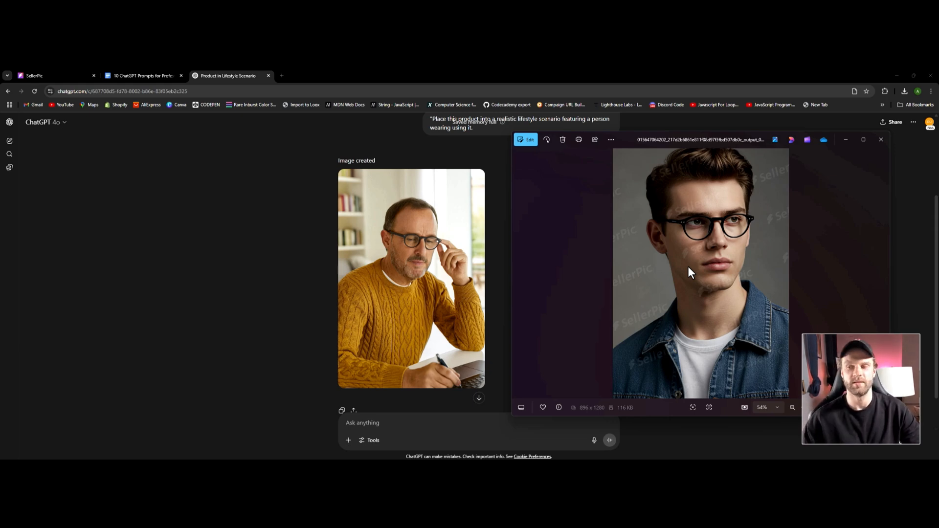
{"action": "left_click", "coordinate": [881, 139]}
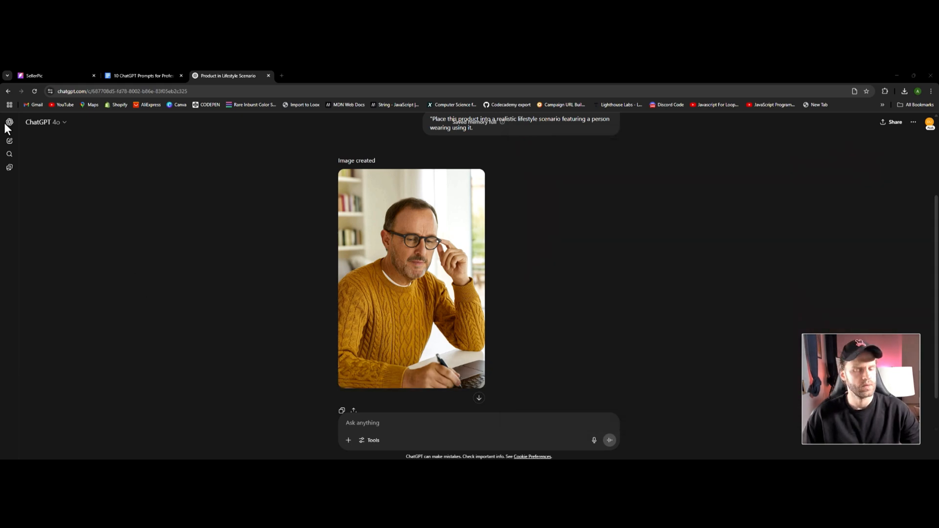
- In a new chat, send the glasses photo with packaging prompt 10 from the Google Doc
{"action": "scroll", "scroll_direction": "up", "scroll_amount": 3}
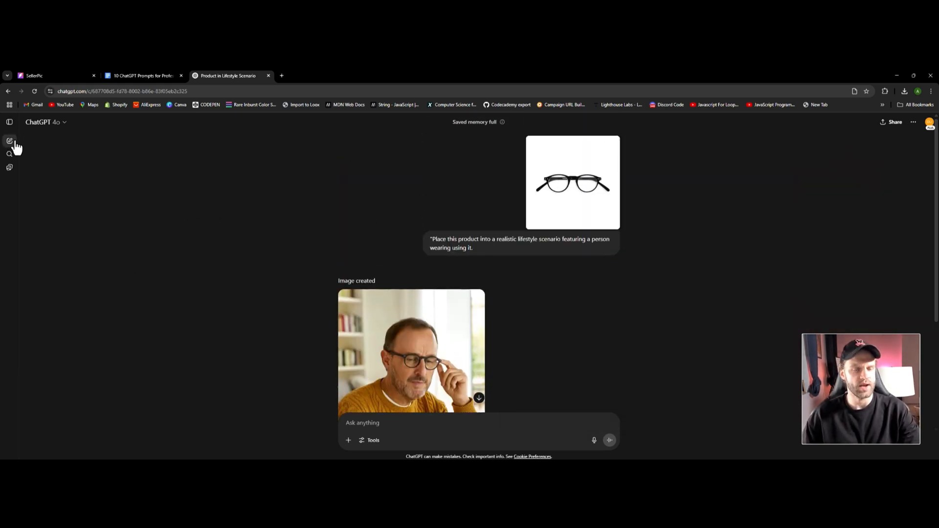
{"action": "left_click", "coordinate": [10, 141]}
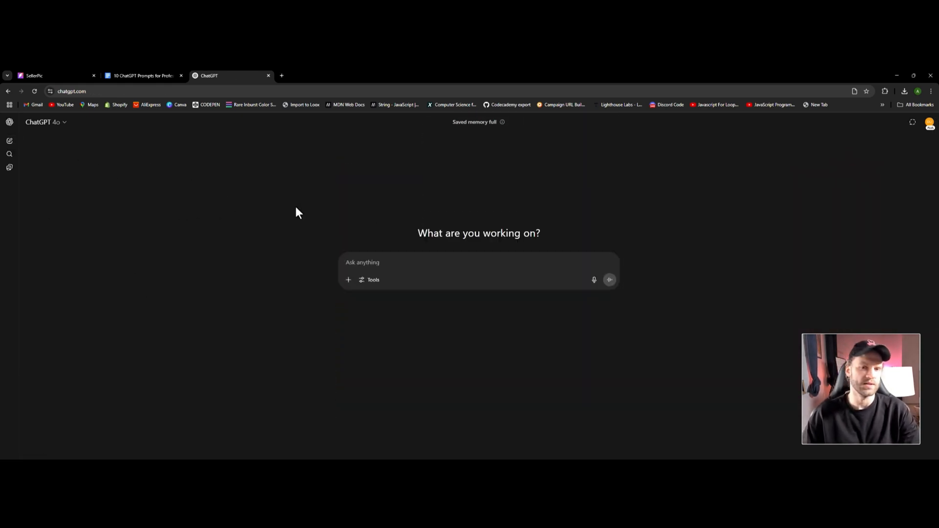
{"action": "mouse_move", "coordinate": [168, 106]}
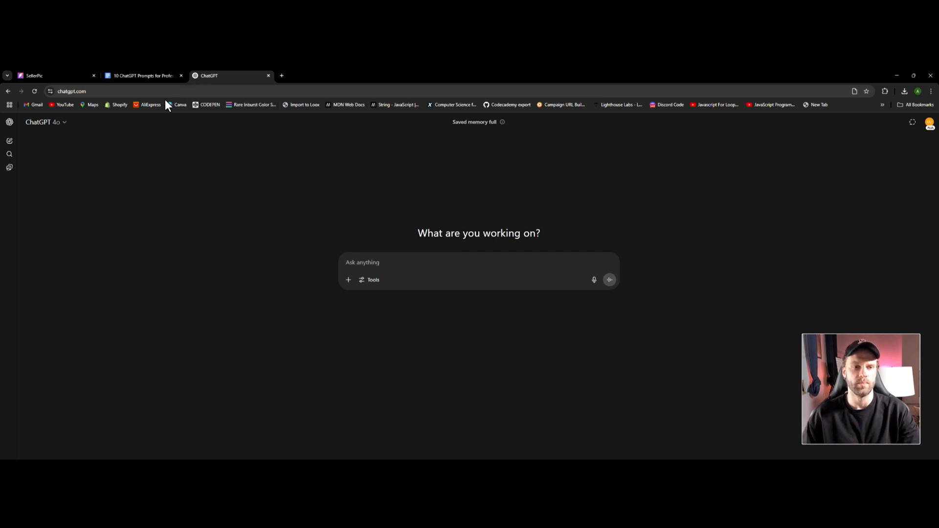
{"action": "left_click", "coordinate": [140, 75]}
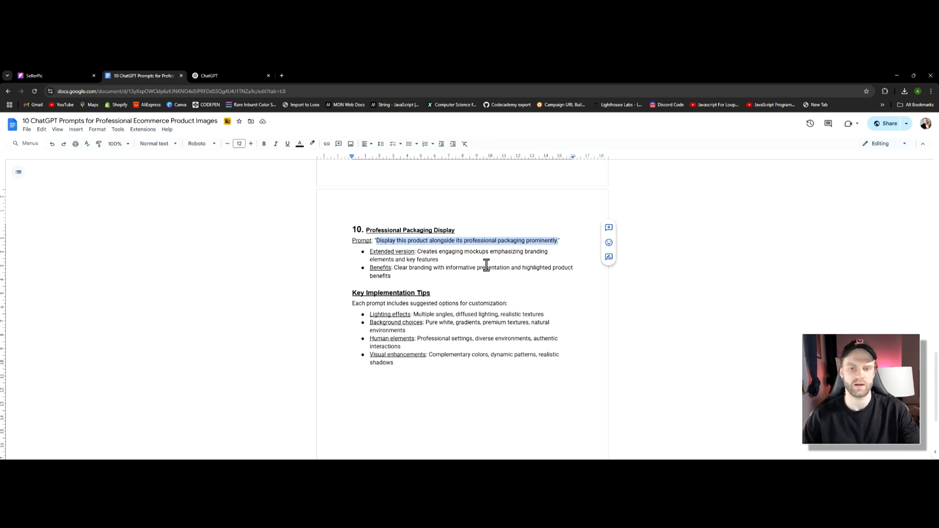
{"action": "mouse_move", "coordinate": [189, 77]}
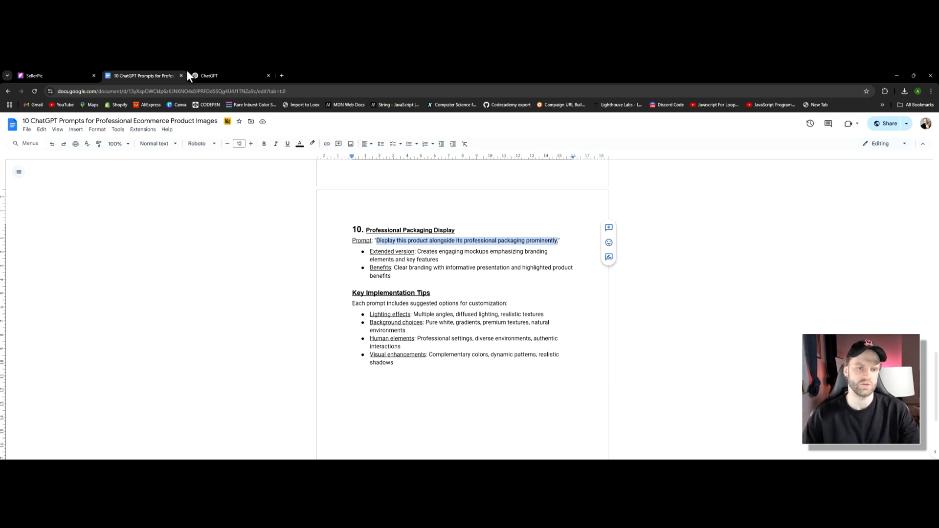
{"action": "left_click", "coordinate": [209, 75]}
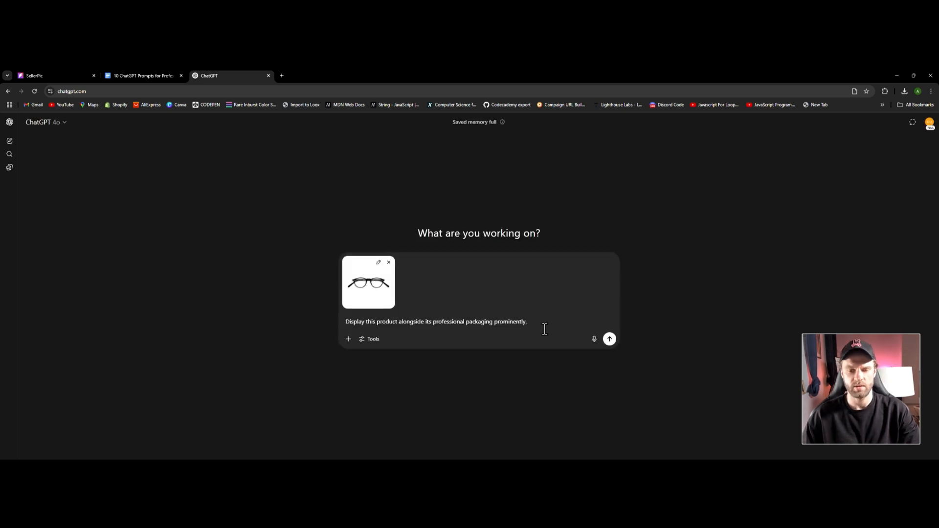
{"action": "left_click", "coordinate": [537, 321]}
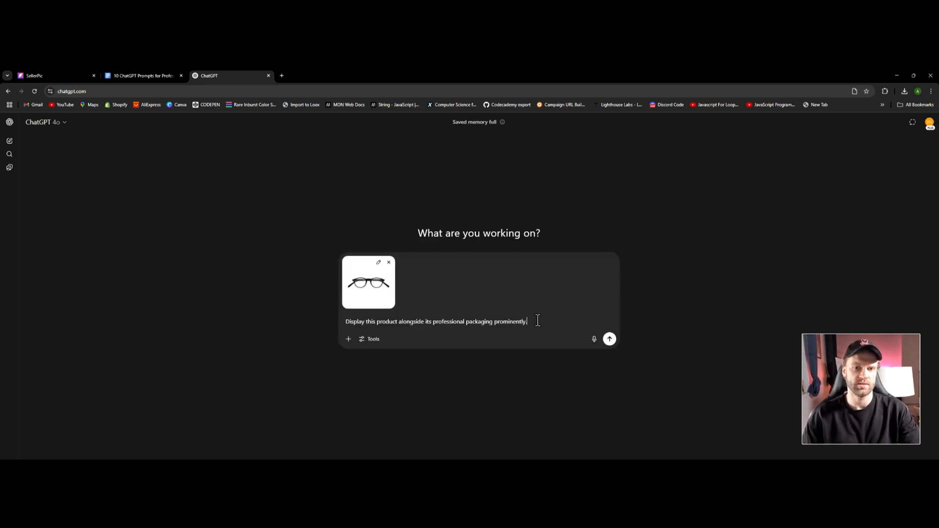
{"action": "mouse_move", "coordinate": [562, 321]}
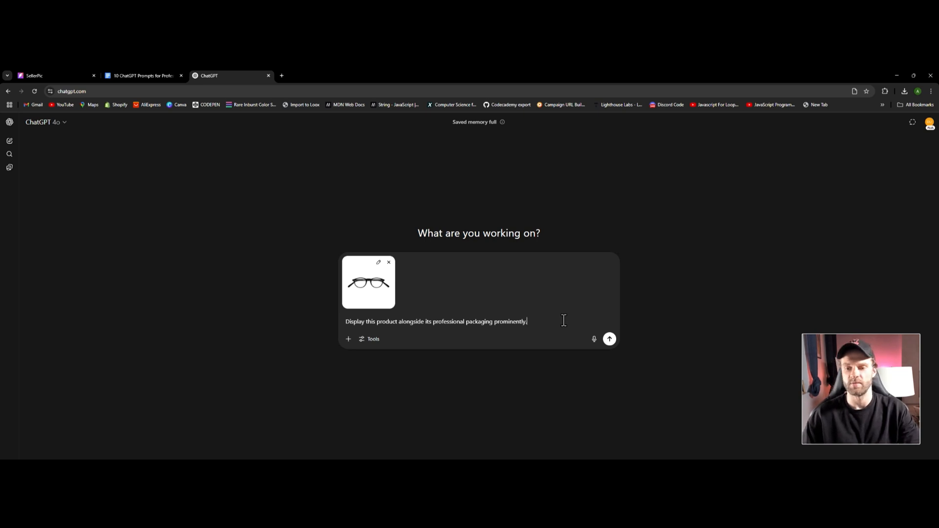
{"action": "left_click", "coordinate": [609, 338]}
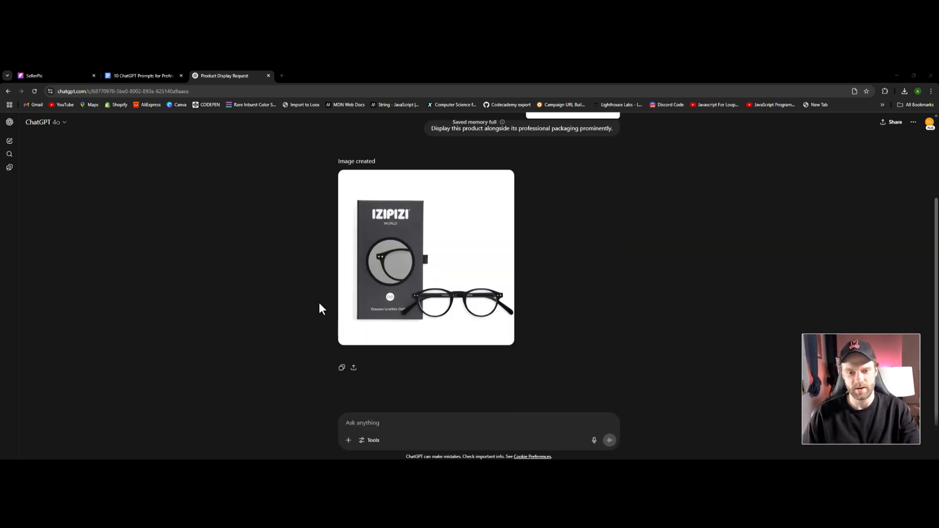
- View the generated IZIPIZI packaging image full size, then start a new browser tab
{"action": "left_click", "coordinate": [426, 258]}
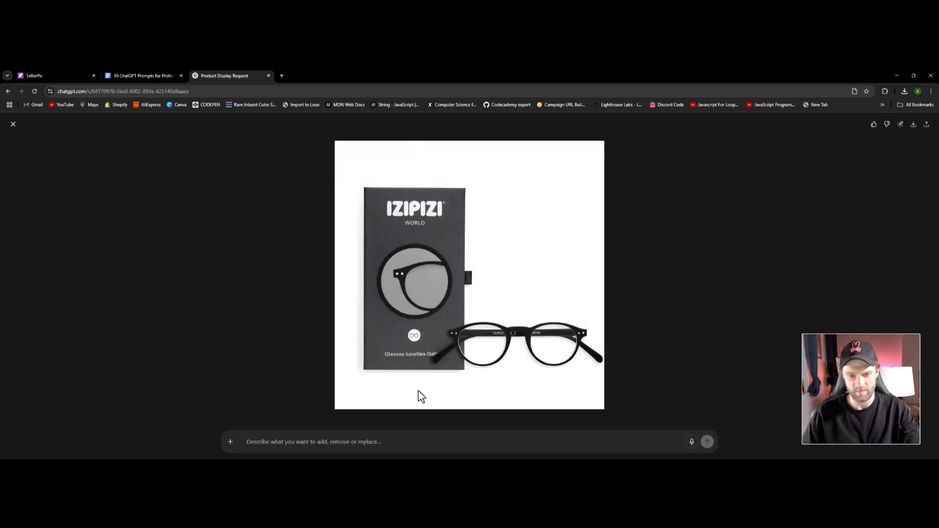
{"action": "mouse_move", "coordinate": [397, 373]}
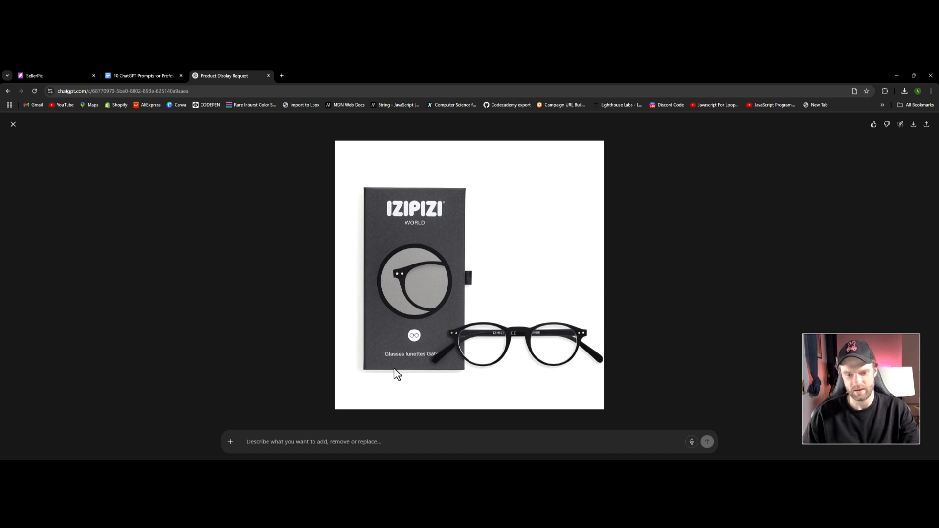
{"action": "mouse_move", "coordinate": [402, 218]}
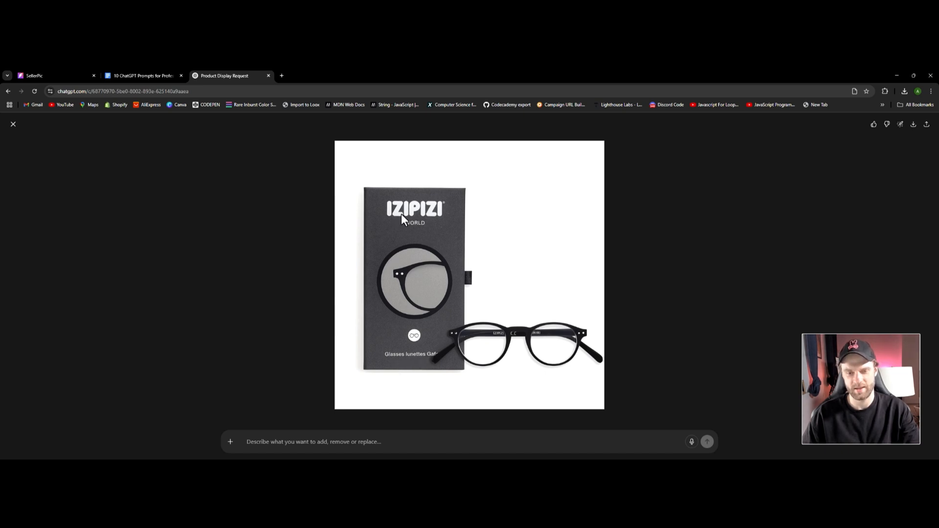
{"action": "mouse_move", "coordinate": [419, 254]}
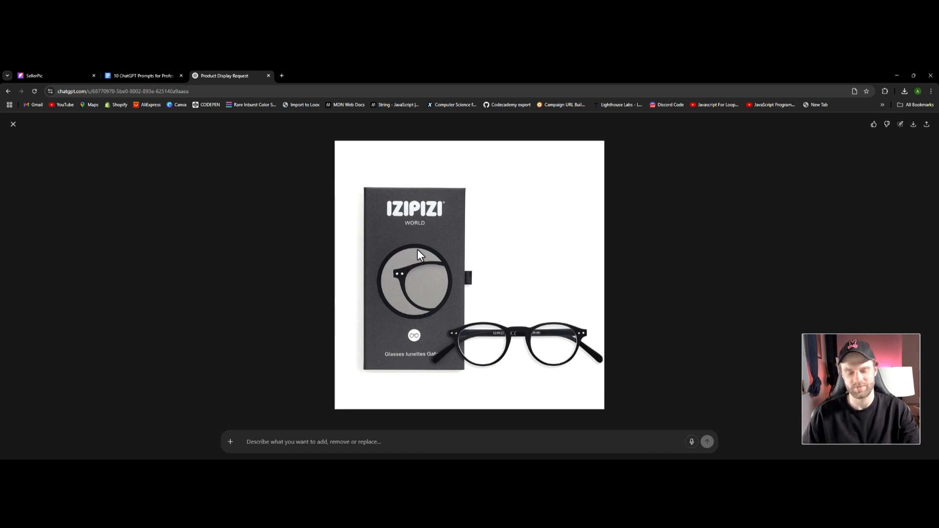
{"action": "mouse_move", "coordinate": [427, 307]}
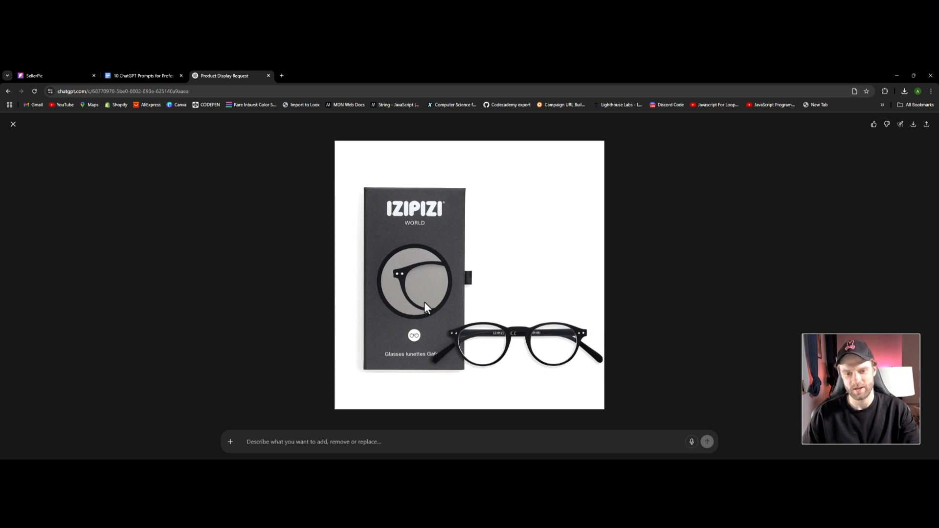
{"action": "mouse_move", "coordinate": [449, 292]}
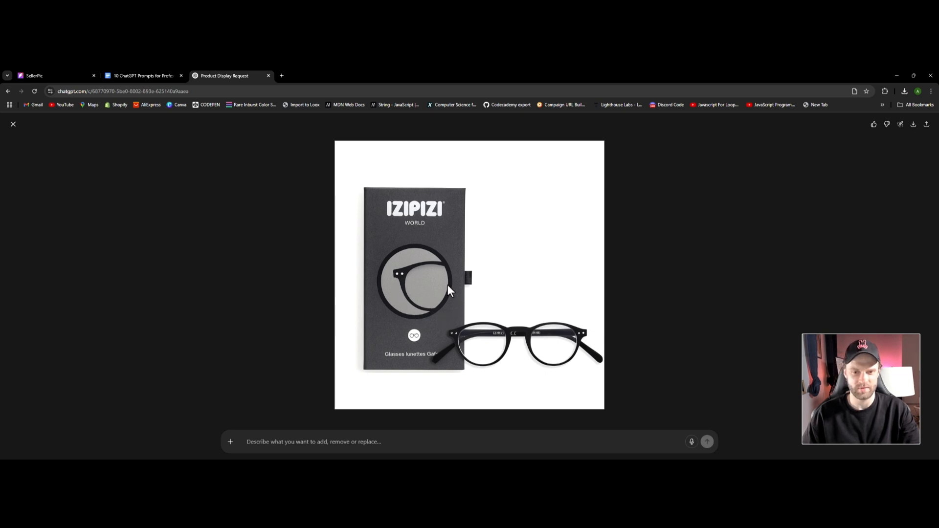
{"action": "mouse_move", "coordinate": [355, 252]}
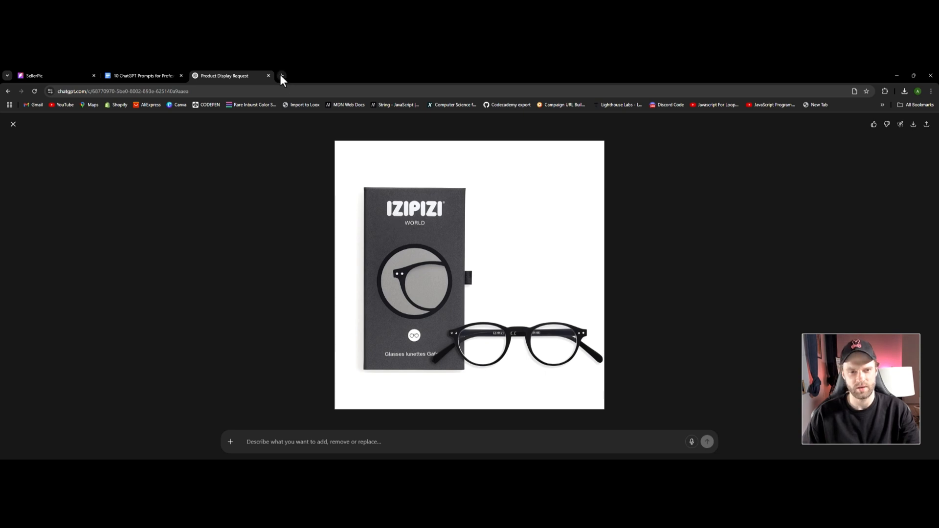
{"action": "left_click", "coordinate": [282, 75]}
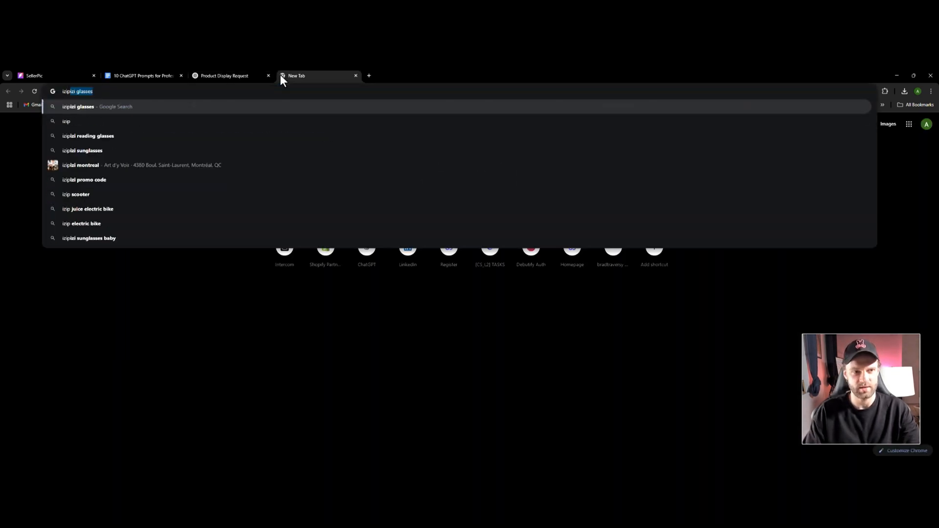
- Search Google Images for 'izipizi glasses box', preview a real box, then return to ChatGPT
{"action": "key", "text": "Return"}
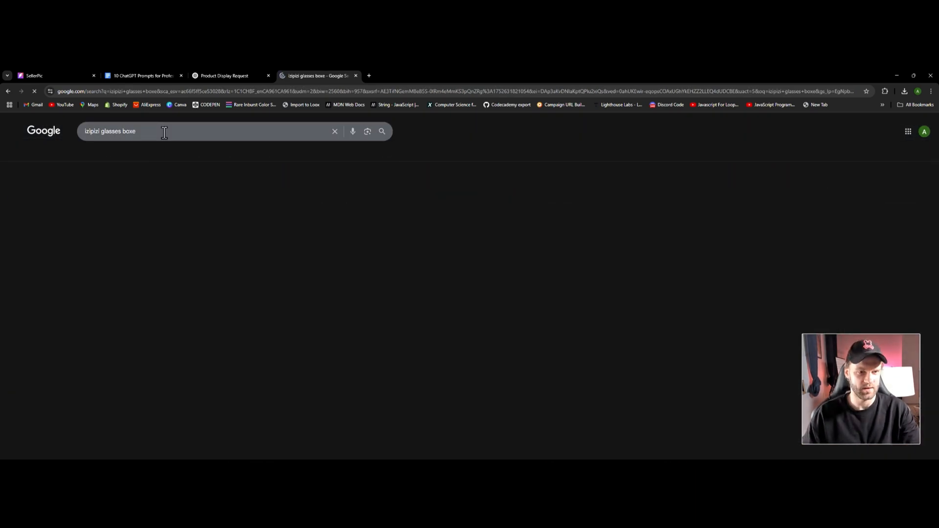
{"action": "key", "text": "Return"}
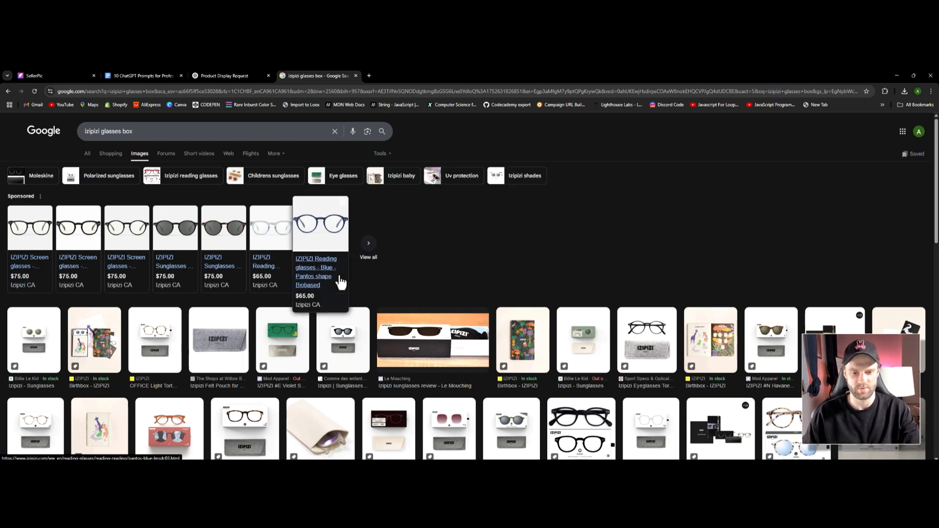
{"action": "scroll", "scroll_direction": "down", "scroll_amount": 3}
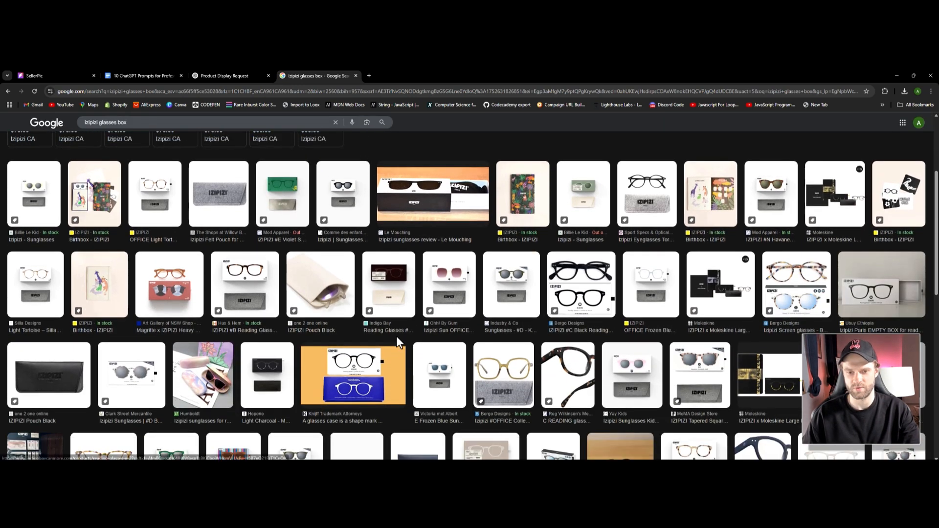
{"action": "left_click", "coordinate": [432, 192]}
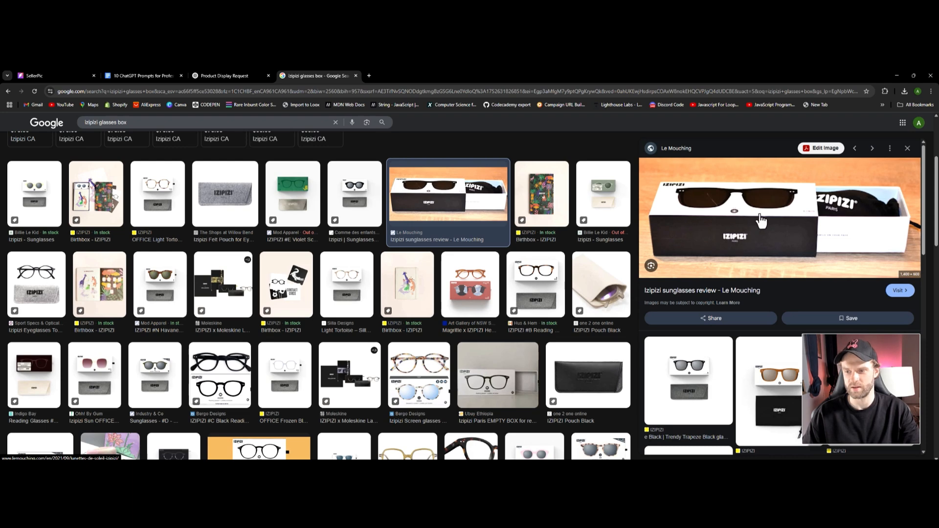
{"action": "left_click", "coordinate": [227, 74]}
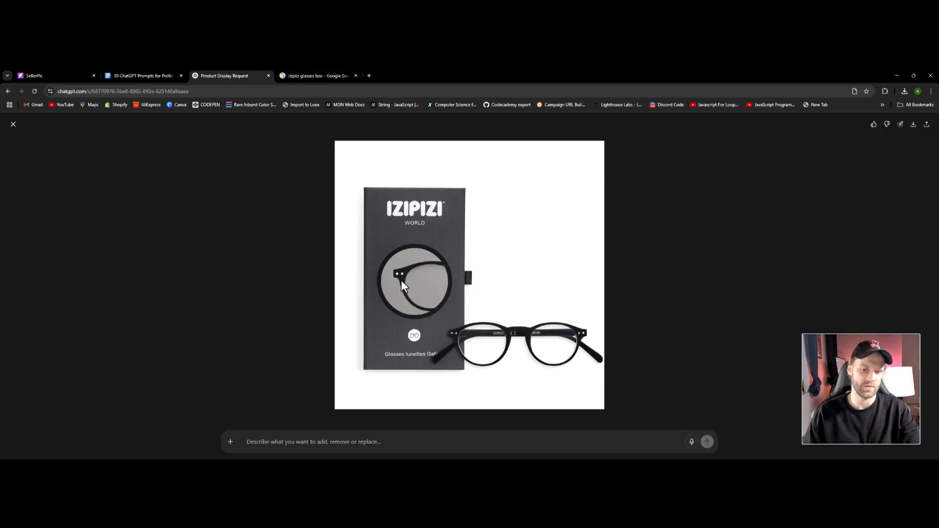
- Close the IZIPIZI image search tab and return to the prompts document
{"action": "left_click", "coordinate": [356, 75]}
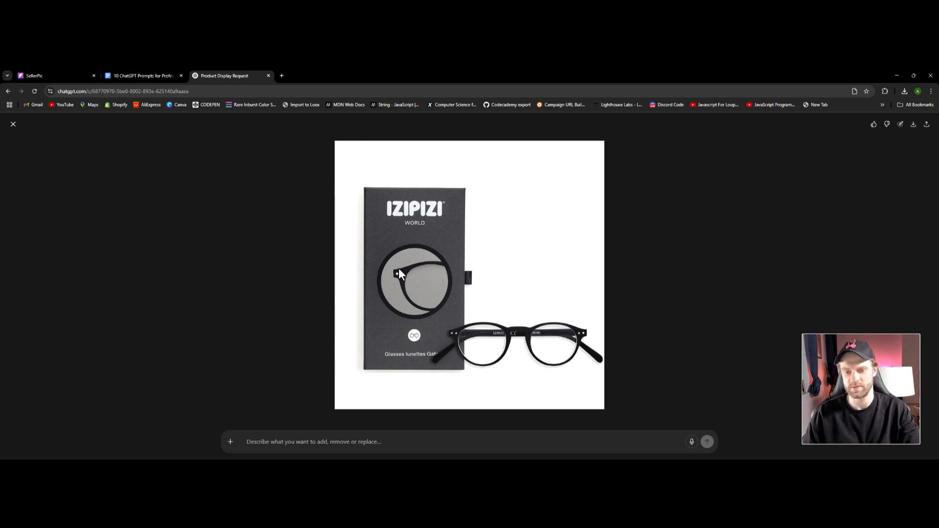
{"action": "mouse_move", "coordinate": [442, 345]}
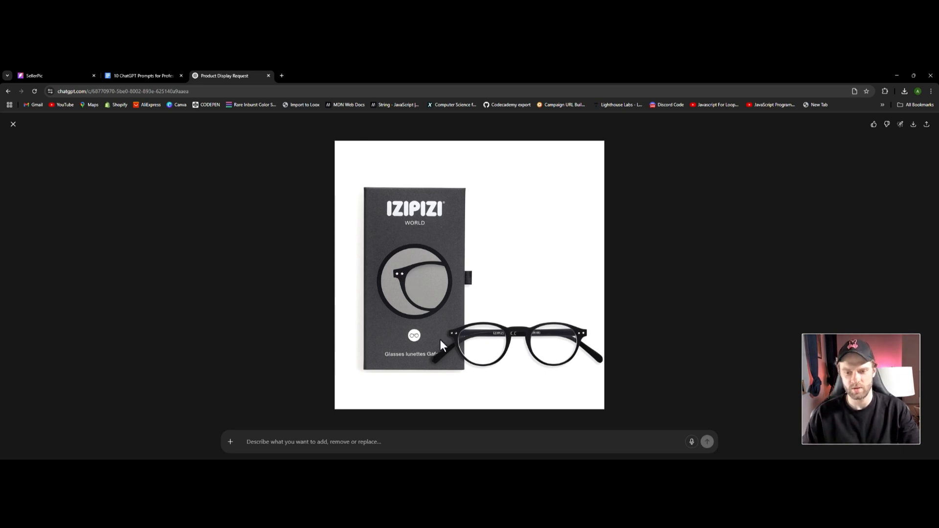
{"action": "mouse_move", "coordinate": [502, 341]}
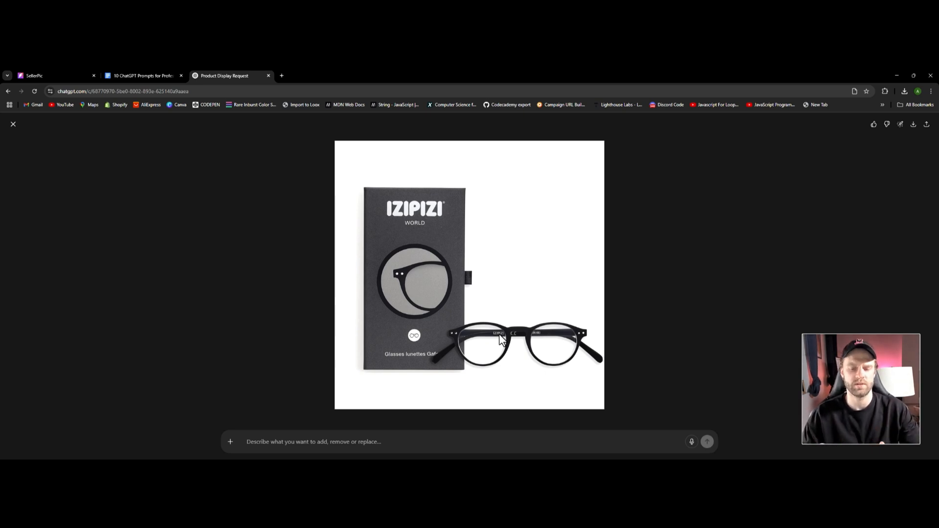
{"action": "mouse_move", "coordinate": [70, 222]}
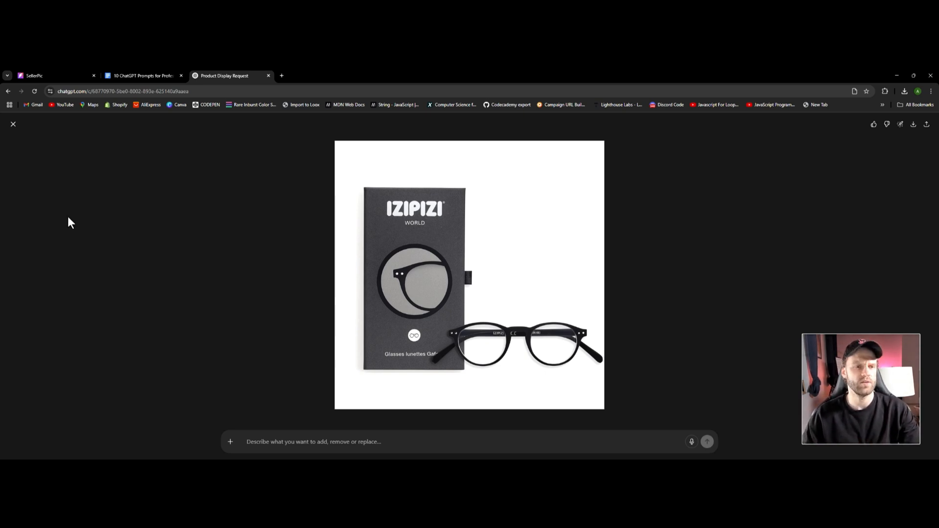
{"action": "left_click", "coordinate": [142, 75]}
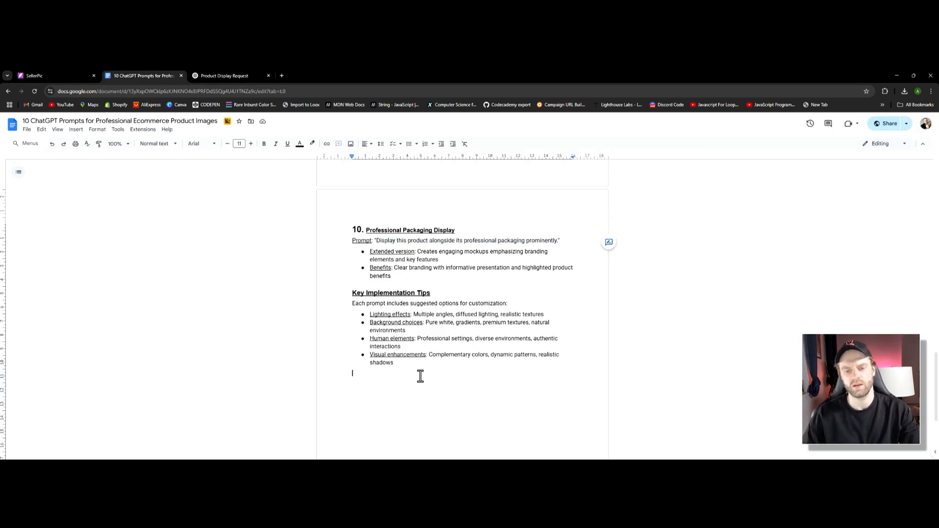
- Scroll the 10 ChatGPT Prompts document to its title and Core Prompts Overview
{"action": "scroll", "scroll_direction": "up", "scroll_amount": 3}
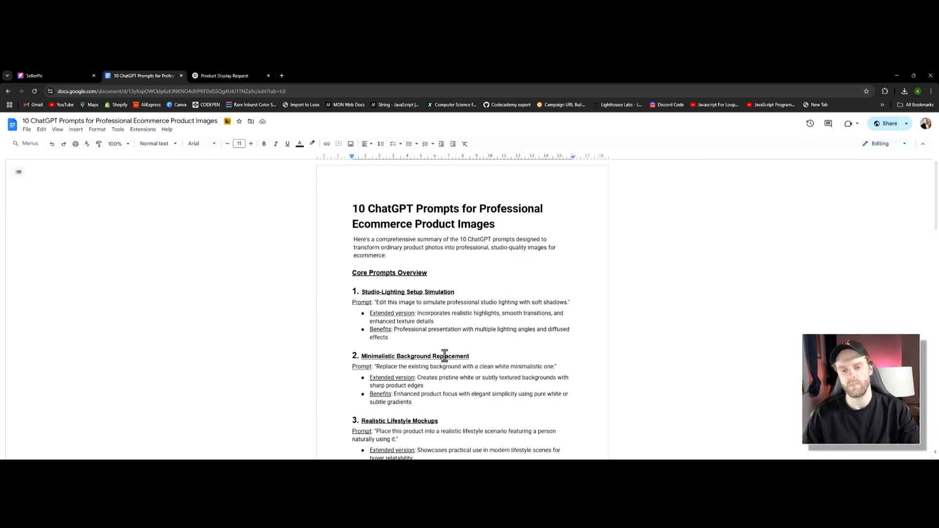
{"action": "scroll", "scroll_direction": "down", "scroll_amount": 3}
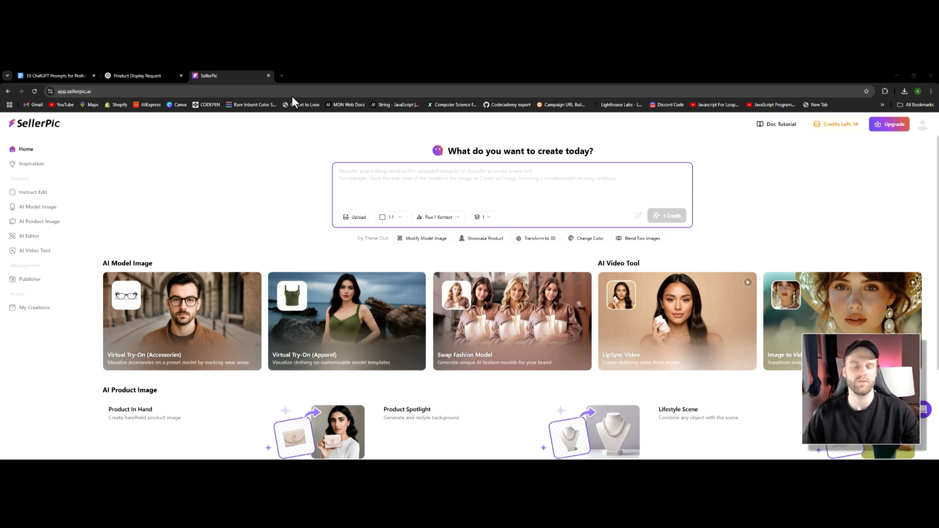
{"action": "mouse_move", "coordinate": [118, 176]}
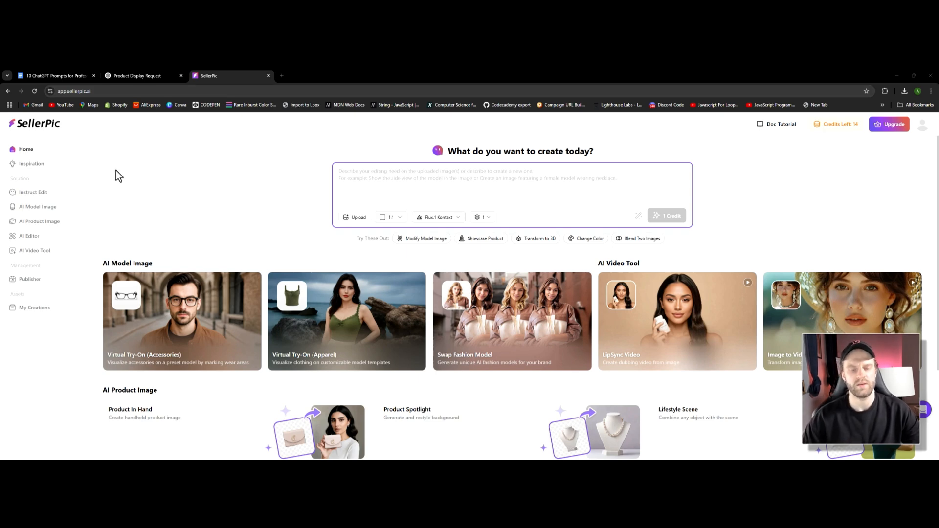